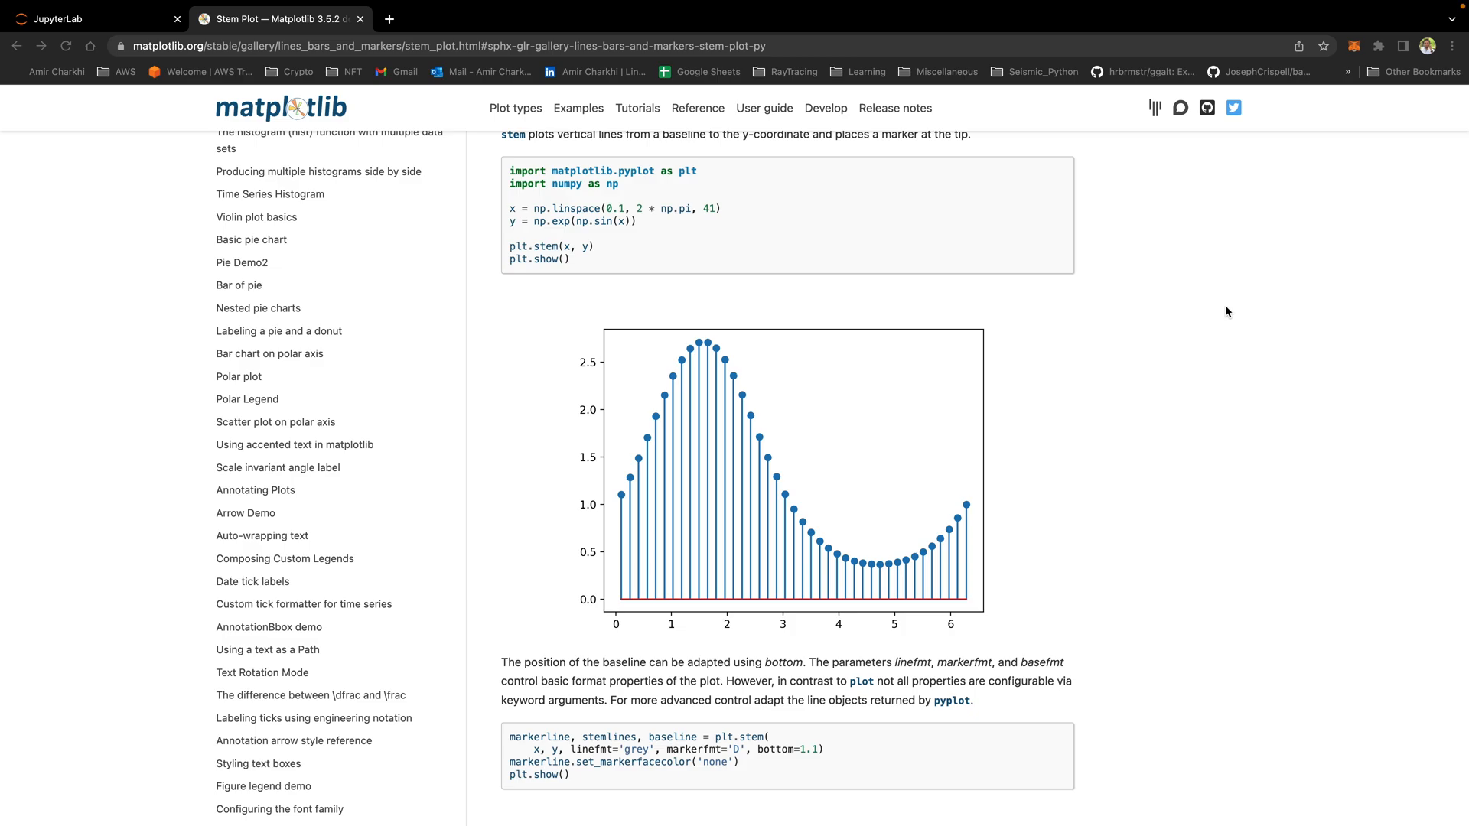
mouse_move(705, 578)
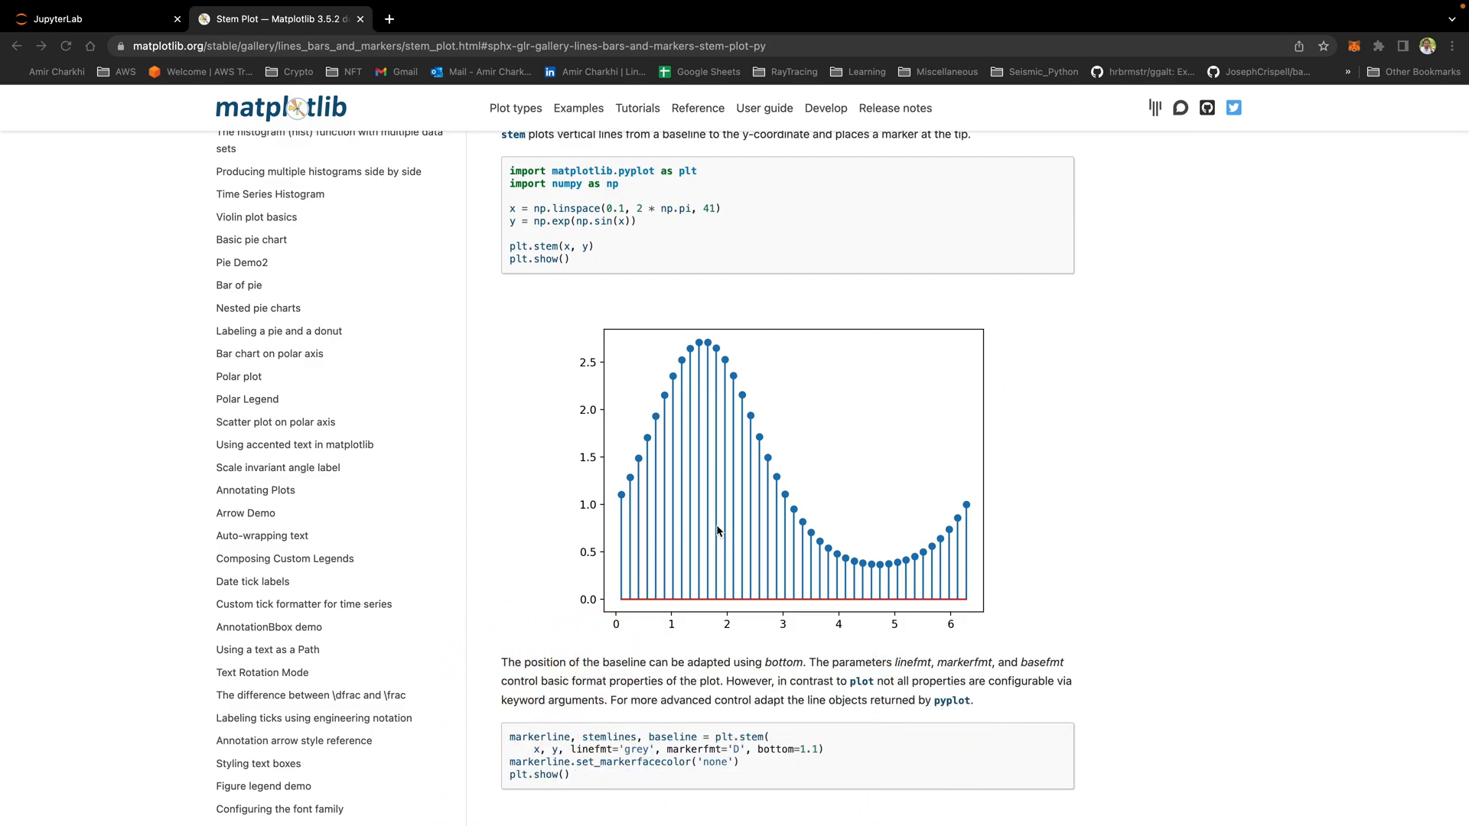
mouse_move(794, 503)
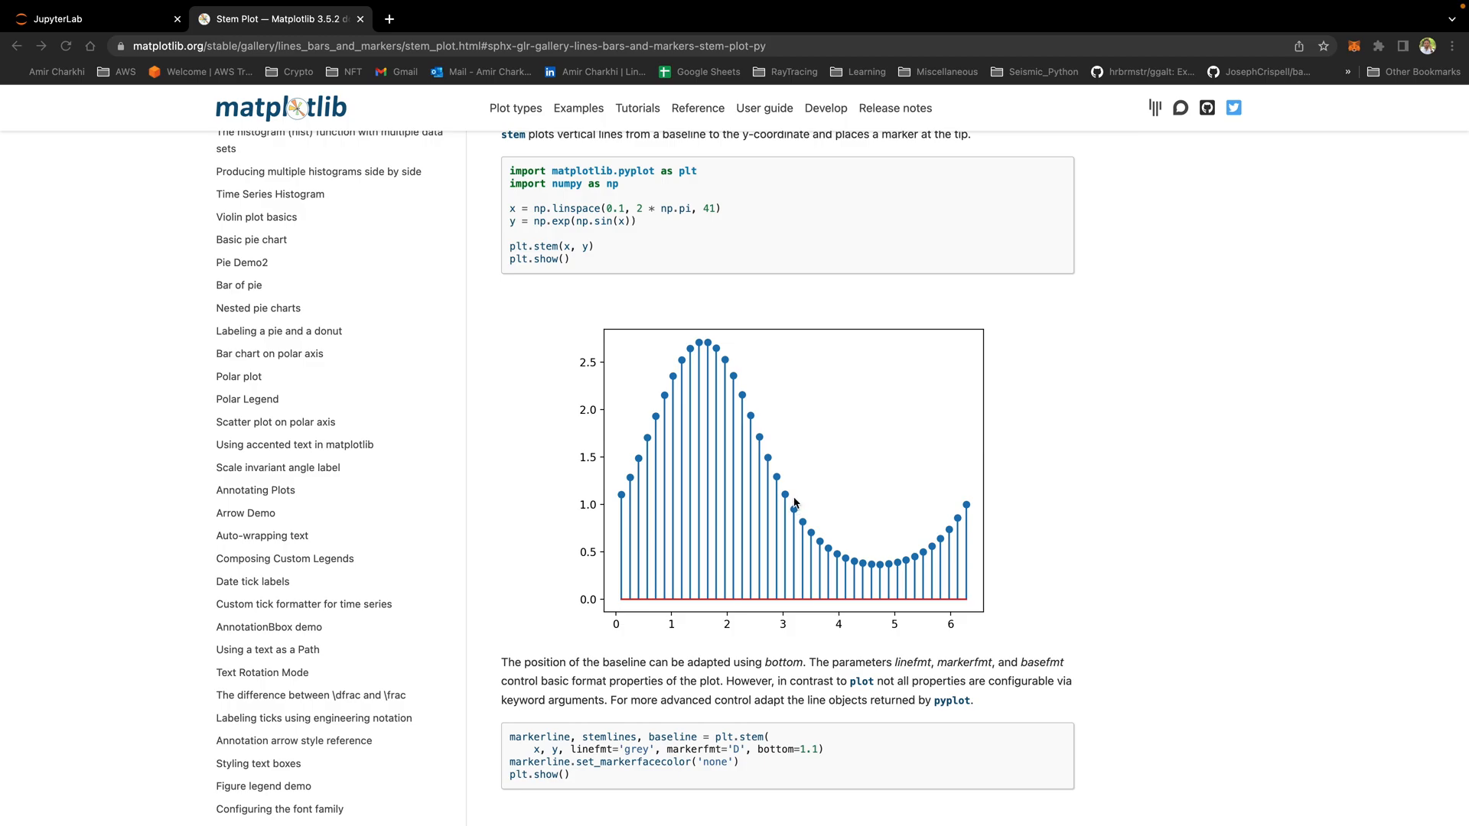
mouse_move(801, 509)
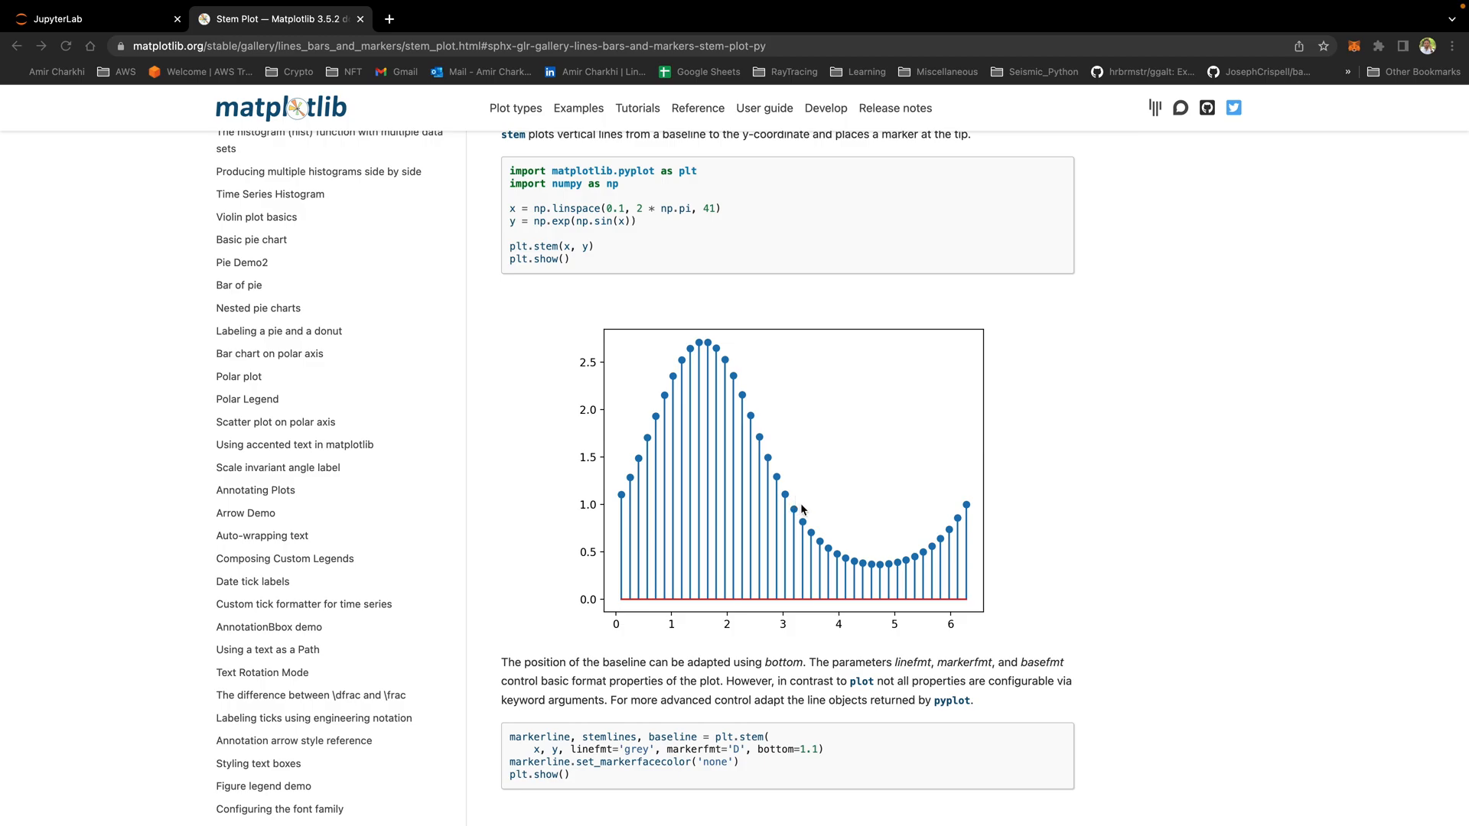
mouse_move(806, 501)
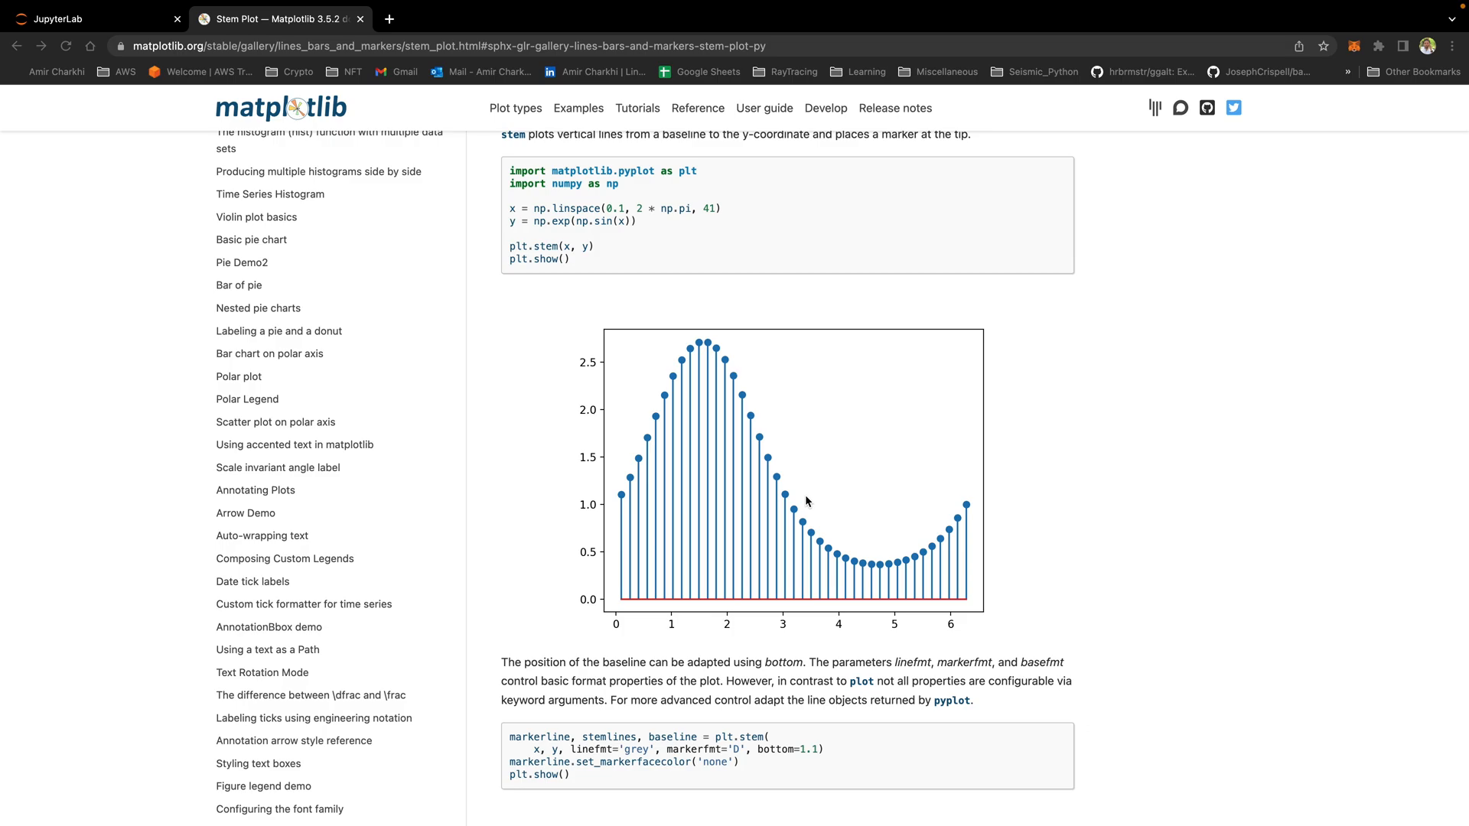
mouse_move(801, 501)
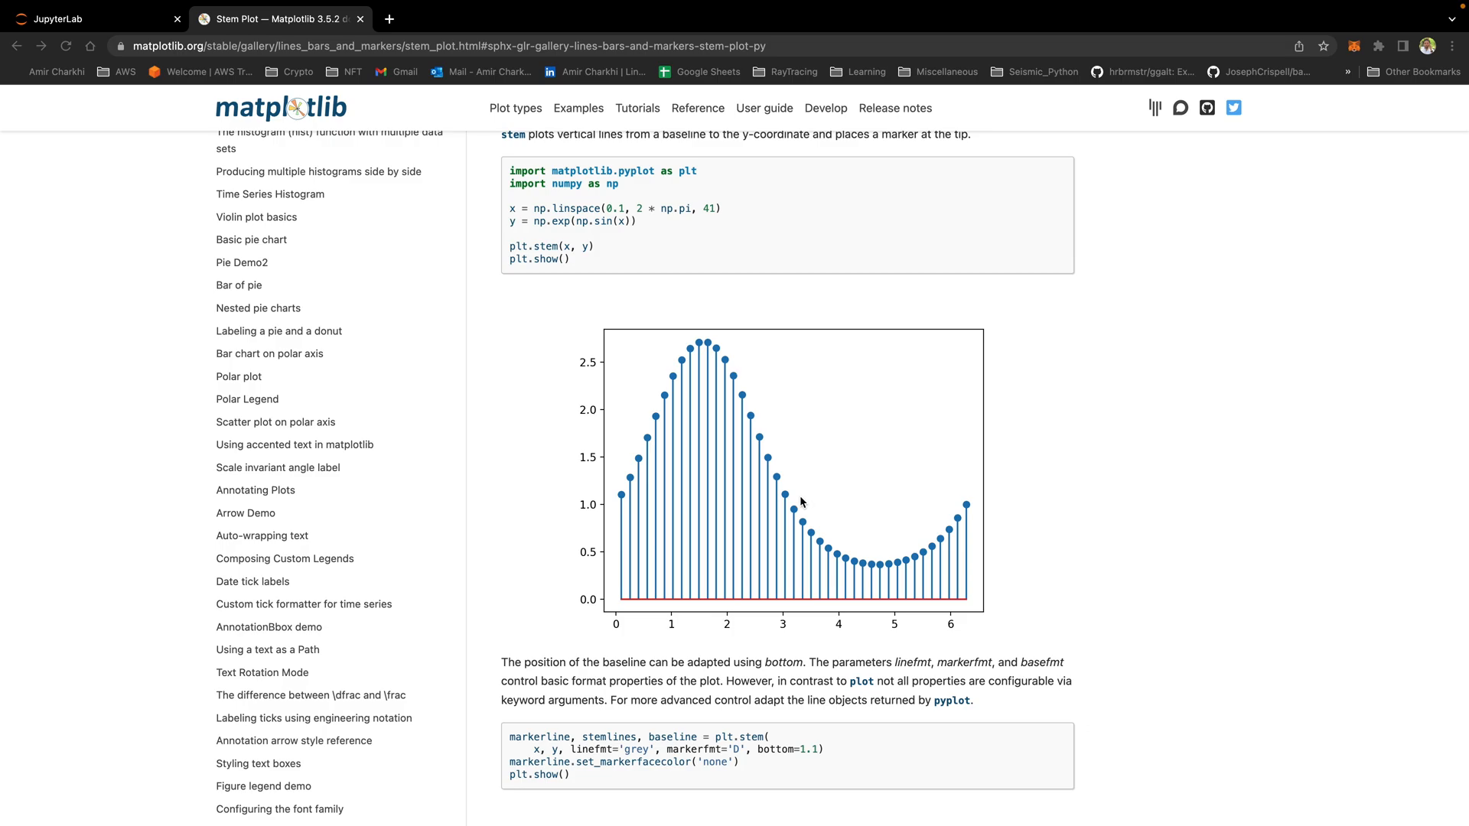
Rename the notebook to matplotlib_9_stemplots and add 'from matplotlib import pyplot' as plt.
scroll(up, 3)
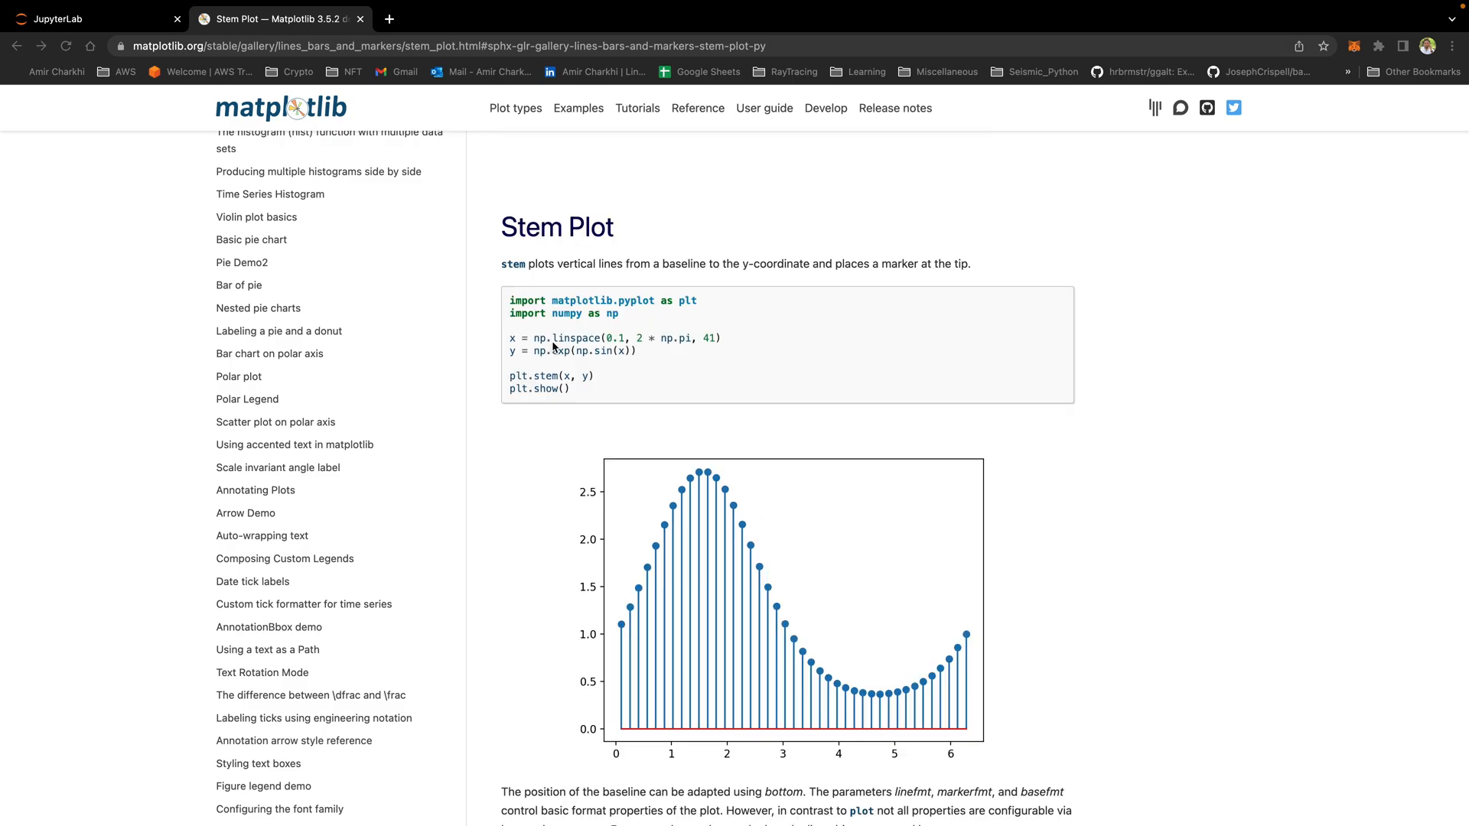
mouse_move(455, 228)
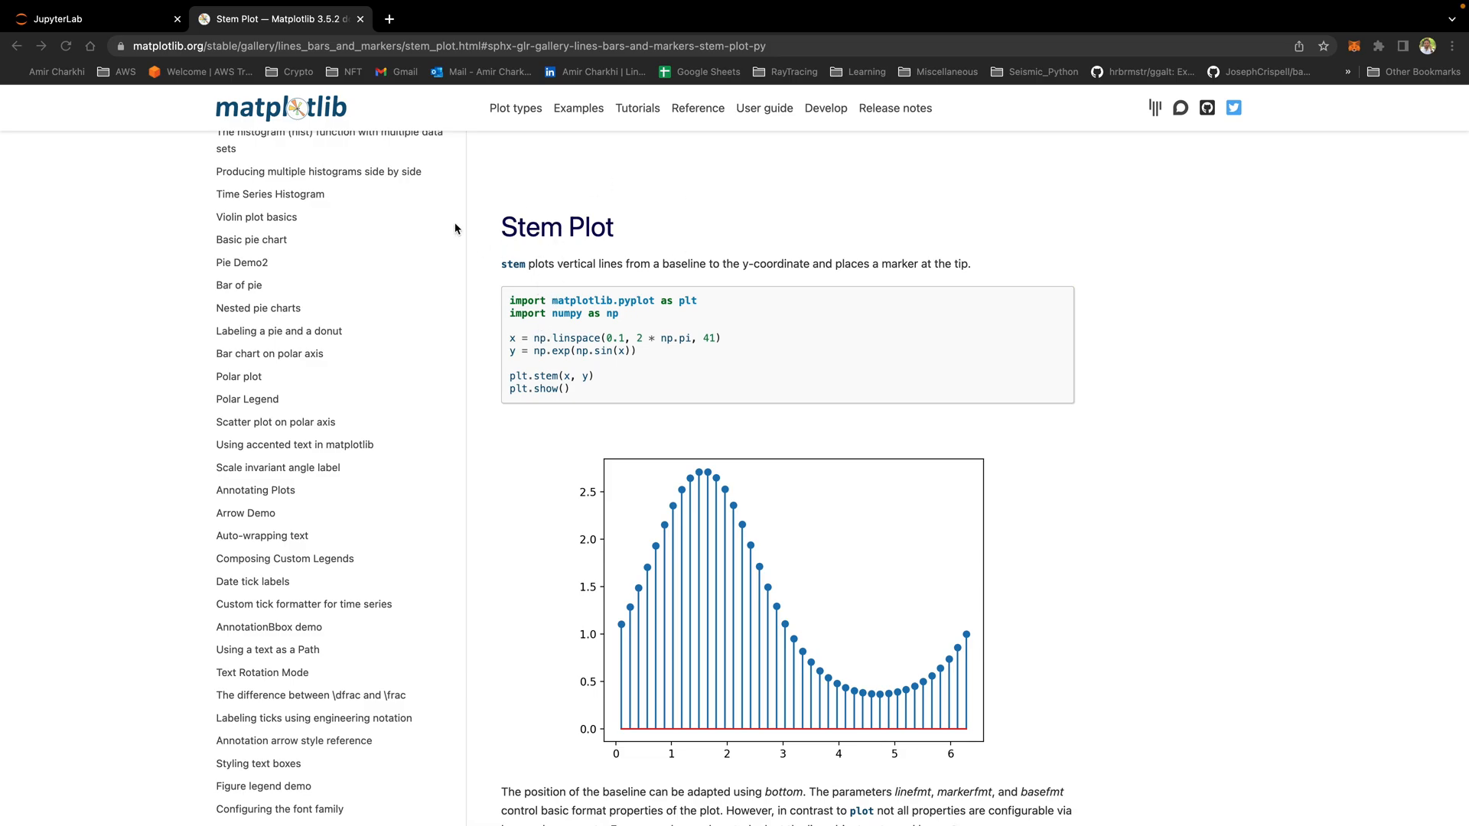
mouse_move(733, 494)
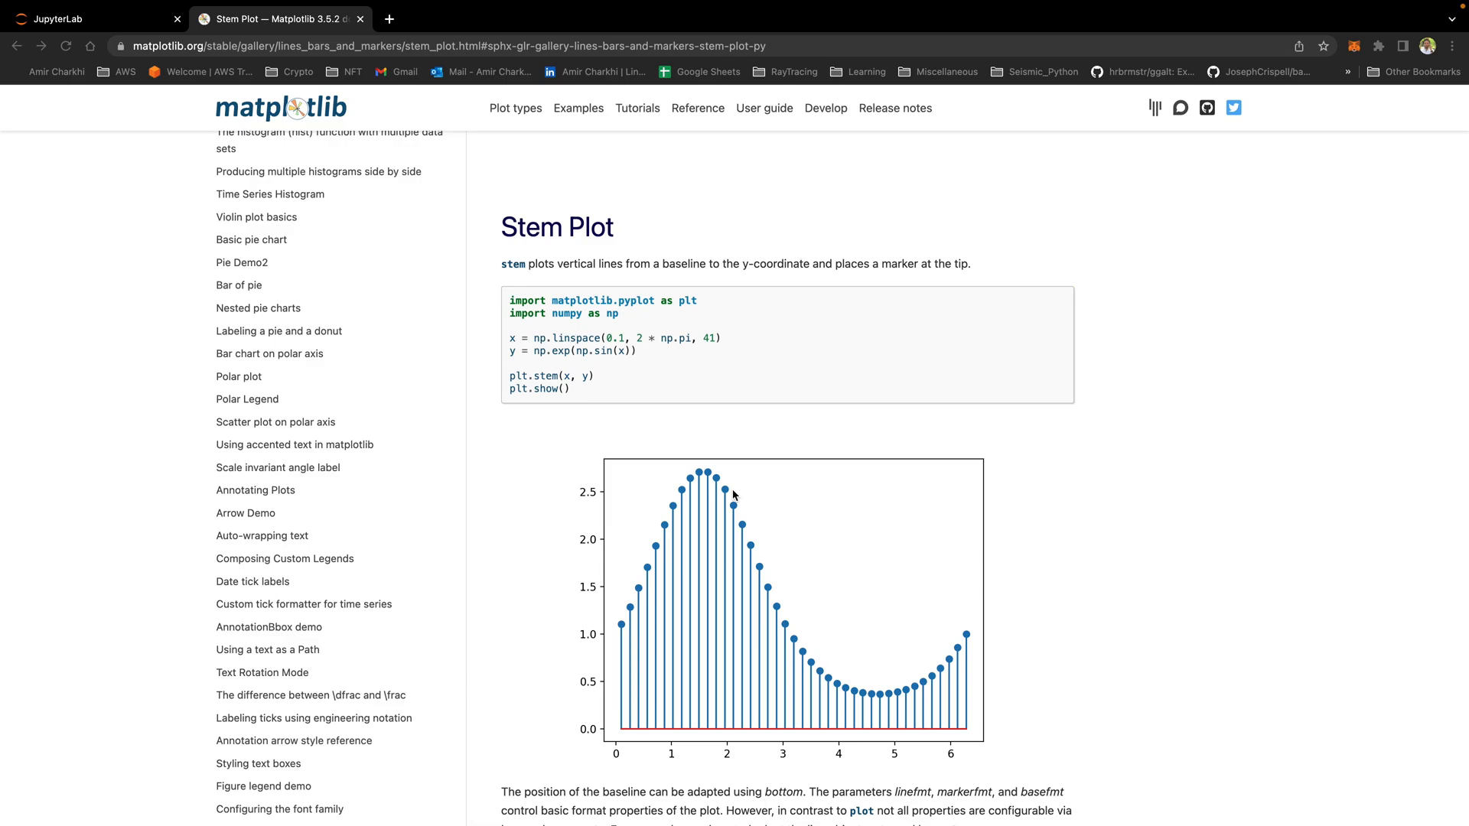
mouse_move(743, 501)
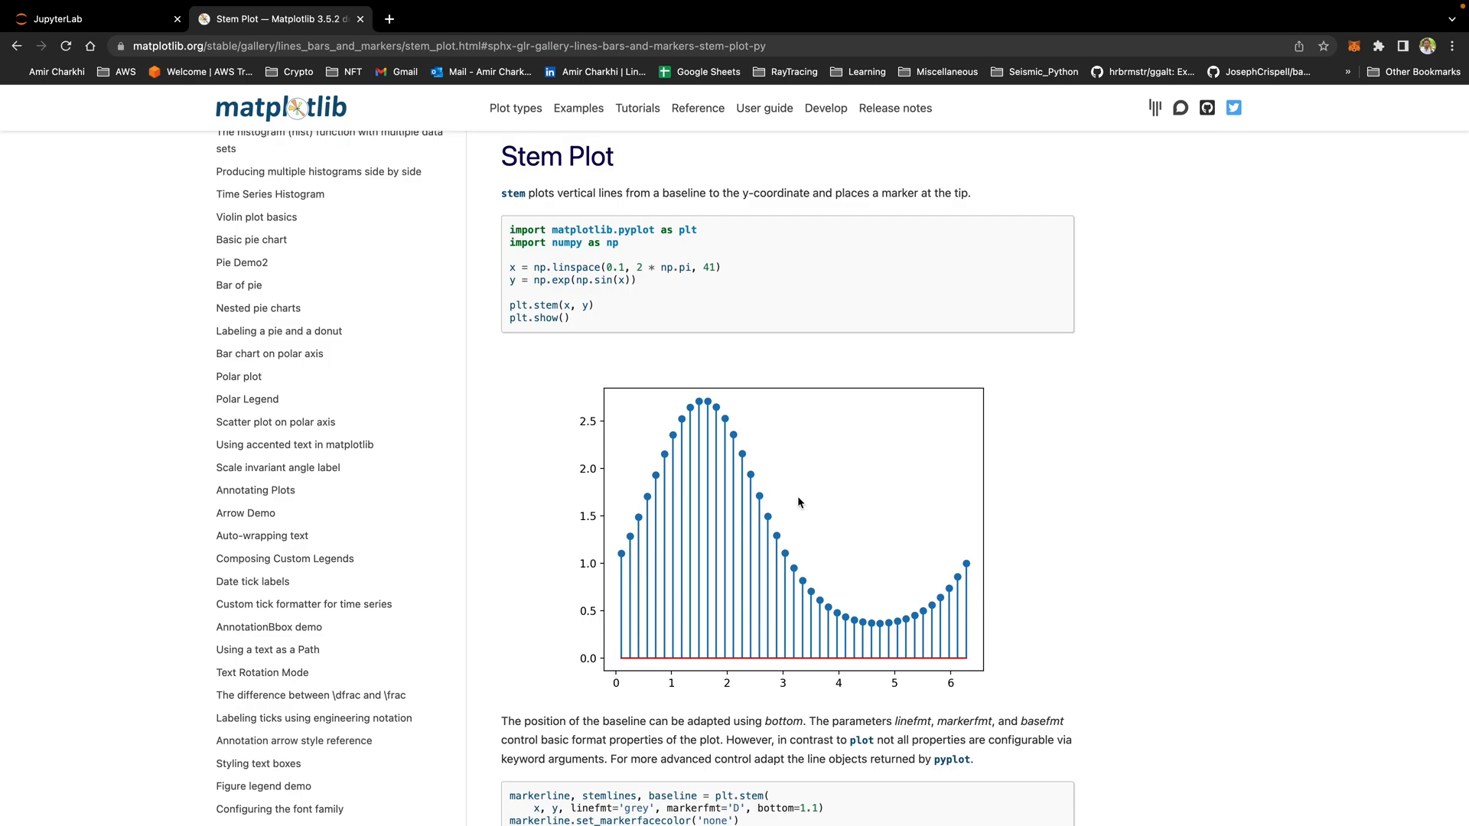
mouse_move(897, 649)
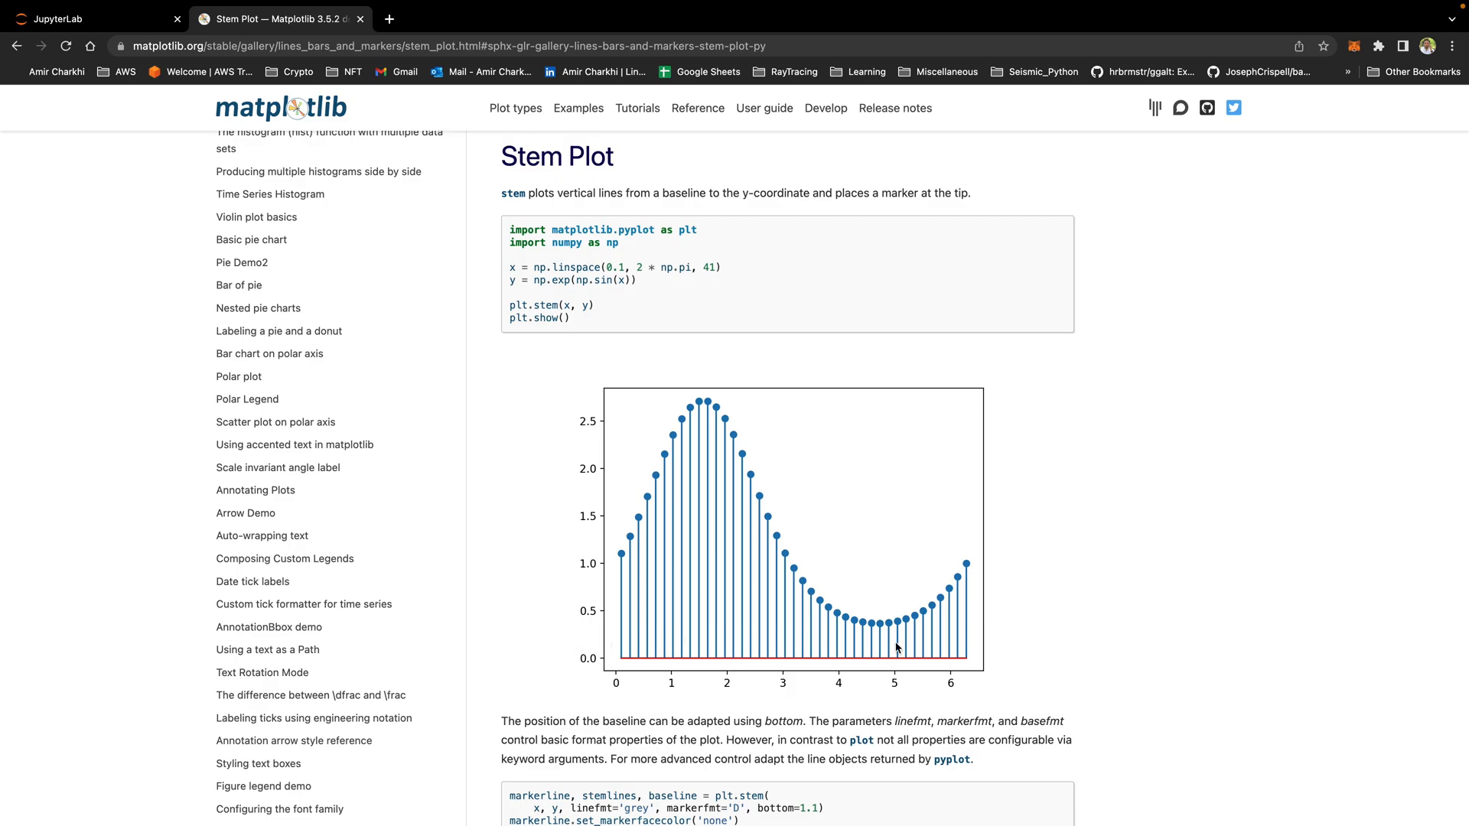
mouse_move(623, 564)
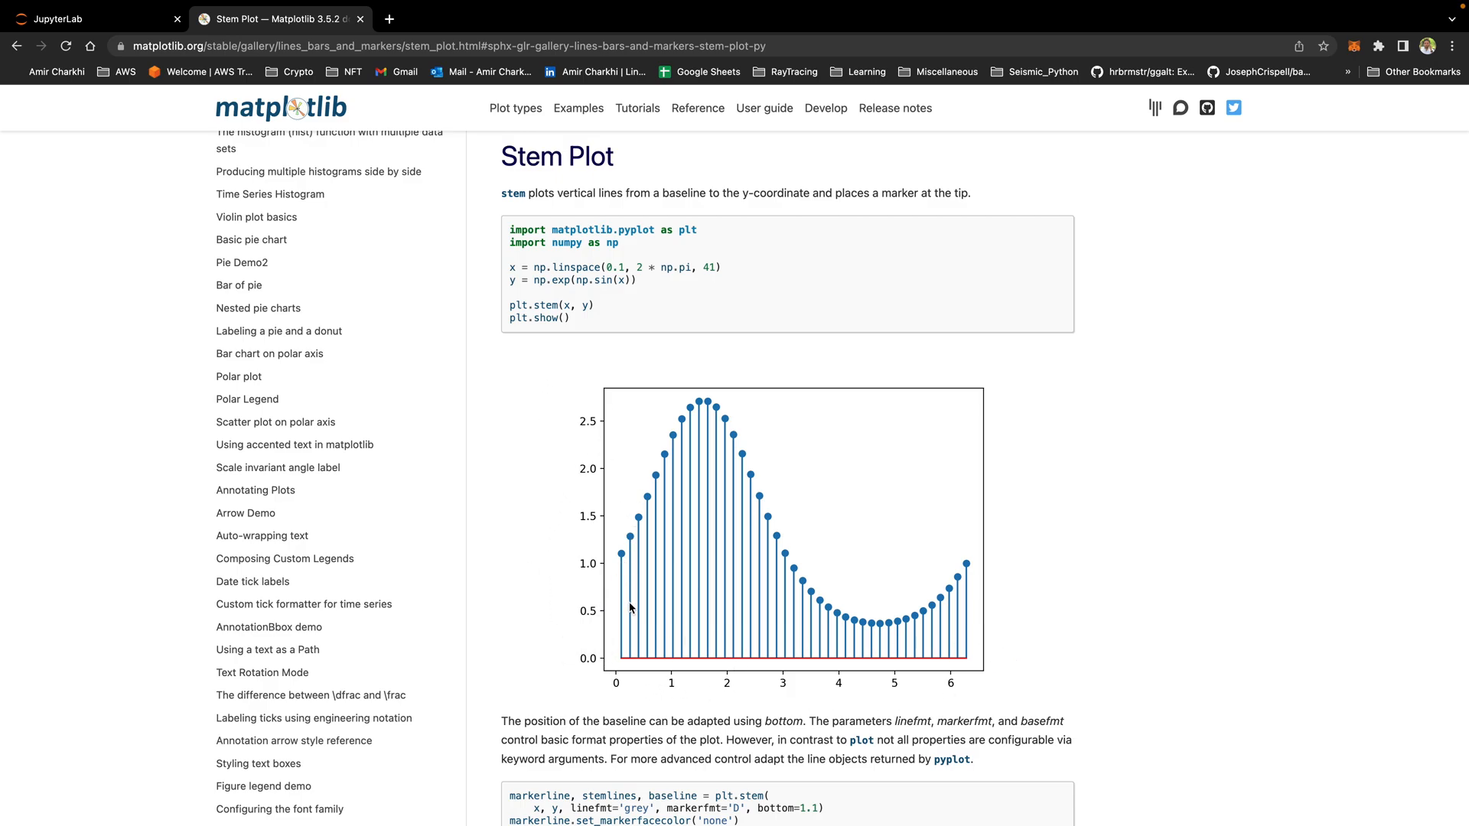
mouse_move(600, 704)
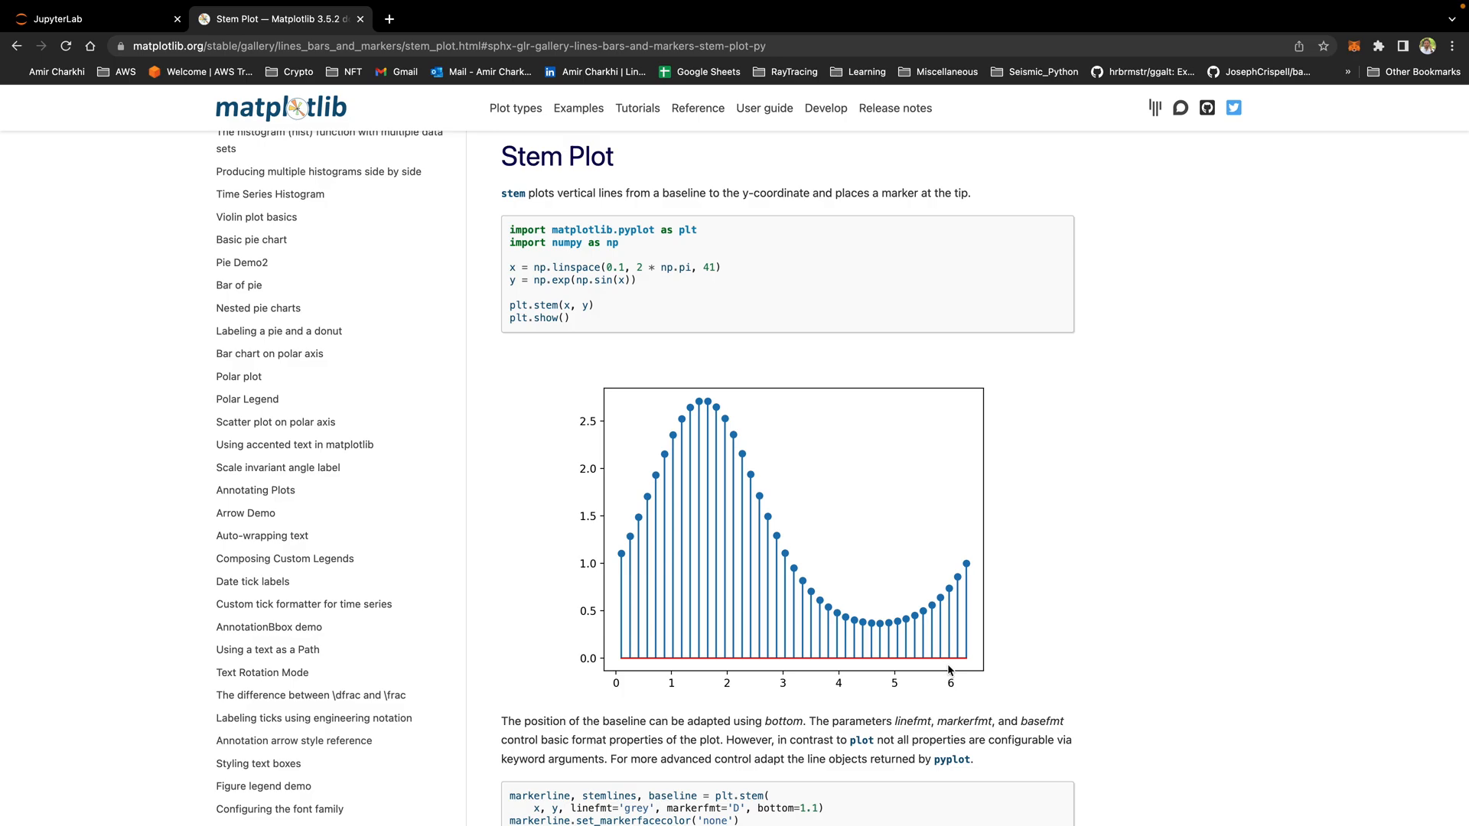
mouse_move(902, 667)
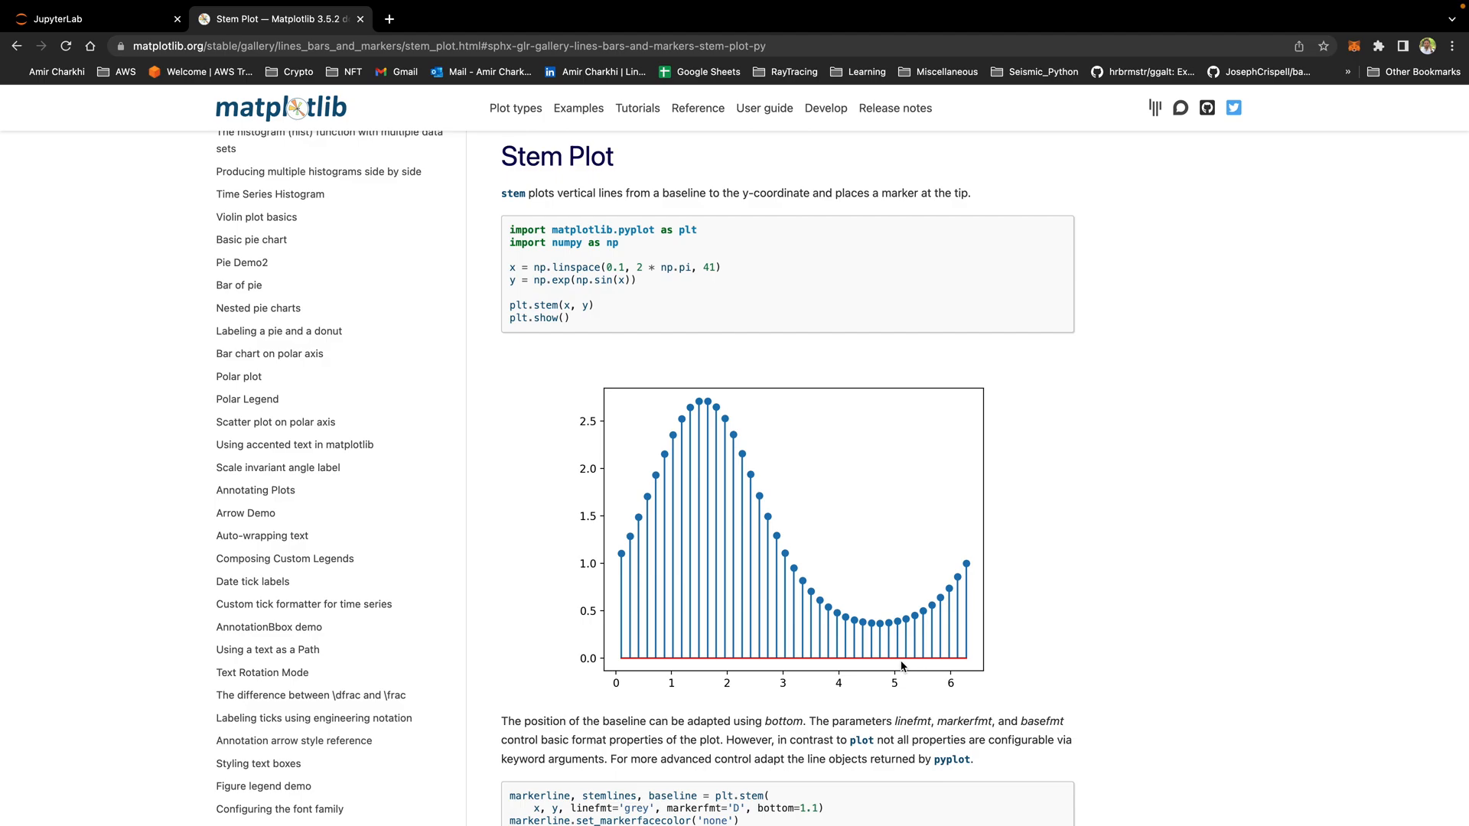
click(84, 18)
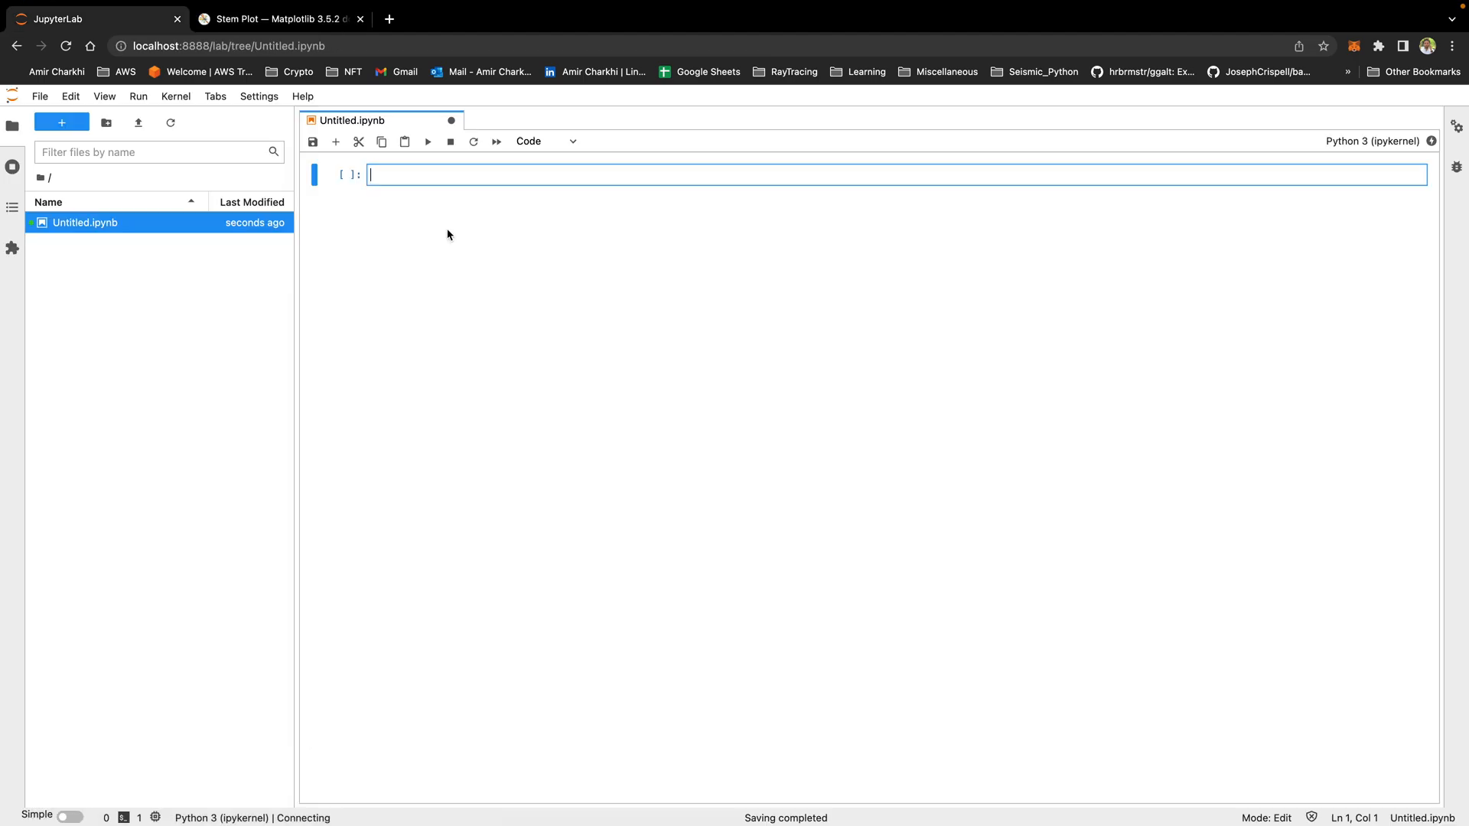
double_click(84, 222)
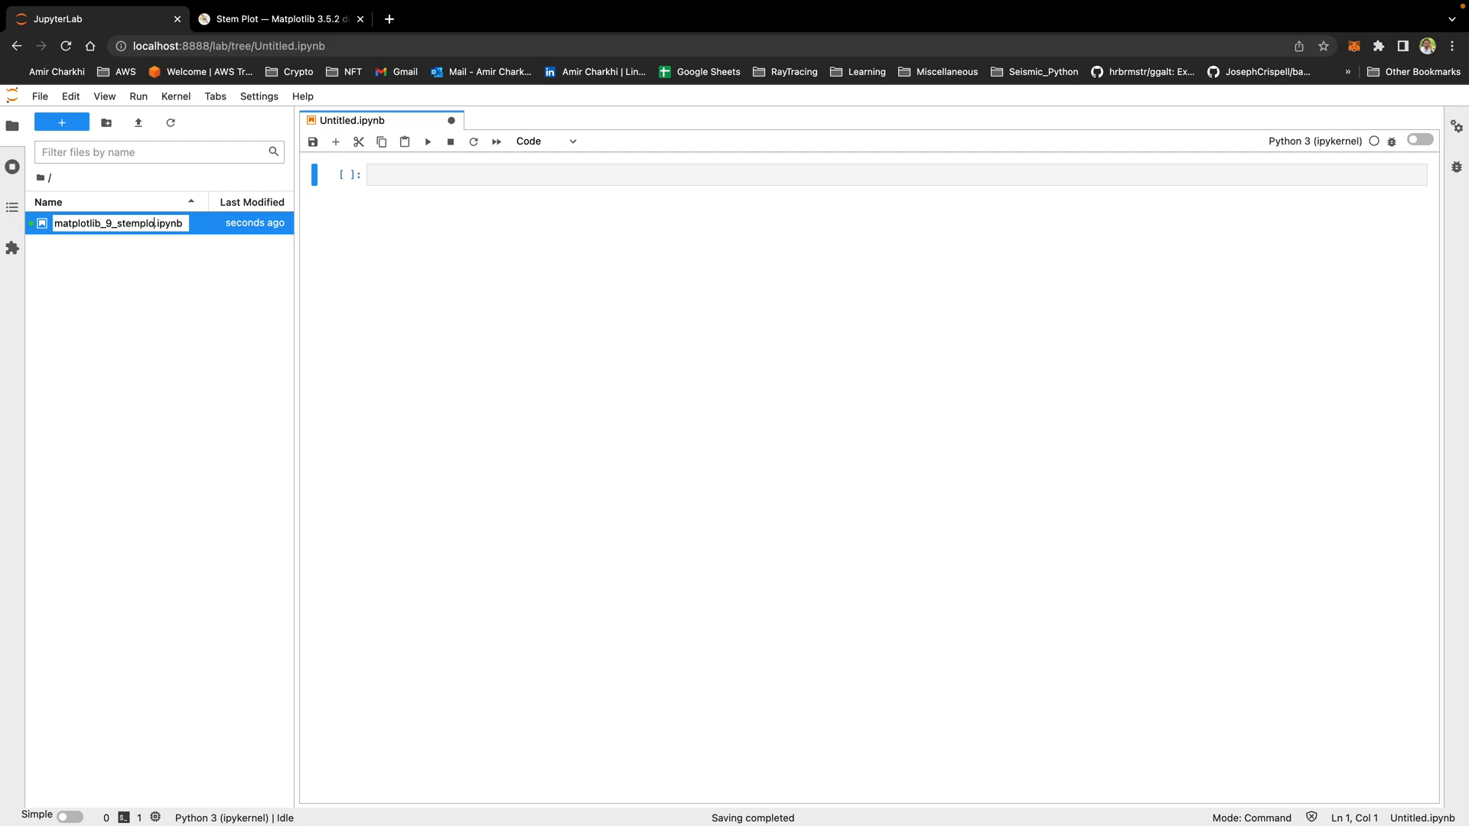
text(from matrplo)
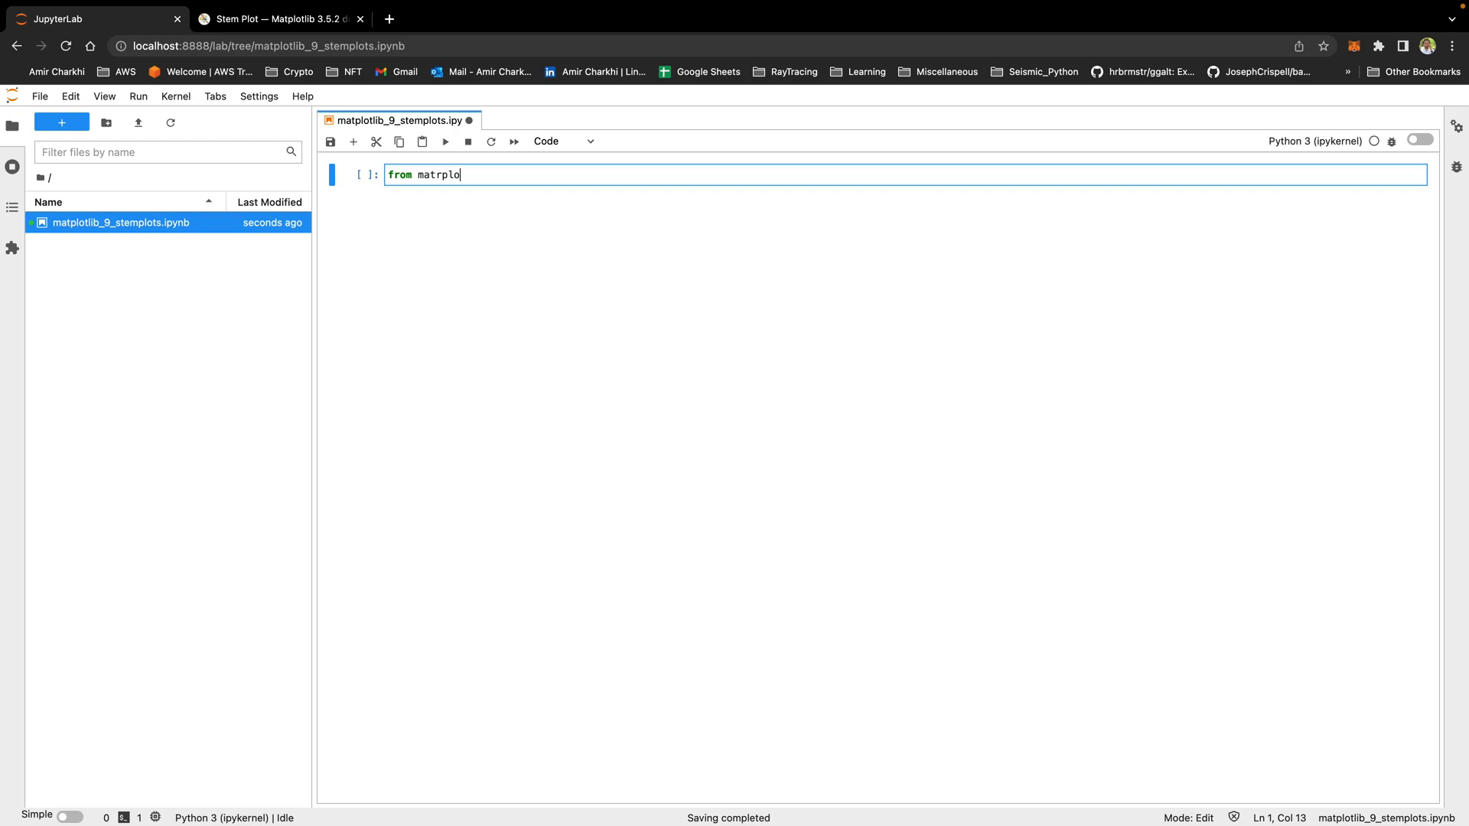
text(tlib import pyplot as plt)
text(plt.)
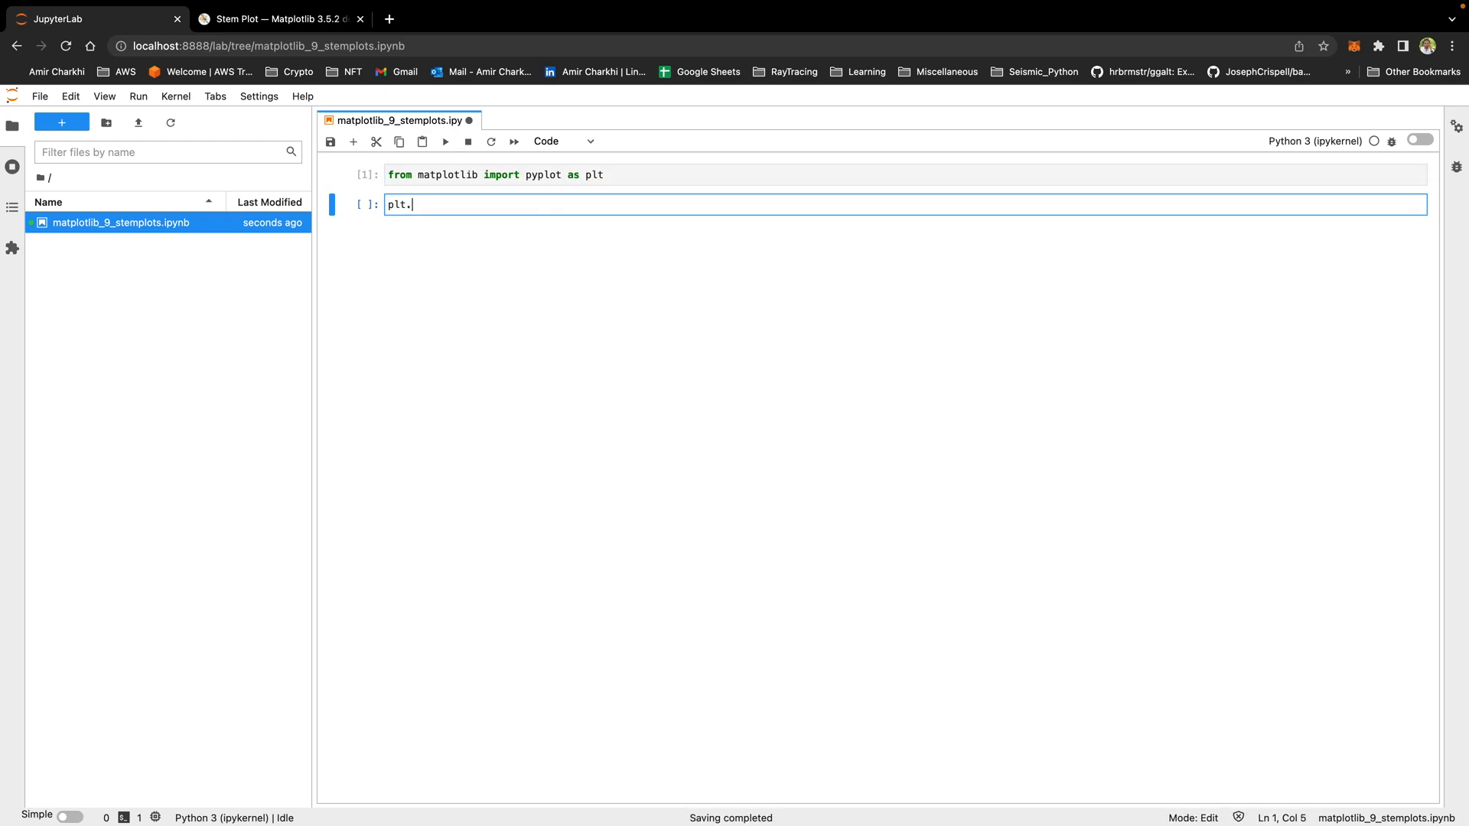
Write a cell with a 7×7 figure and an empty plt.stem() call, clearing its error output.
text(figure(fi)
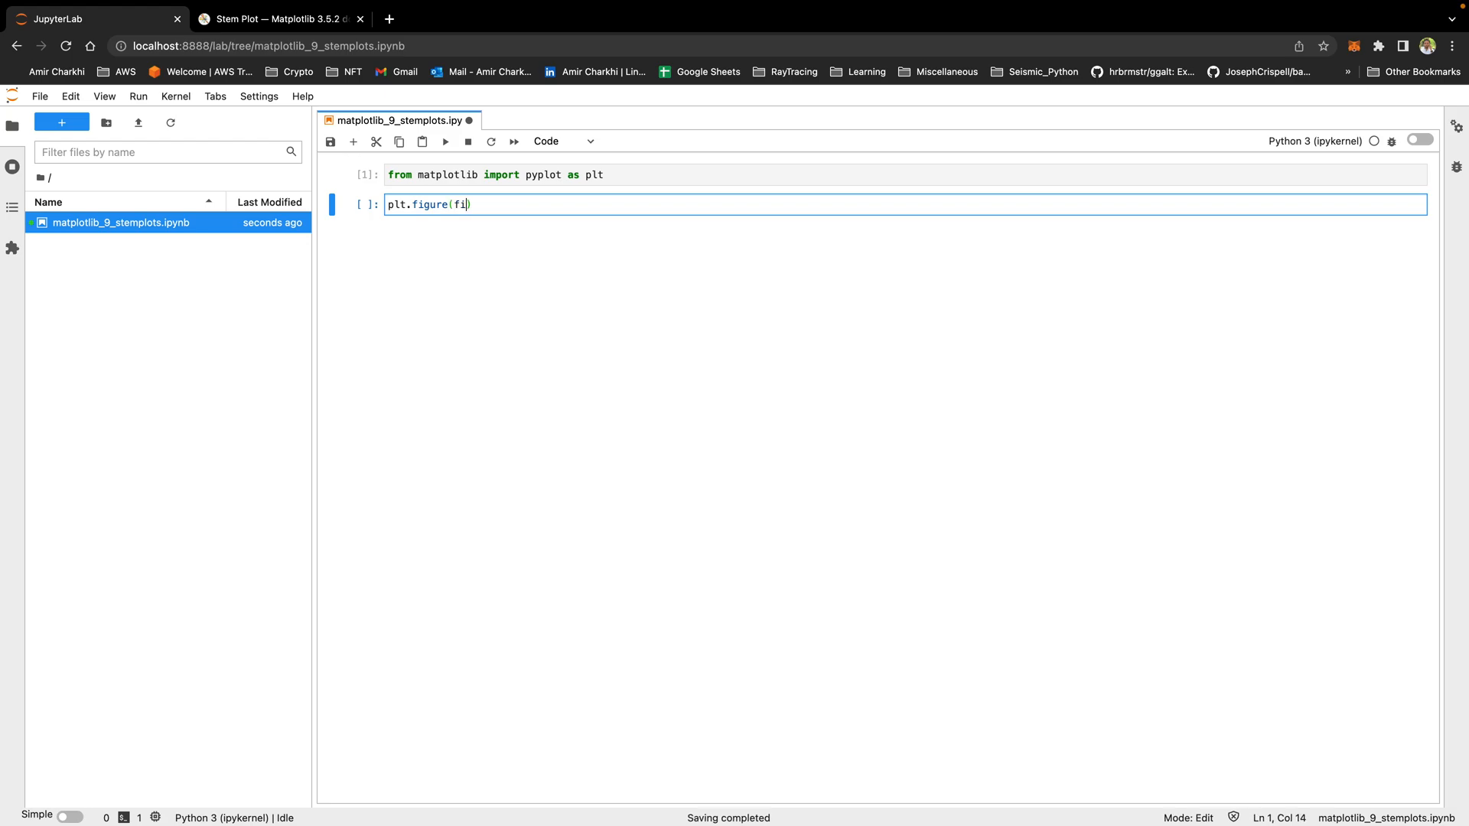
text(gsize=()
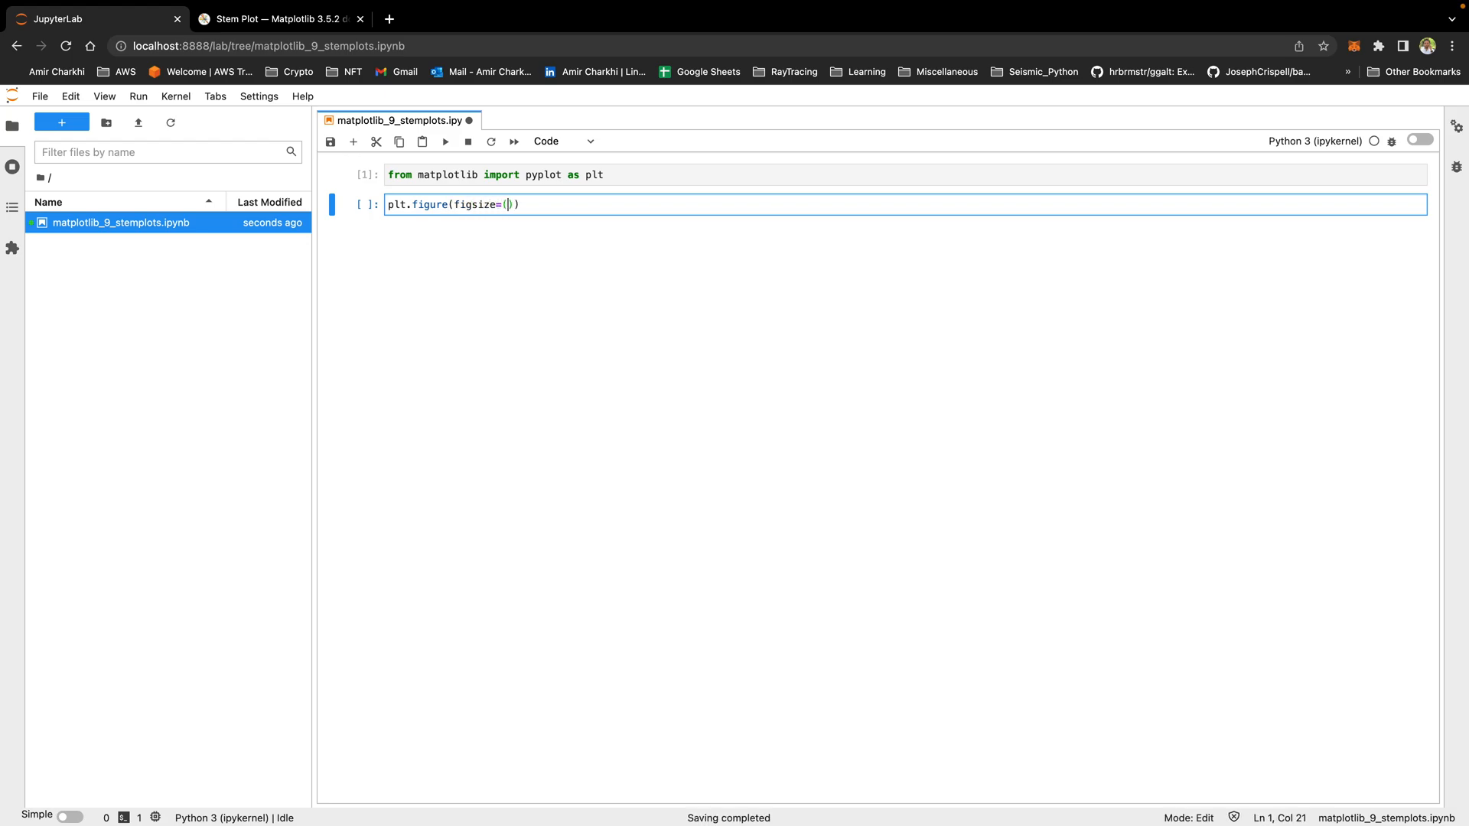
text(7,7)
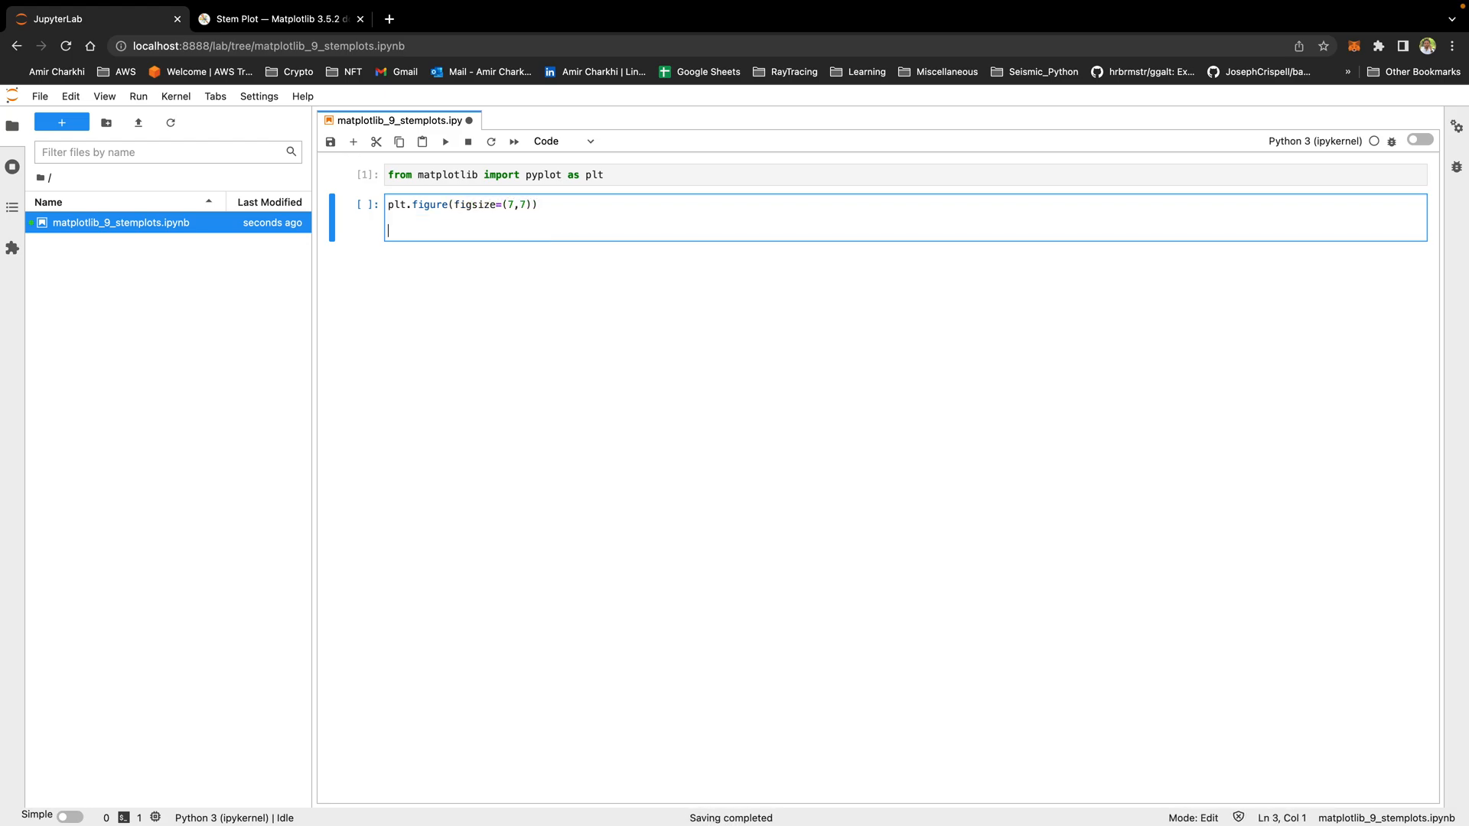
text(plt.stem())
text(plt.show())
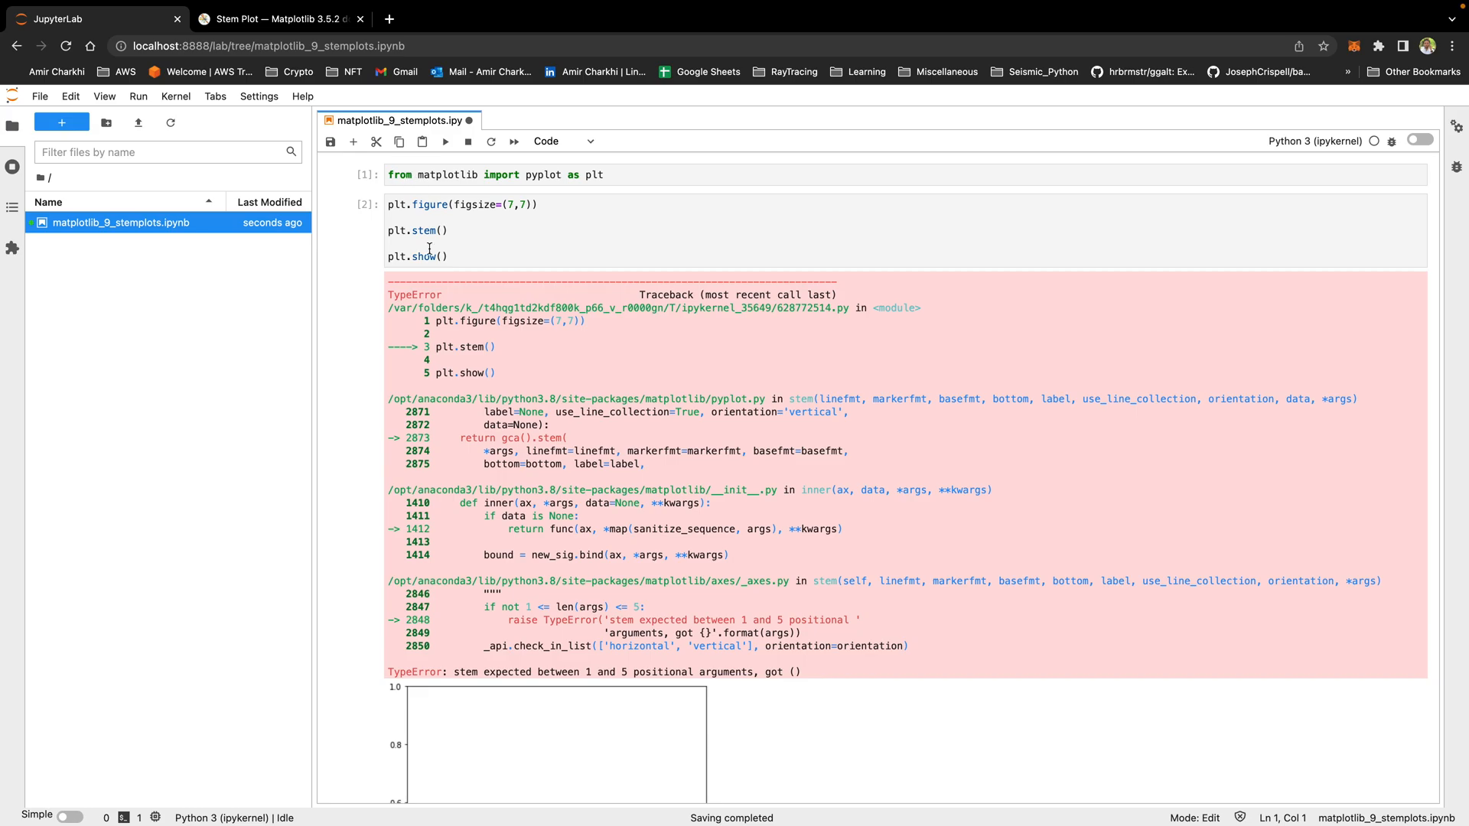
scroll(down, 3)
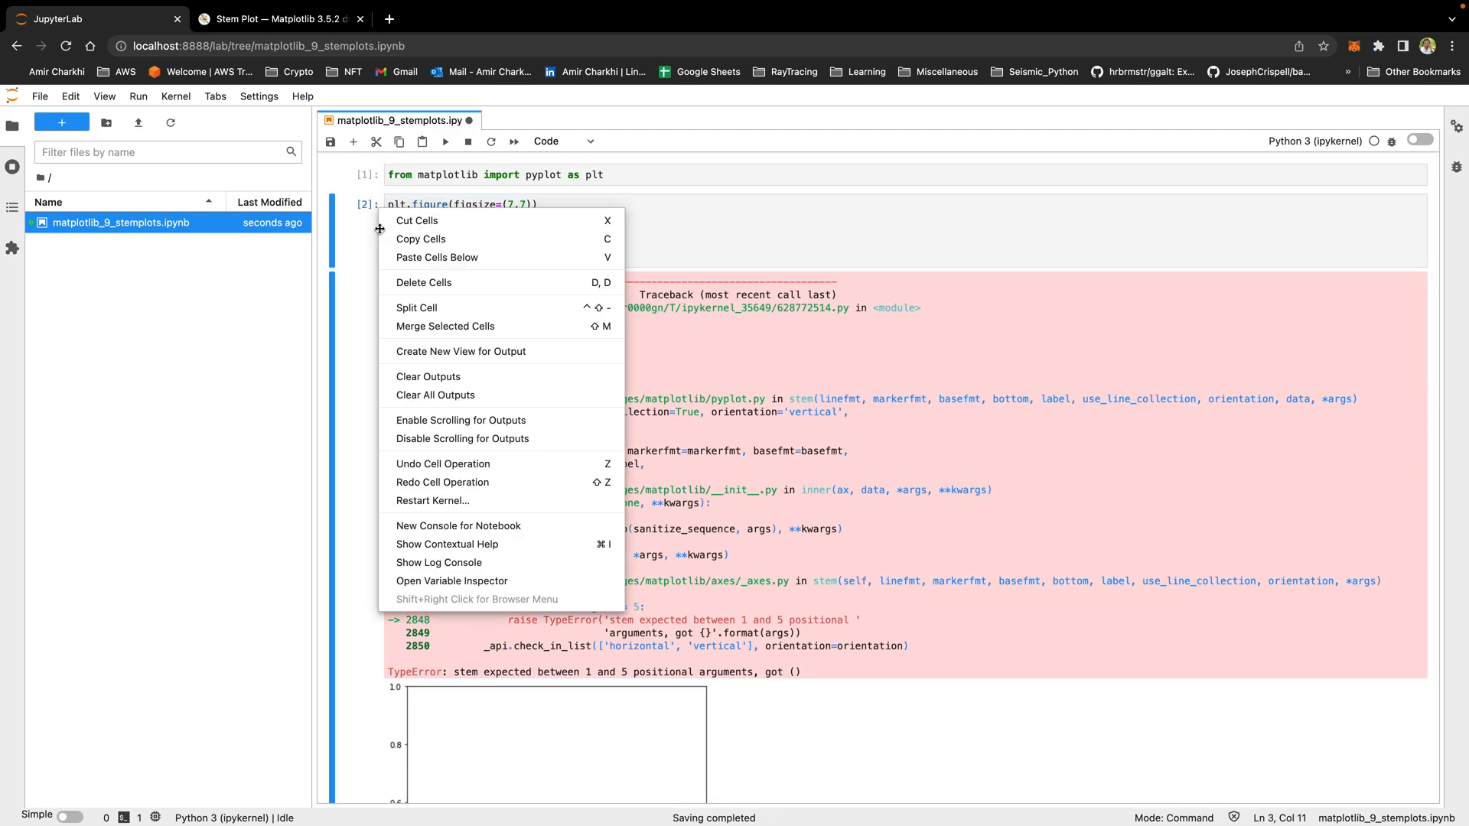
click(434, 395)
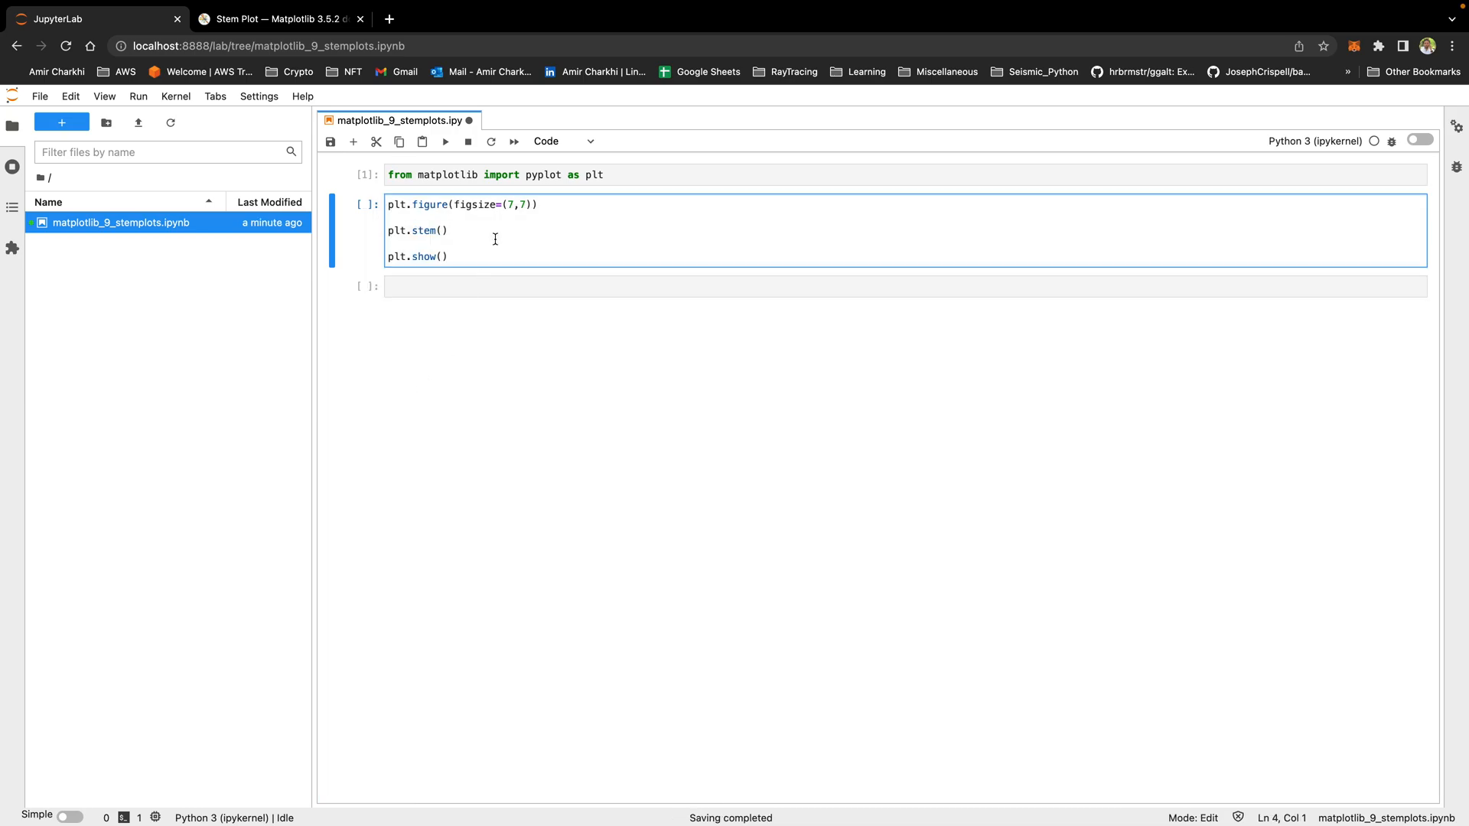
Run the cell defining the age and python_salary lists, ready to fill plt.stem().
click(447, 256)
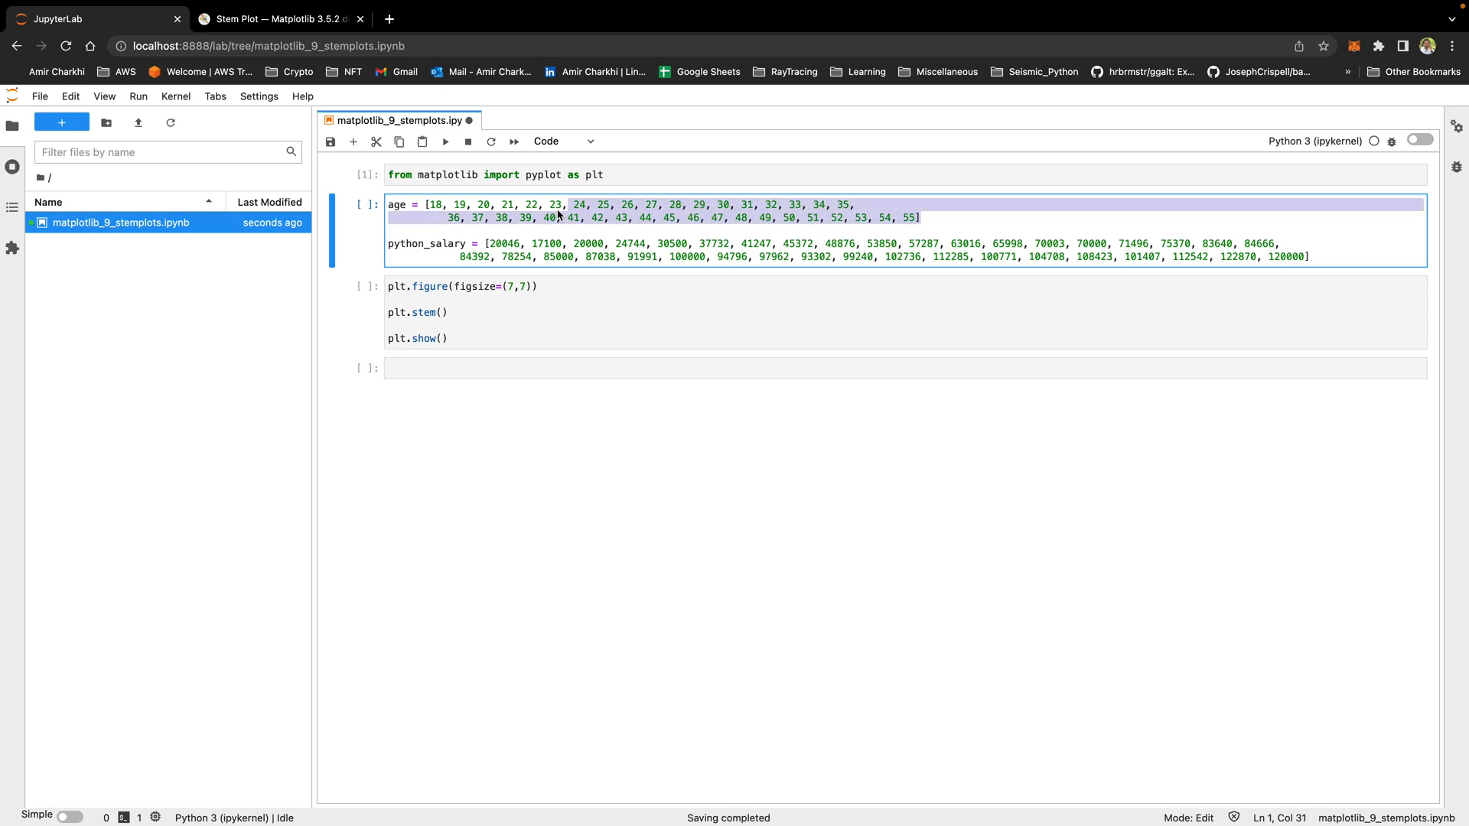
click(423, 205)
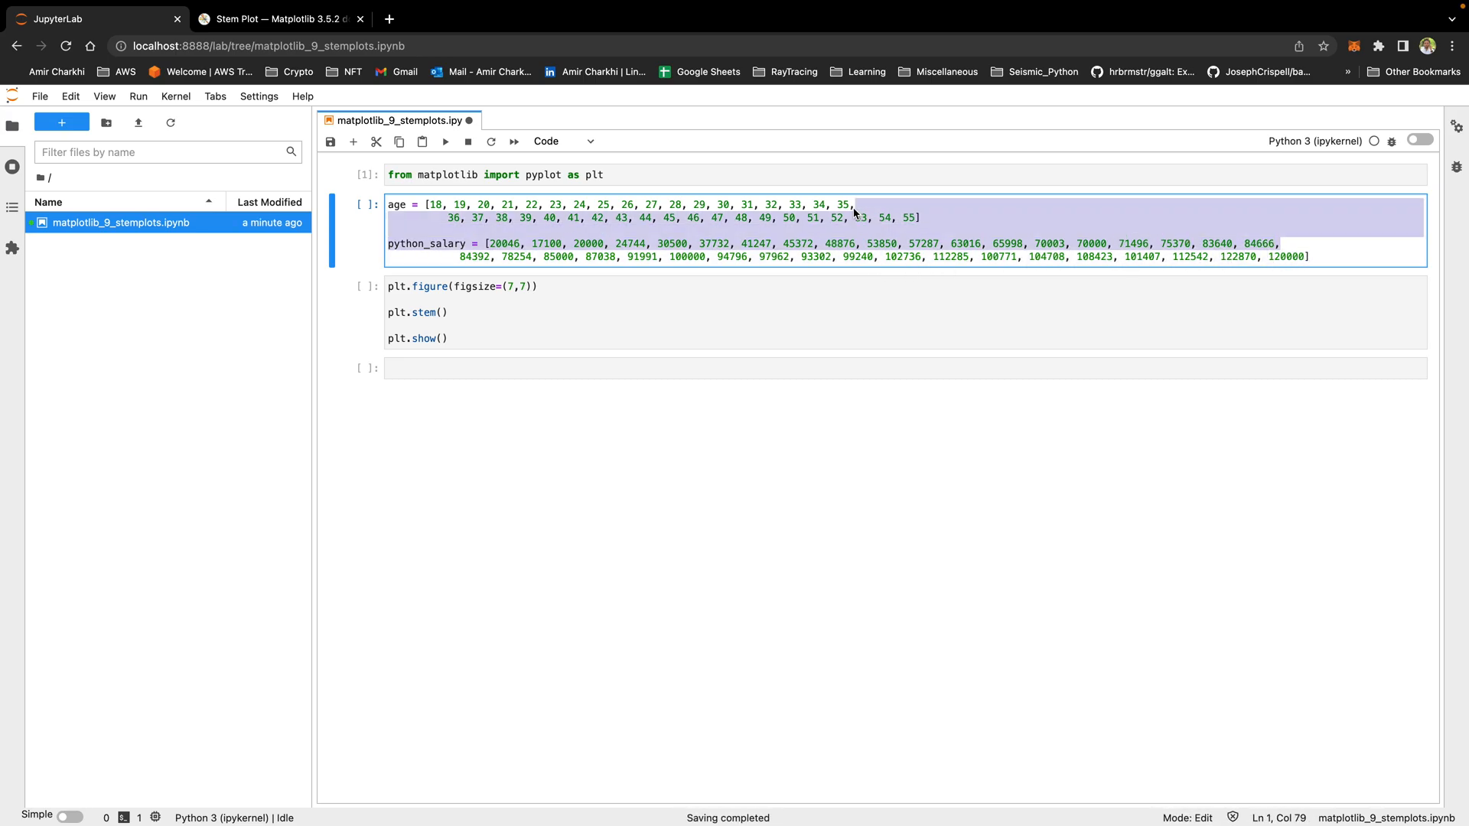
click(487, 219)
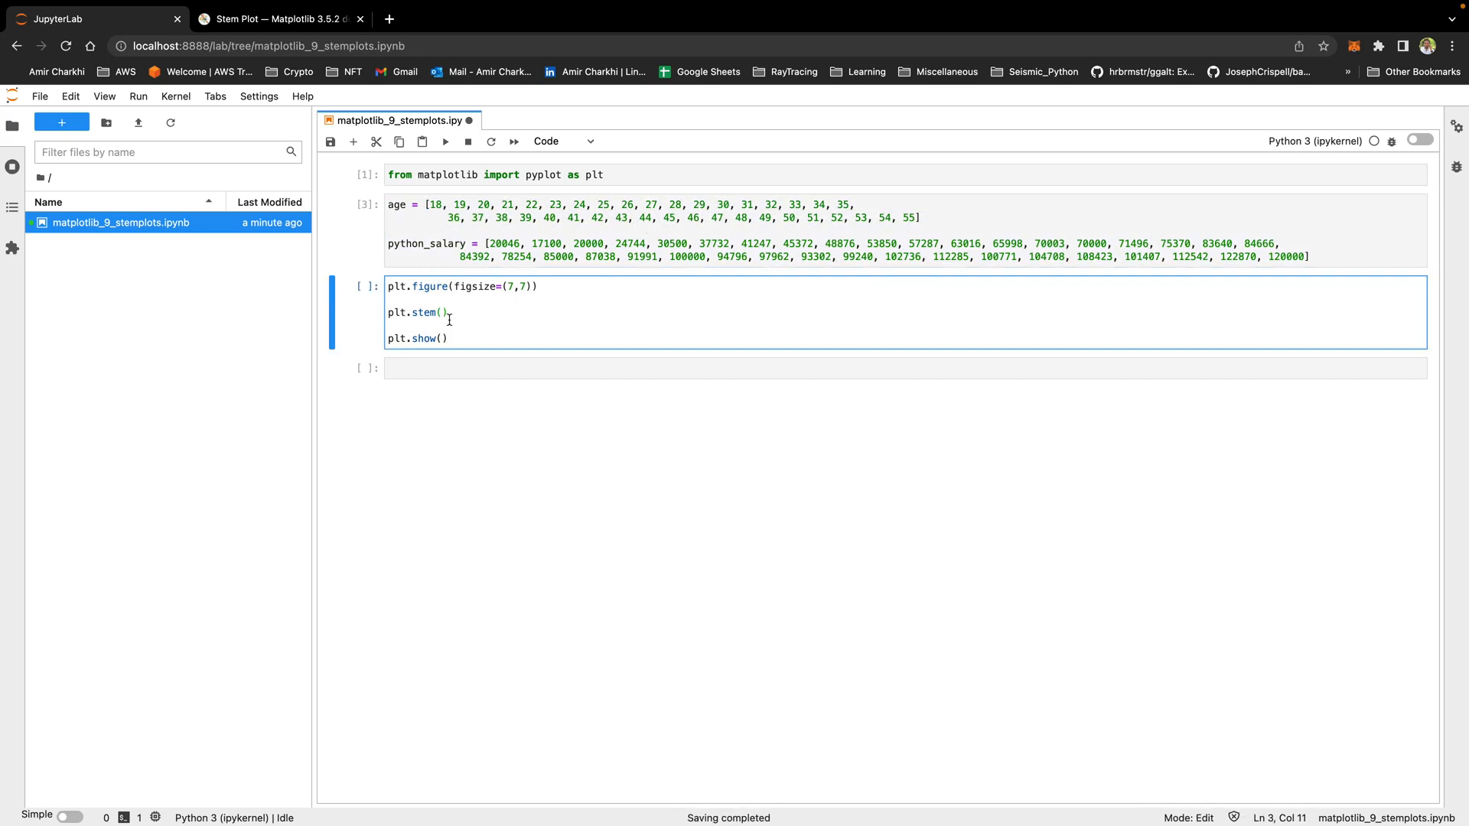
Plot salary against age with plt.stem(age, python_salary) and run the cell.
text(age)
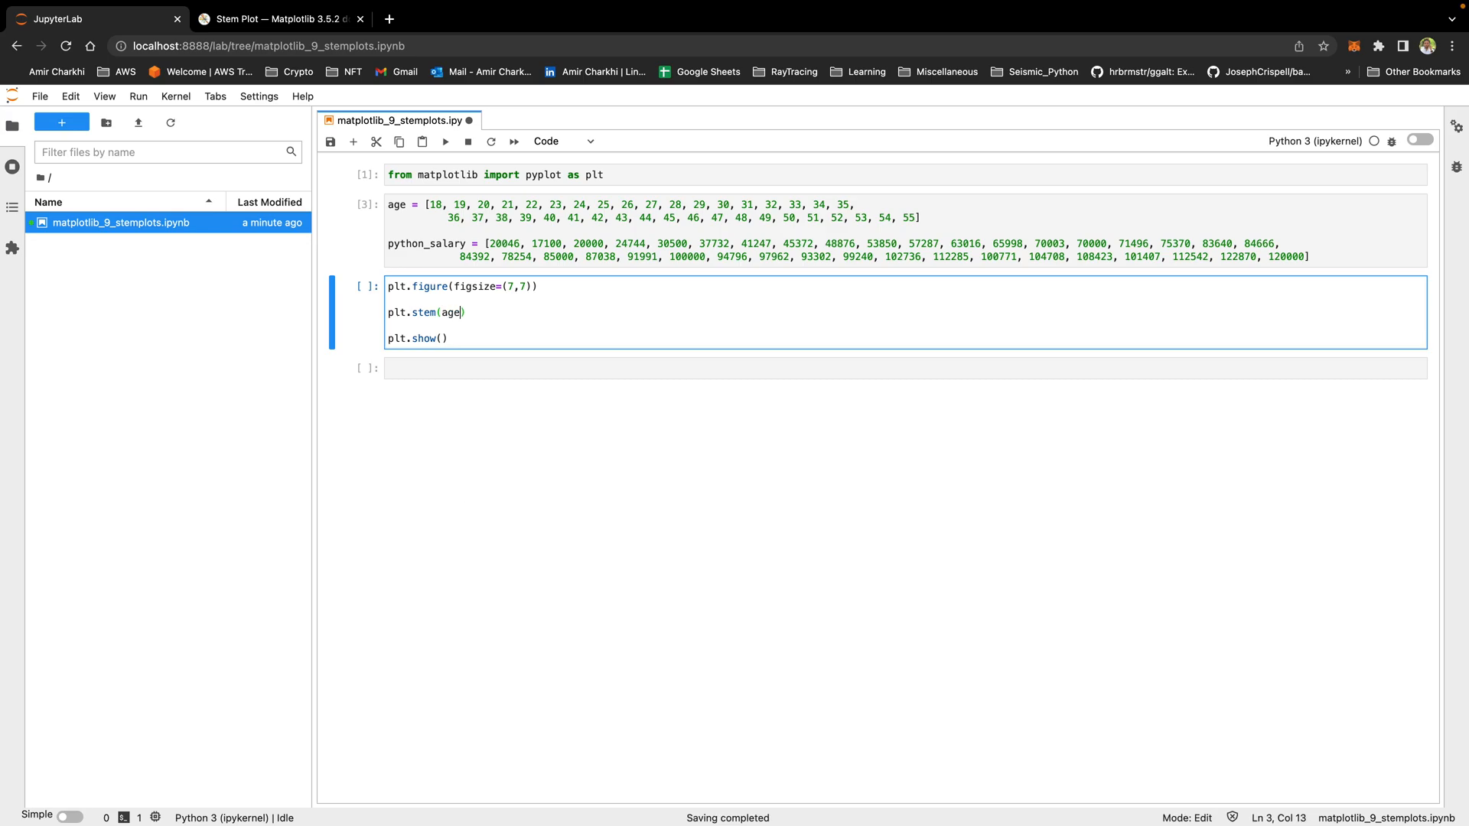
text(,)
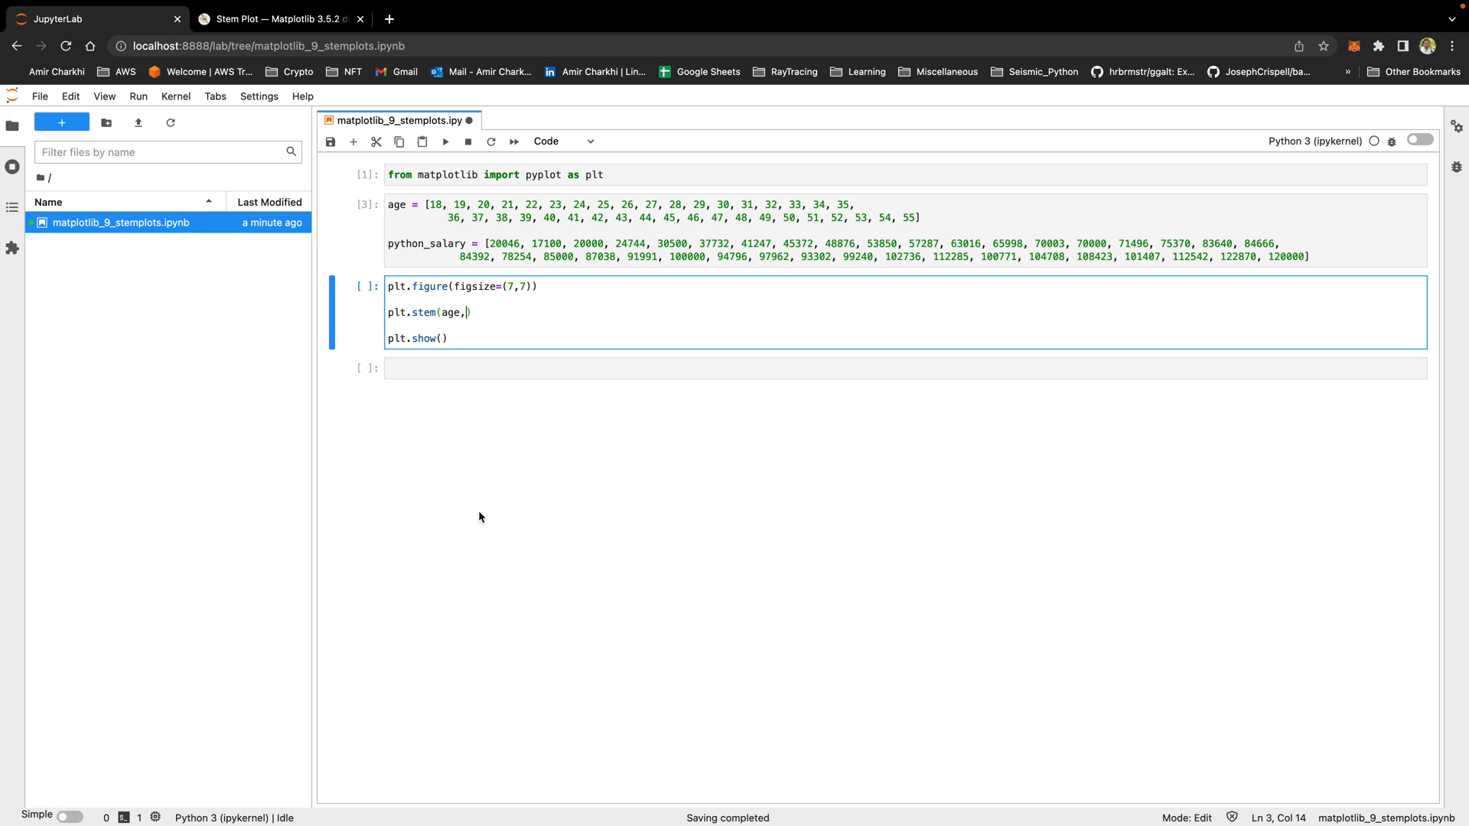
text(python)
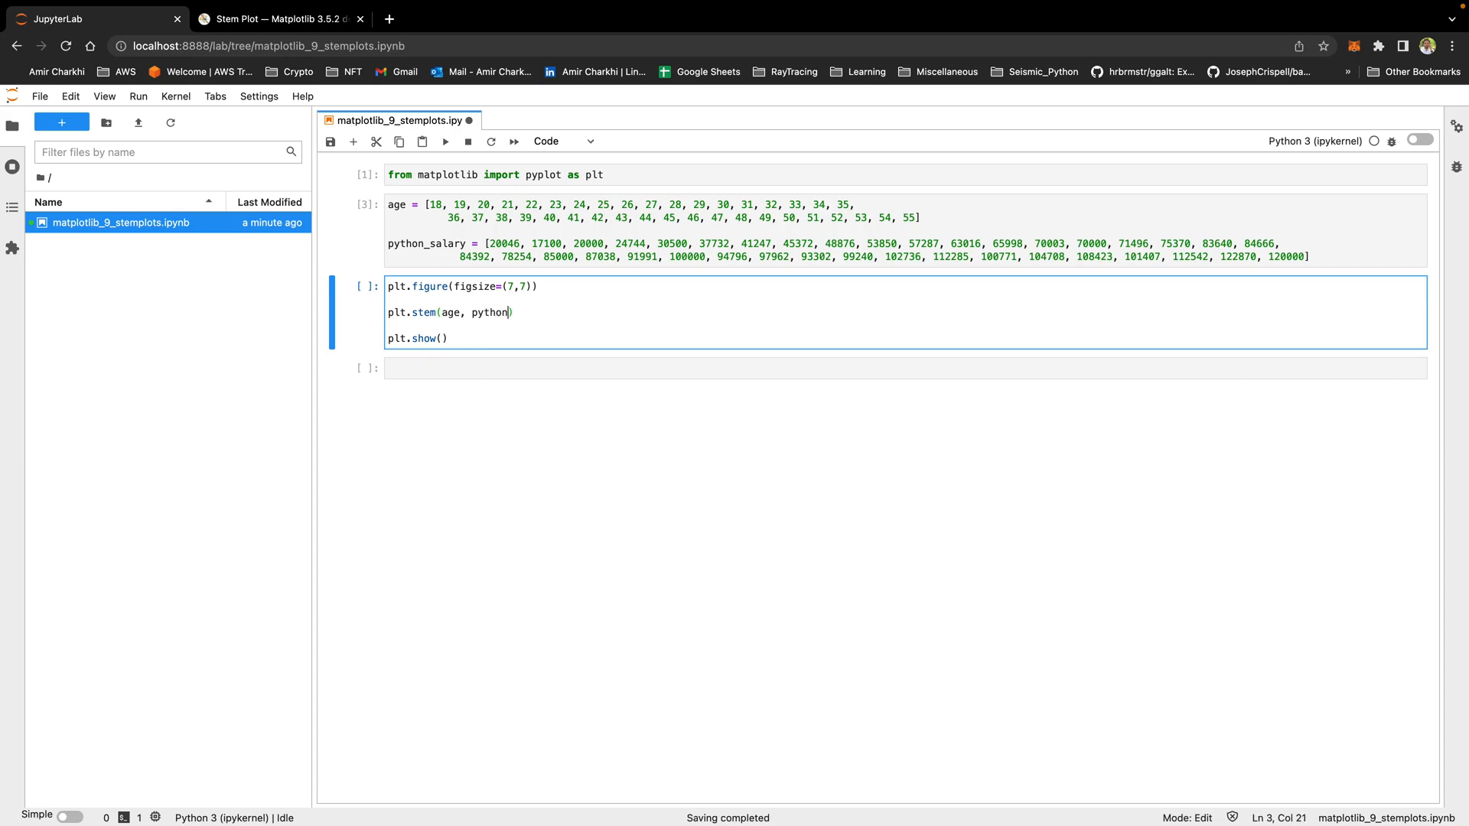
text(_salary)
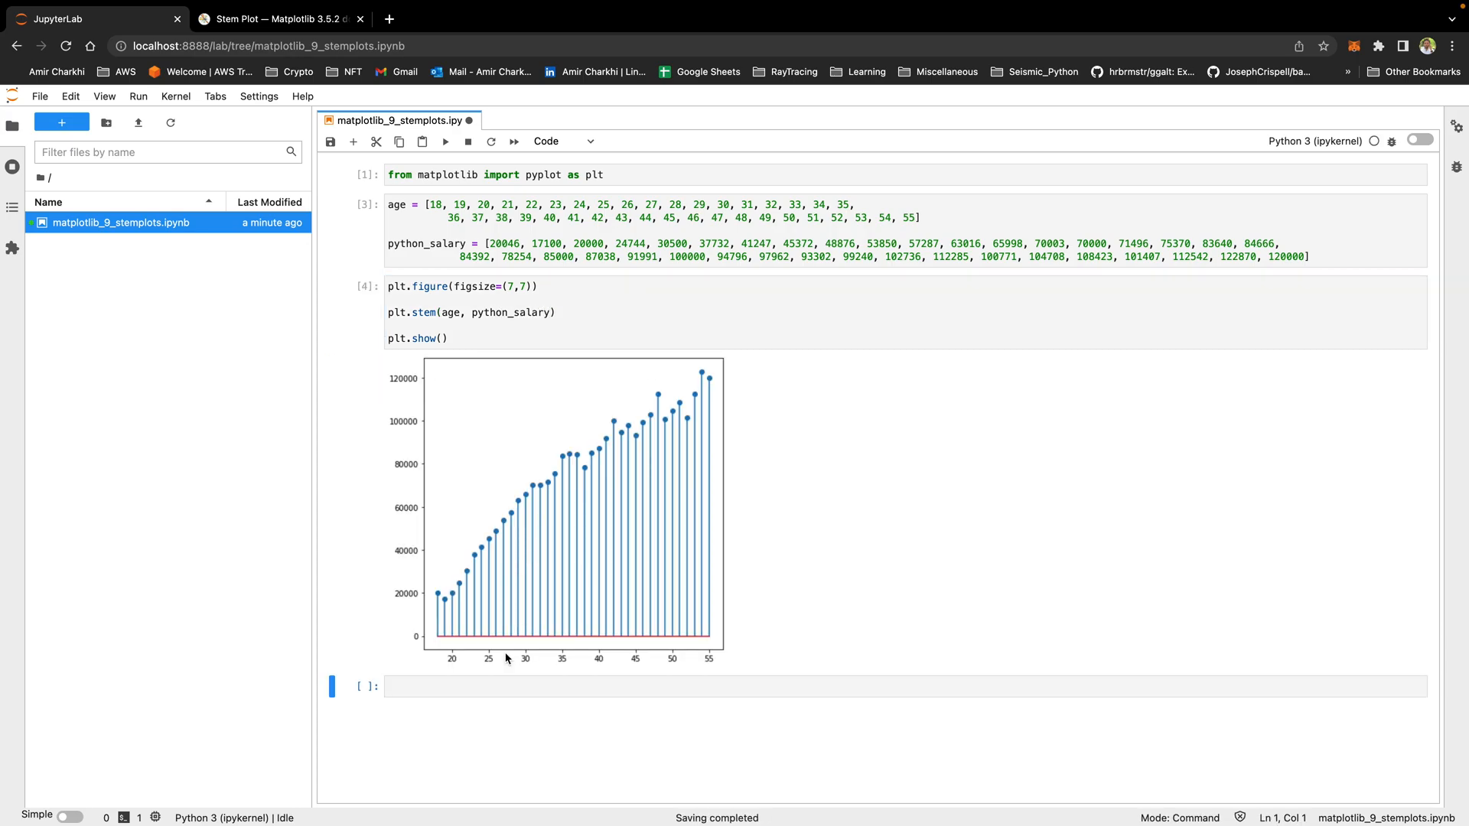
mouse_move(707, 667)
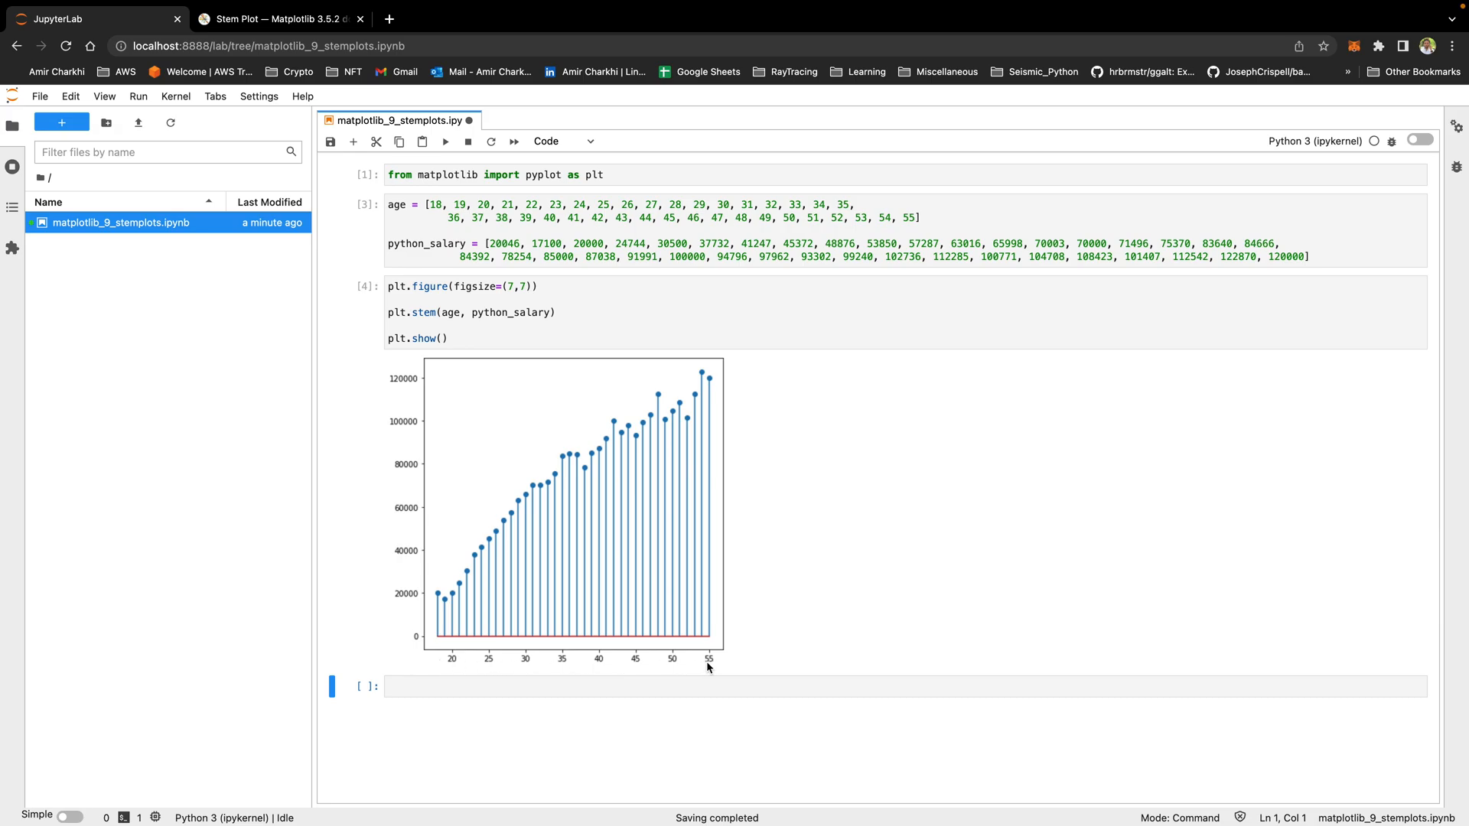
mouse_move(398, 427)
text(plt.title()
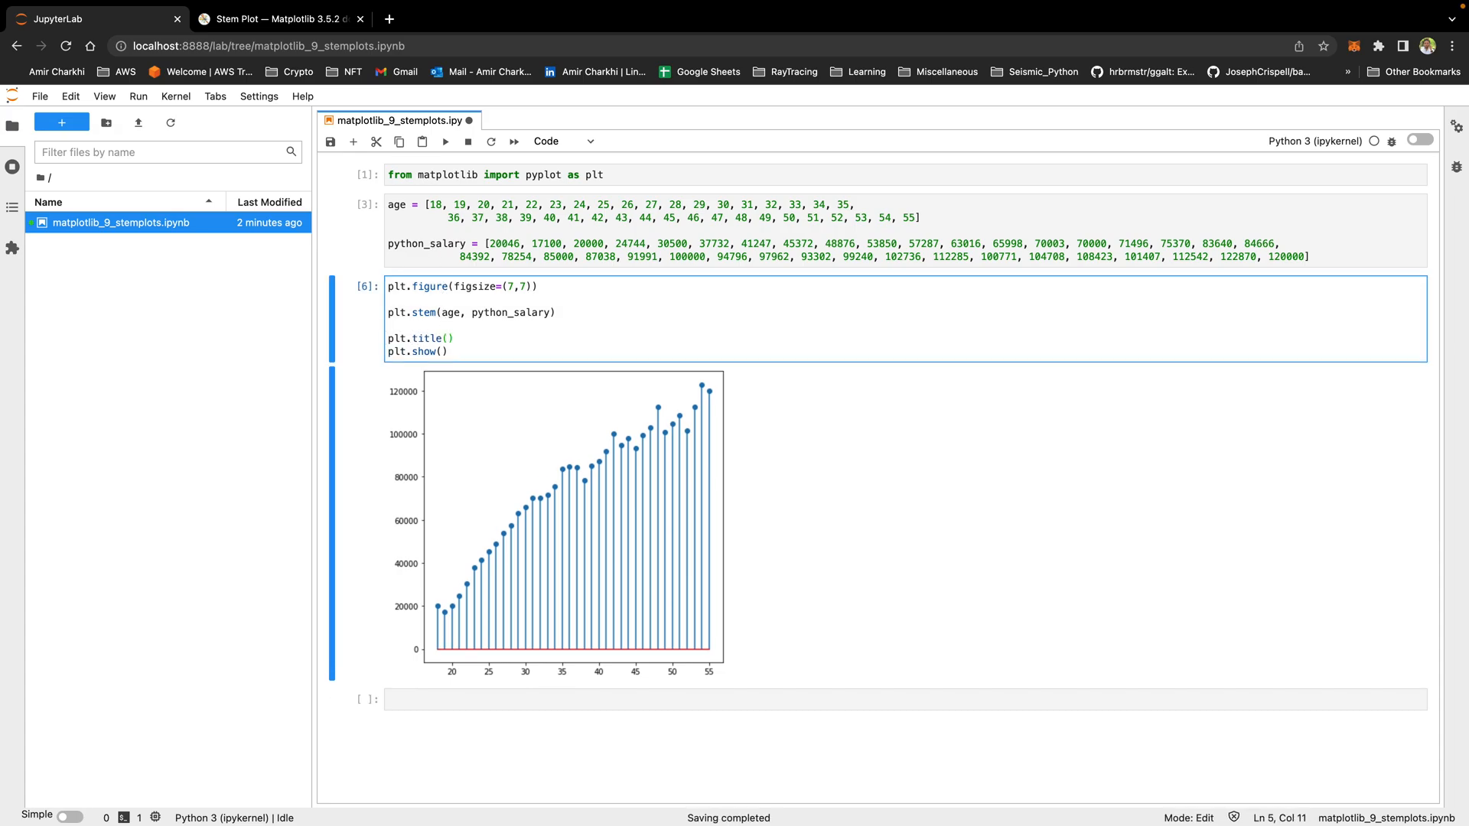
Add the title 'Median Salaries of Python Developers vs. Age' and 'Age' / 'Salary (USD)' axis labels.
text('Median Salri')
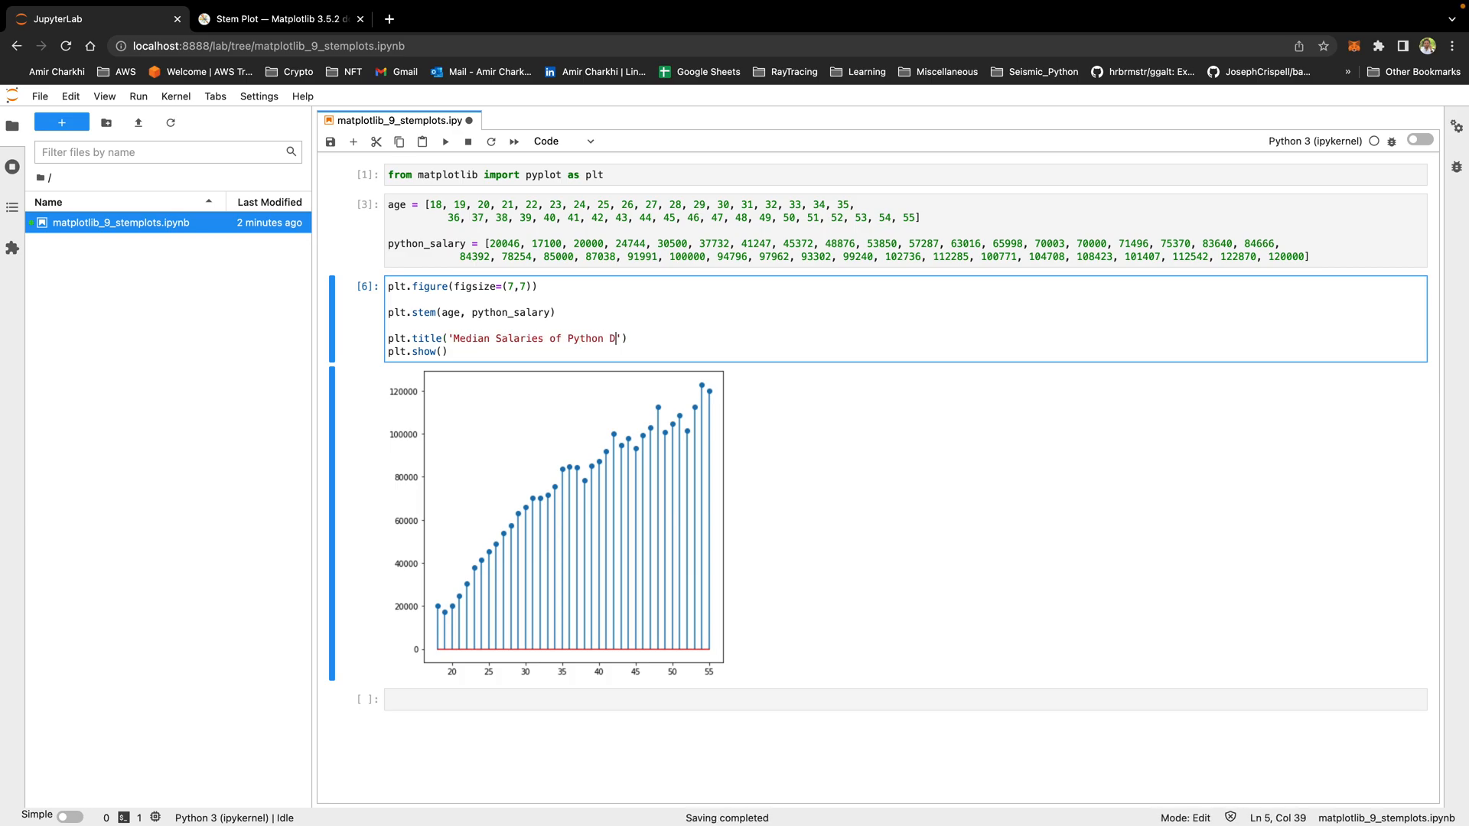
text(evelopers vs. Age)
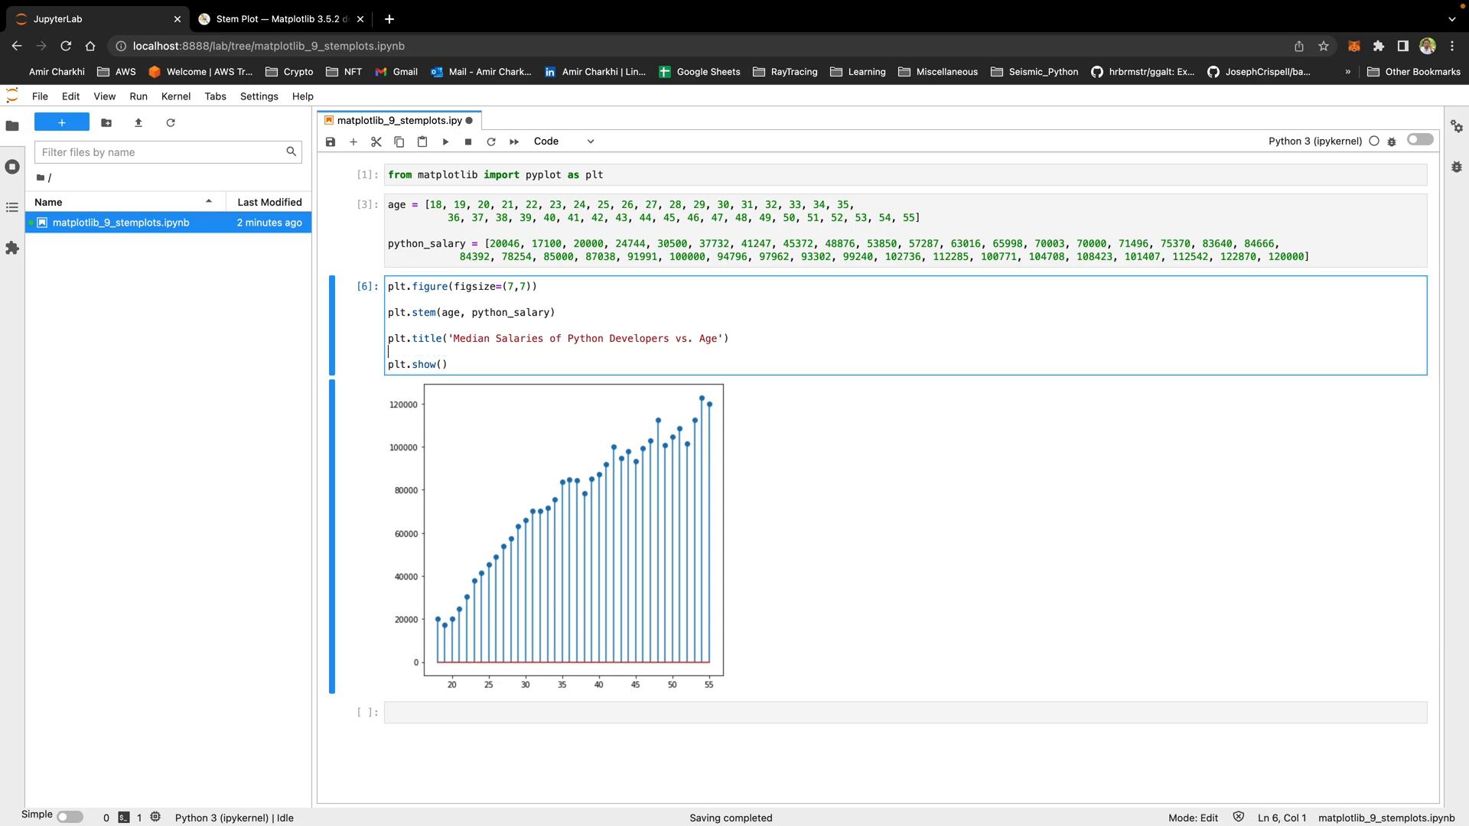
text(plt.xlabel('Age)
text(plt.yt)
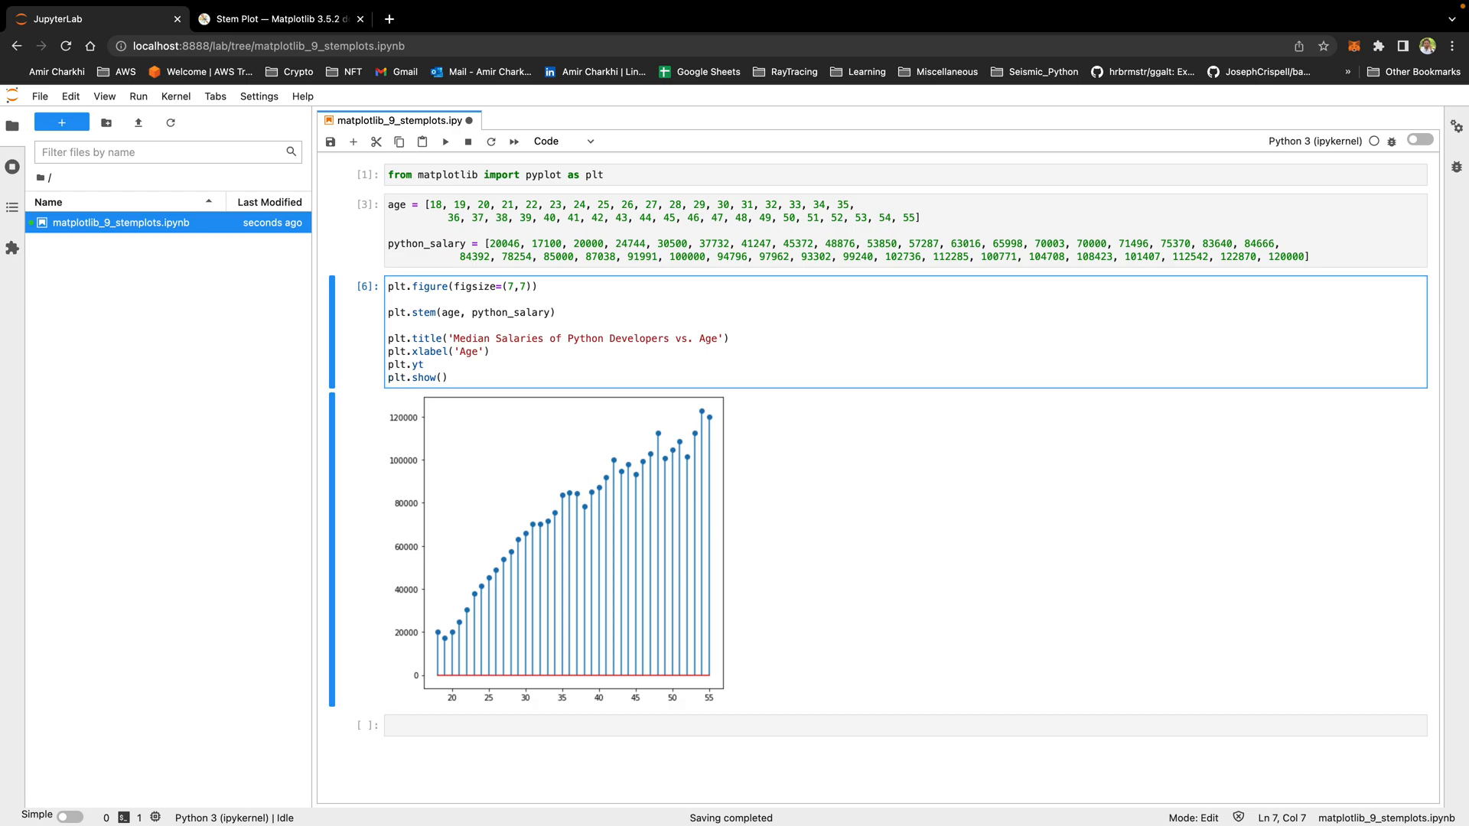
text(label())
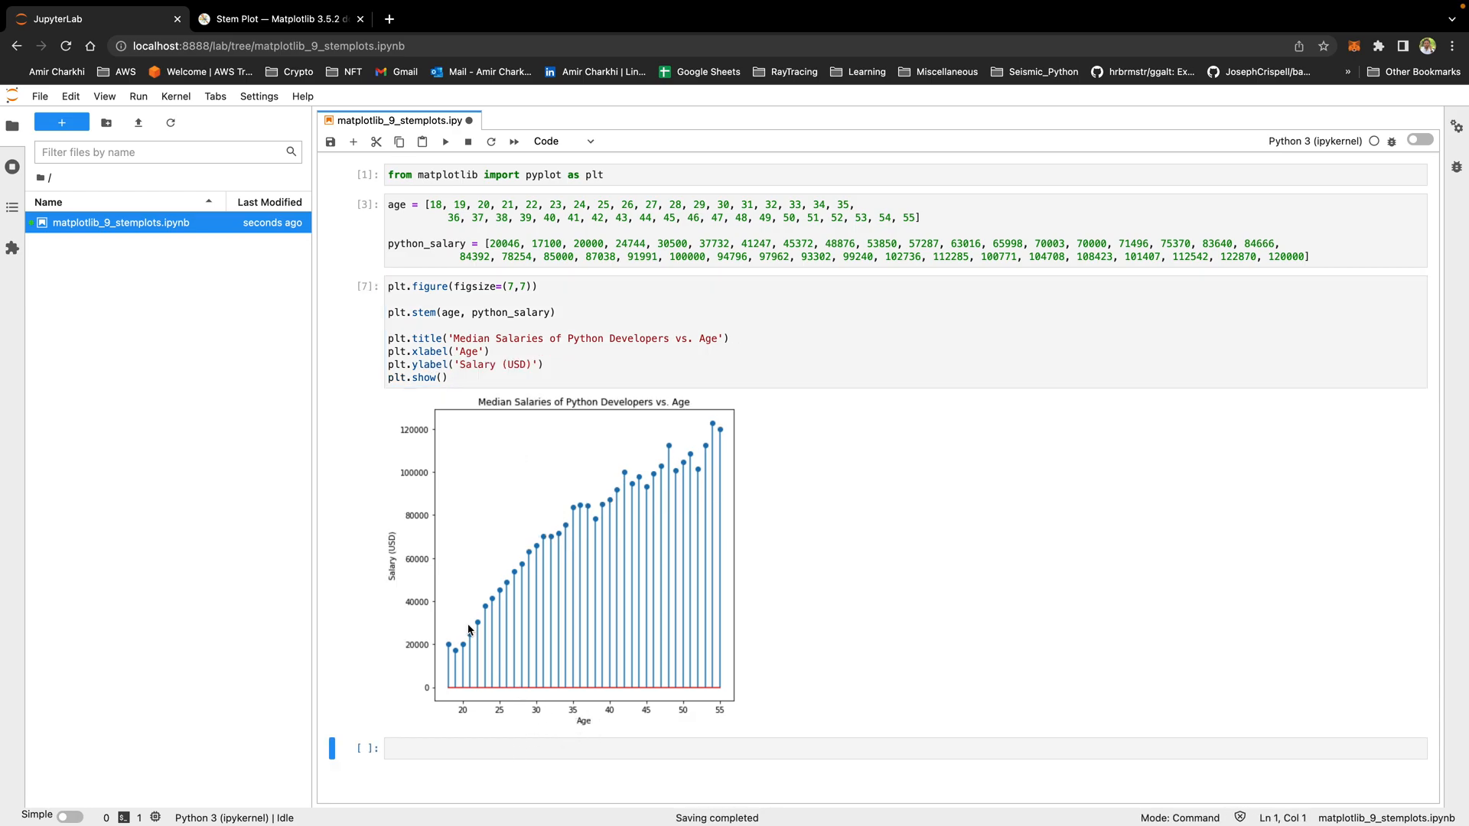
mouse_move(682, 508)
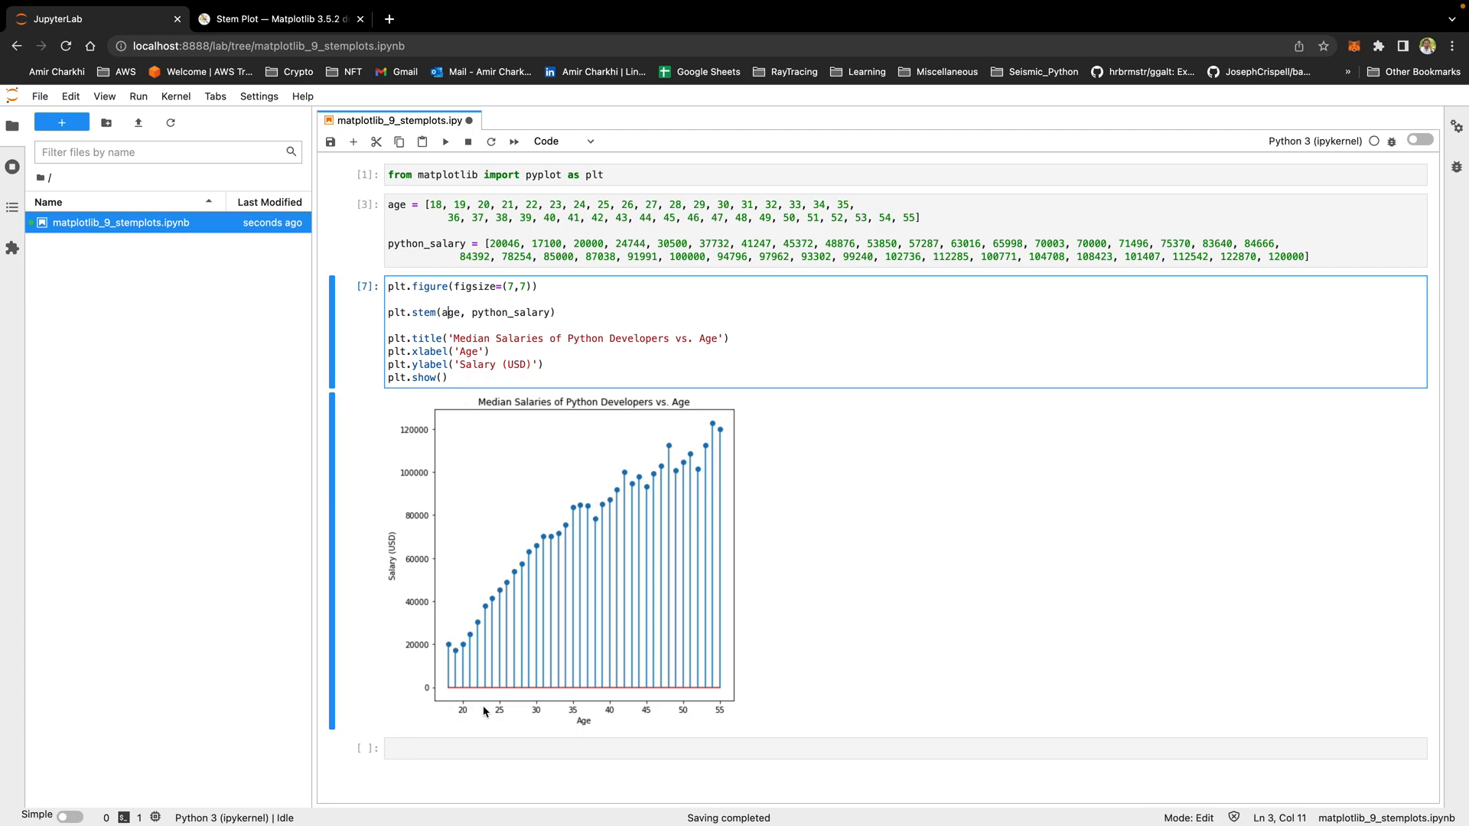
mouse_move(450, 667)
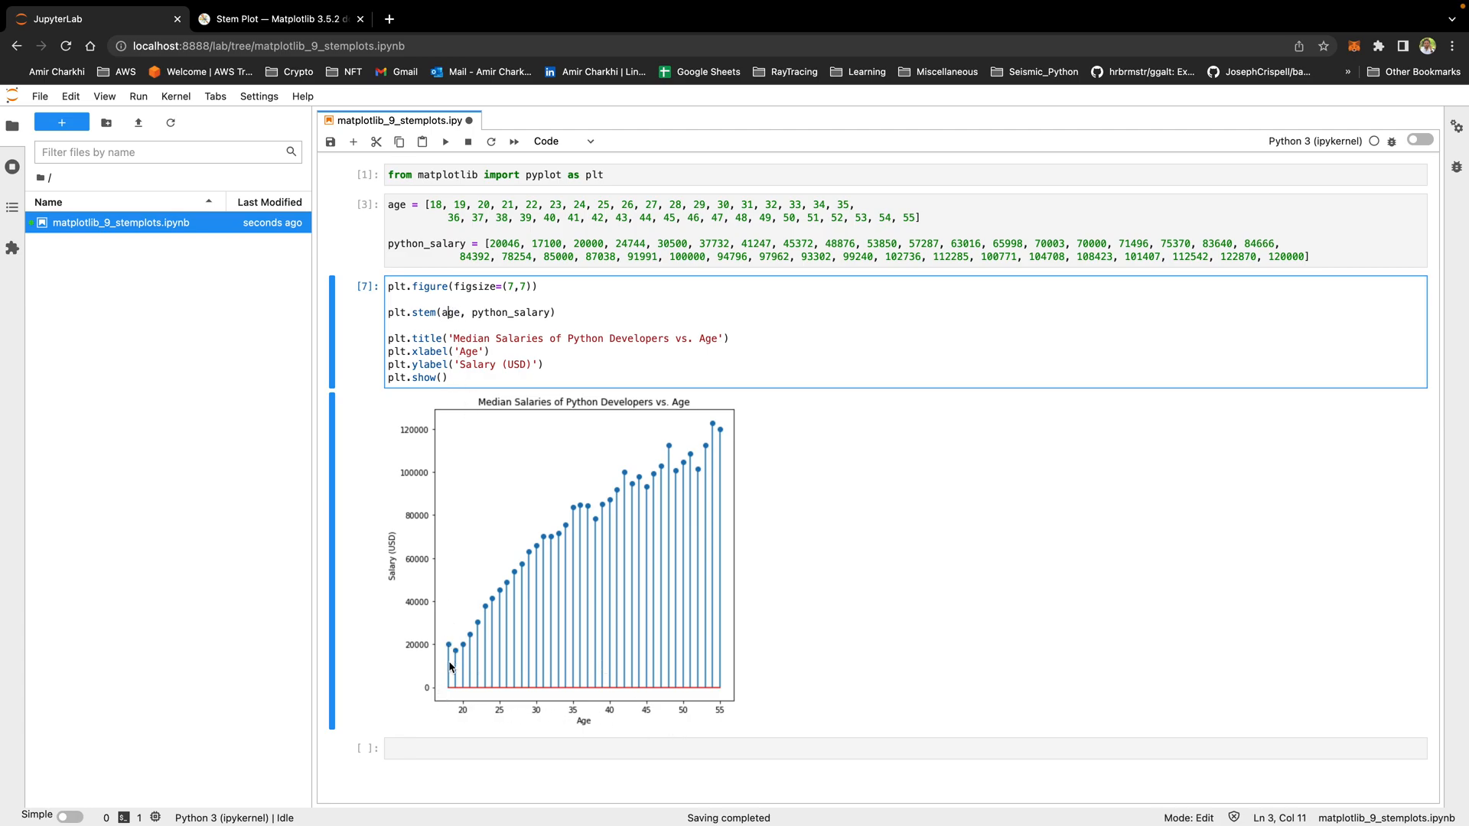
mouse_move(447, 693)
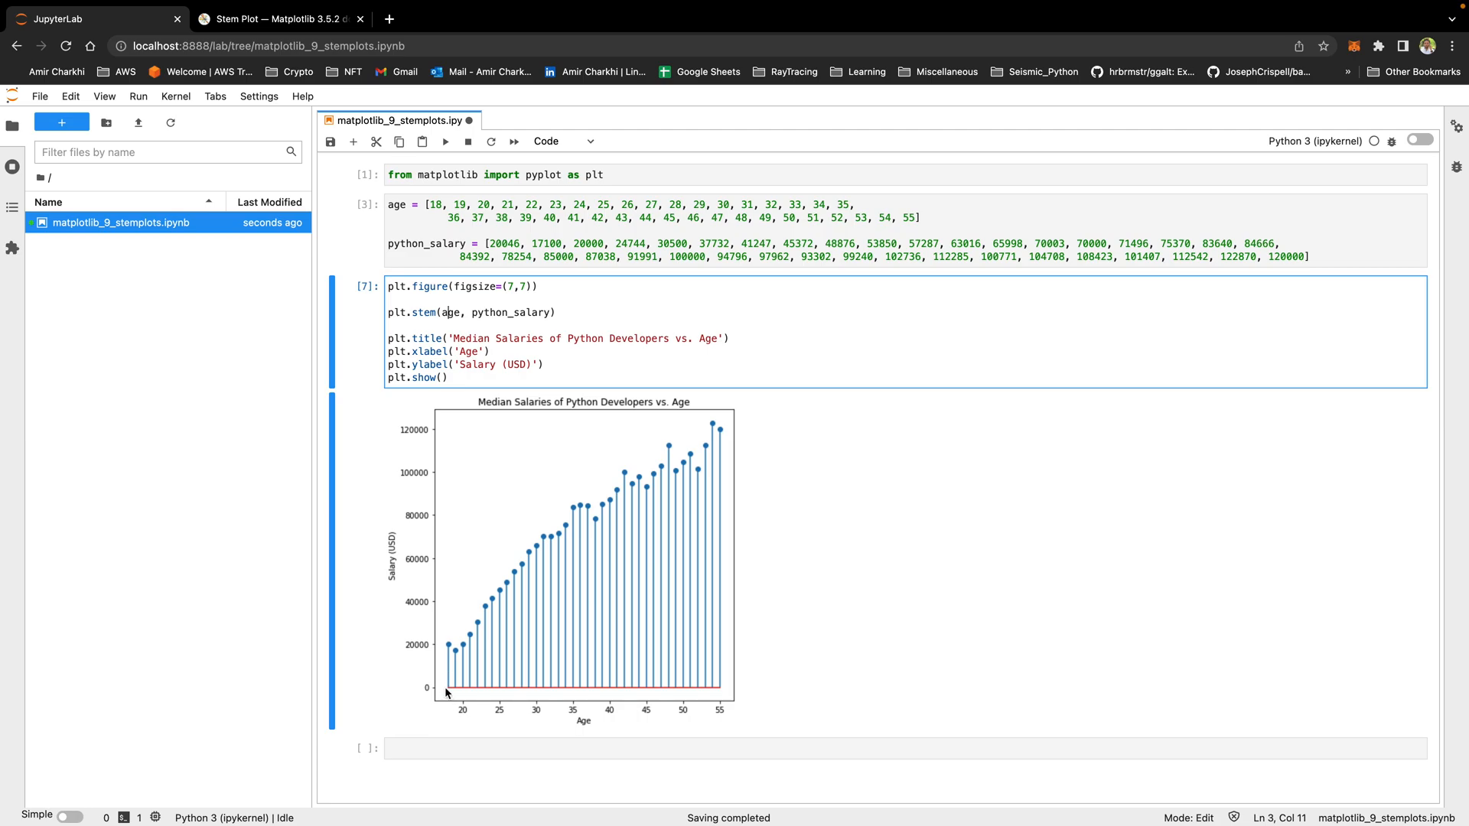
mouse_move(446, 679)
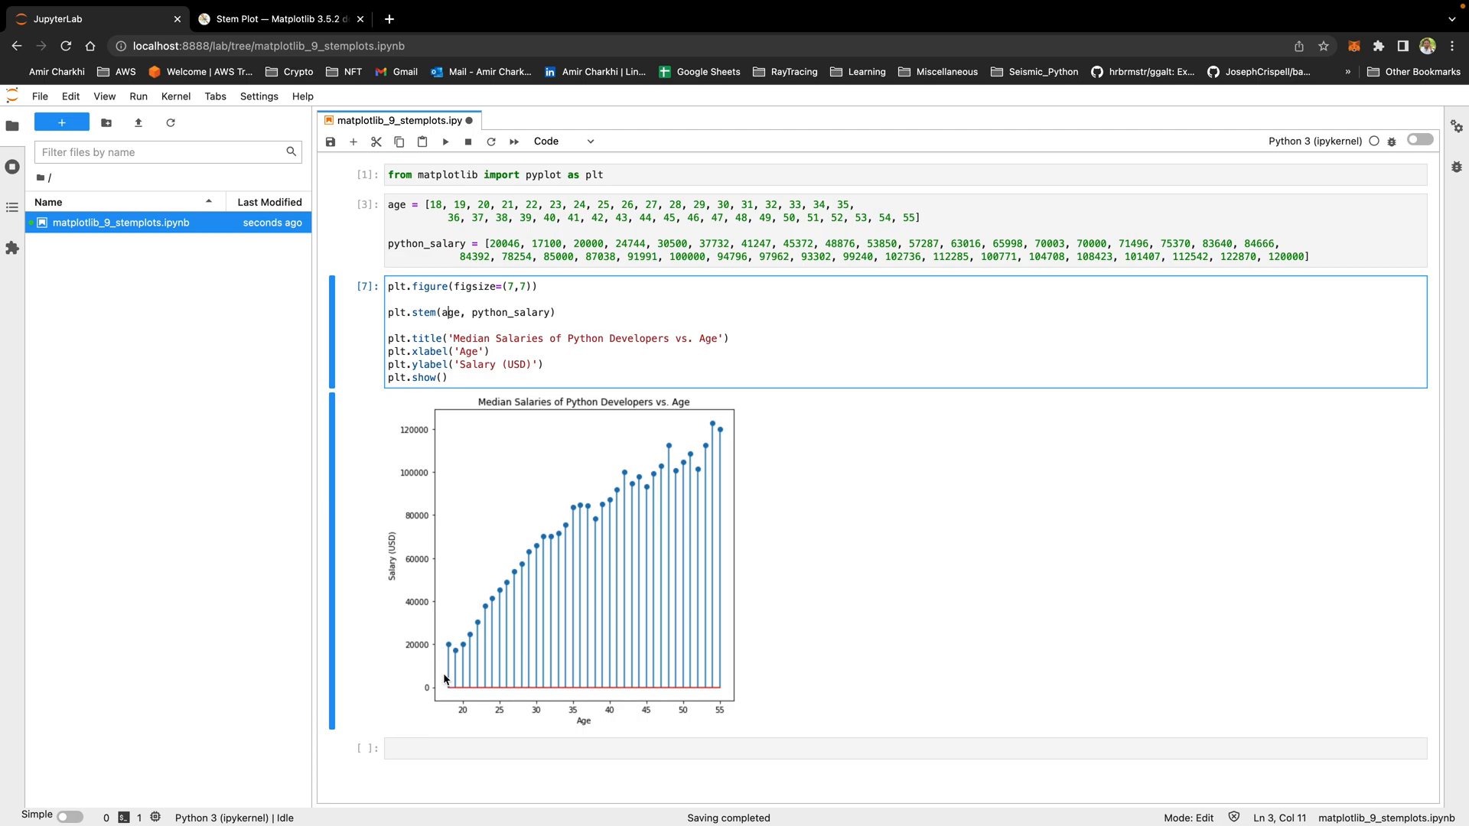
double_click(510, 312)
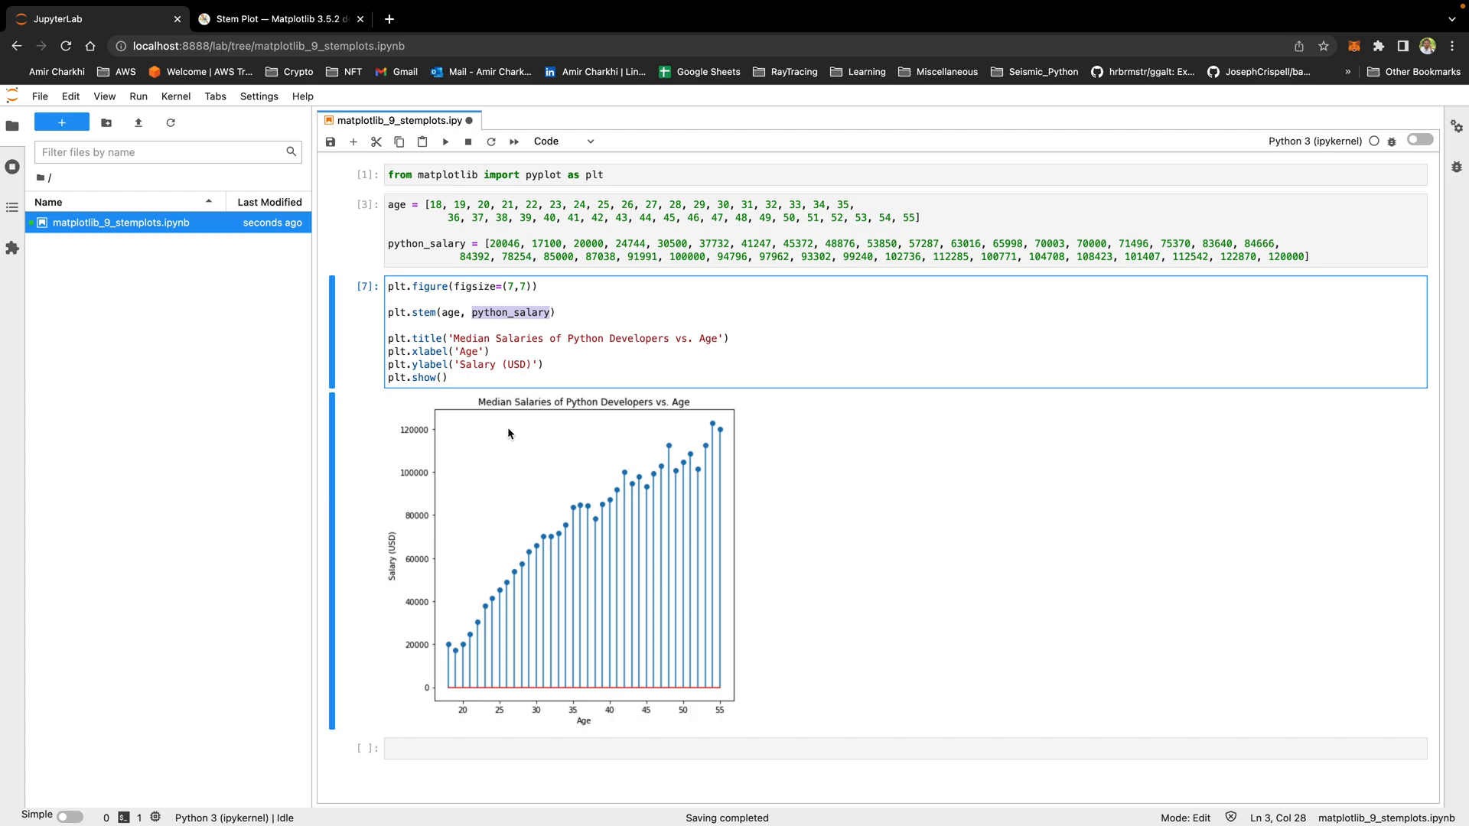
mouse_move(433, 656)
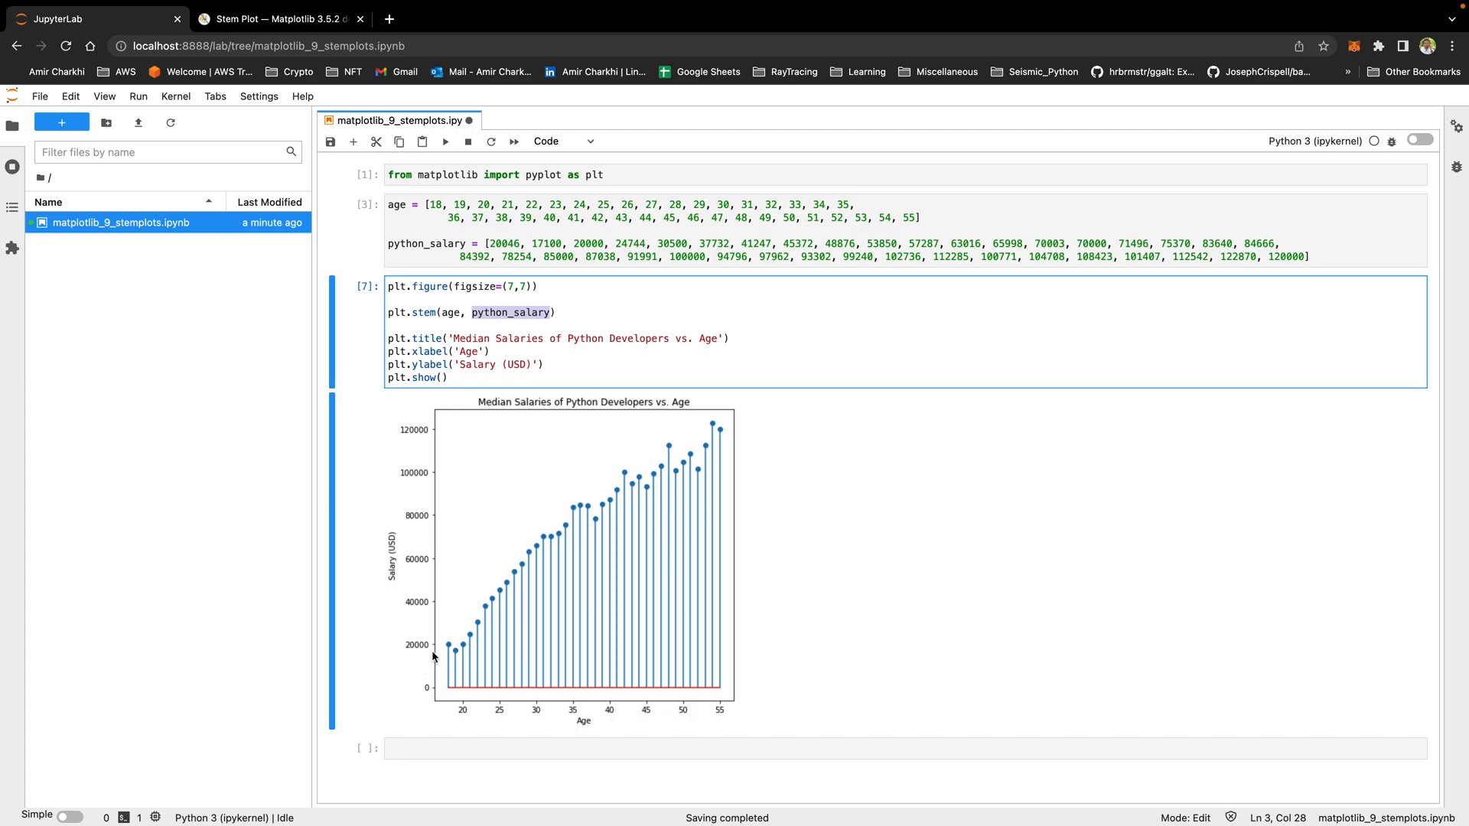
click(490, 622)
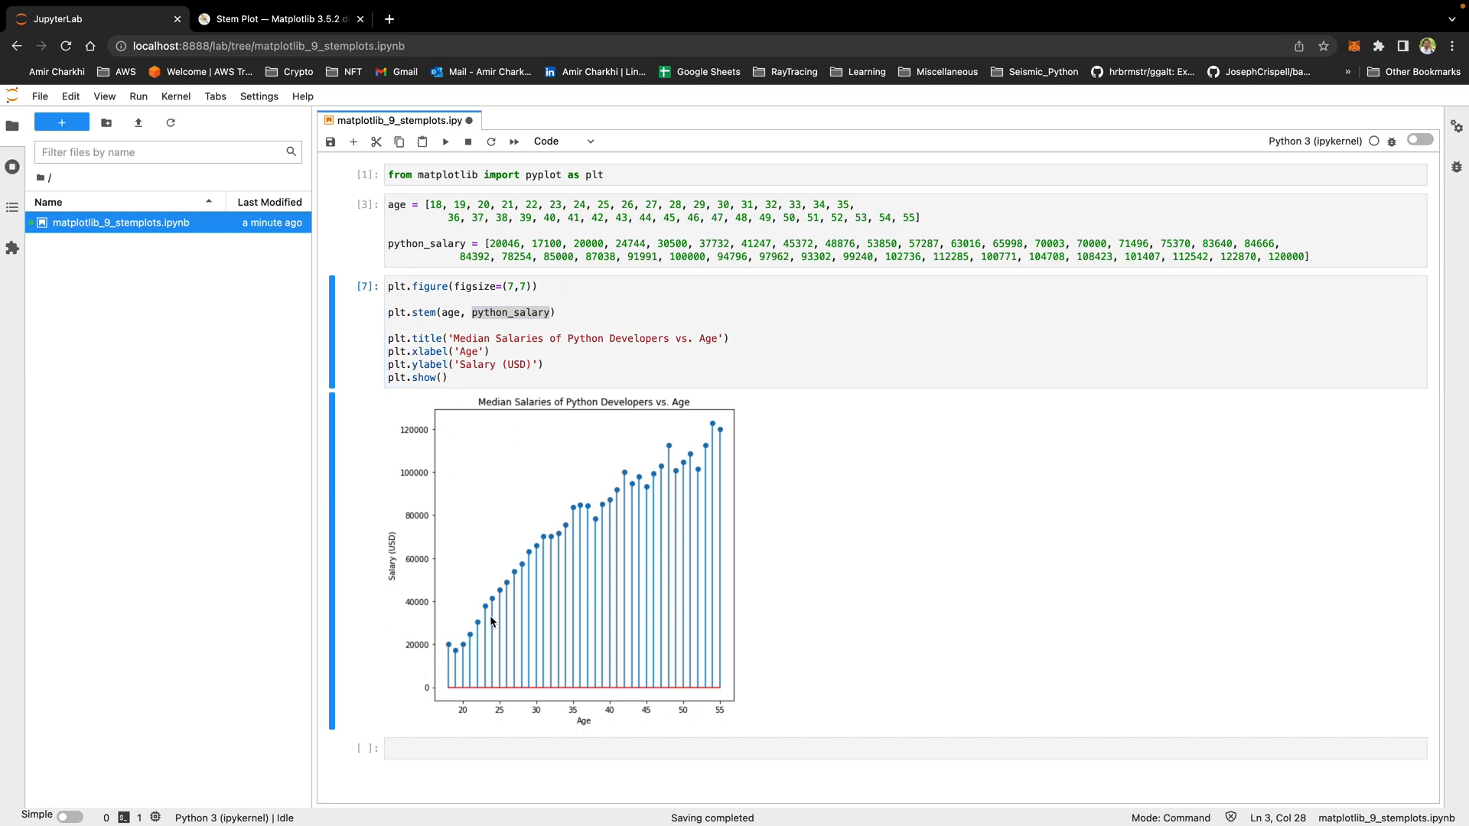
mouse_move(504, 646)
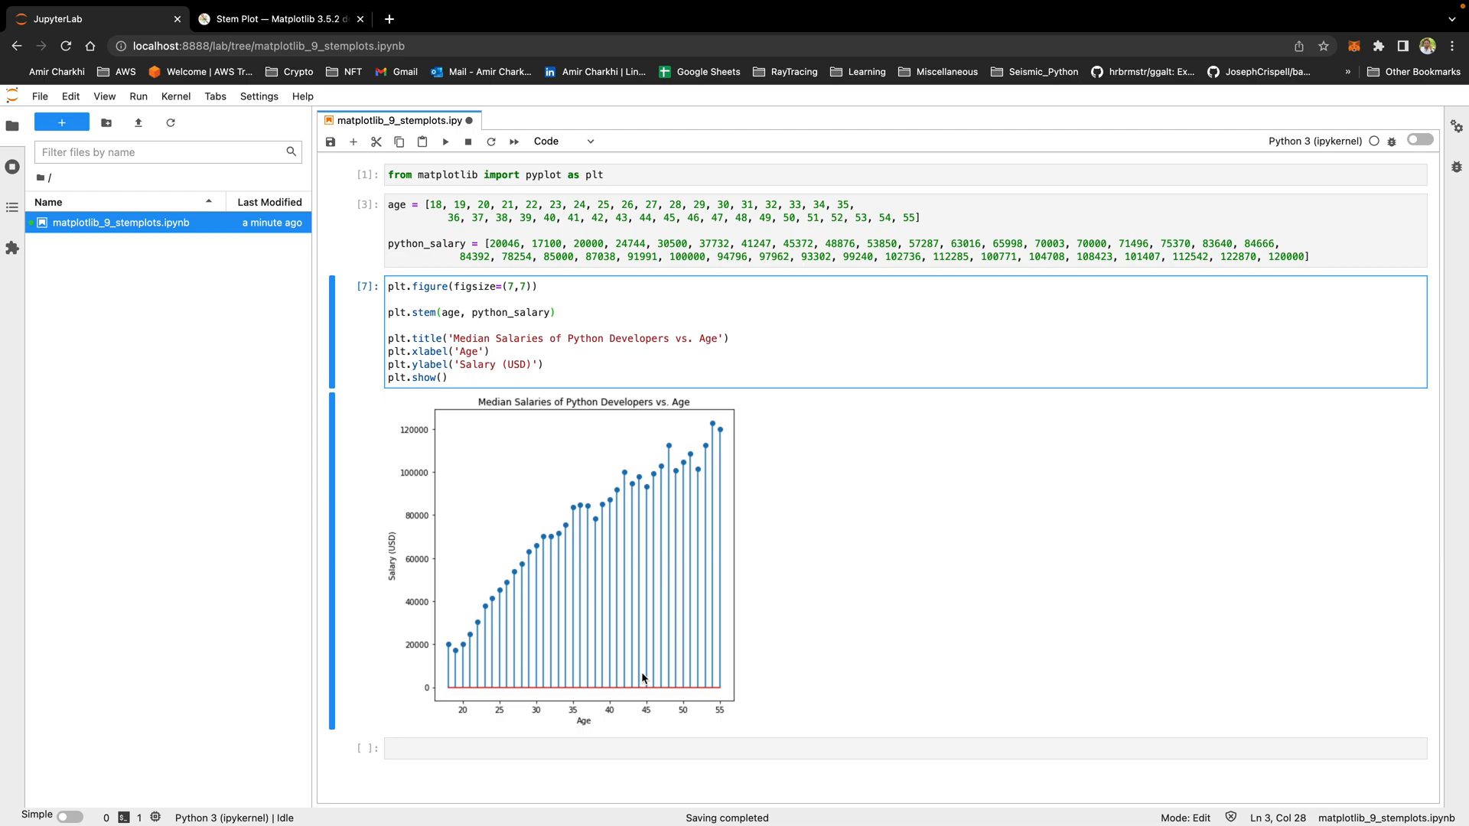
Make the stems dashed with linefmt='--' in the stem call, trying '-' first.
text(, linefmt=)
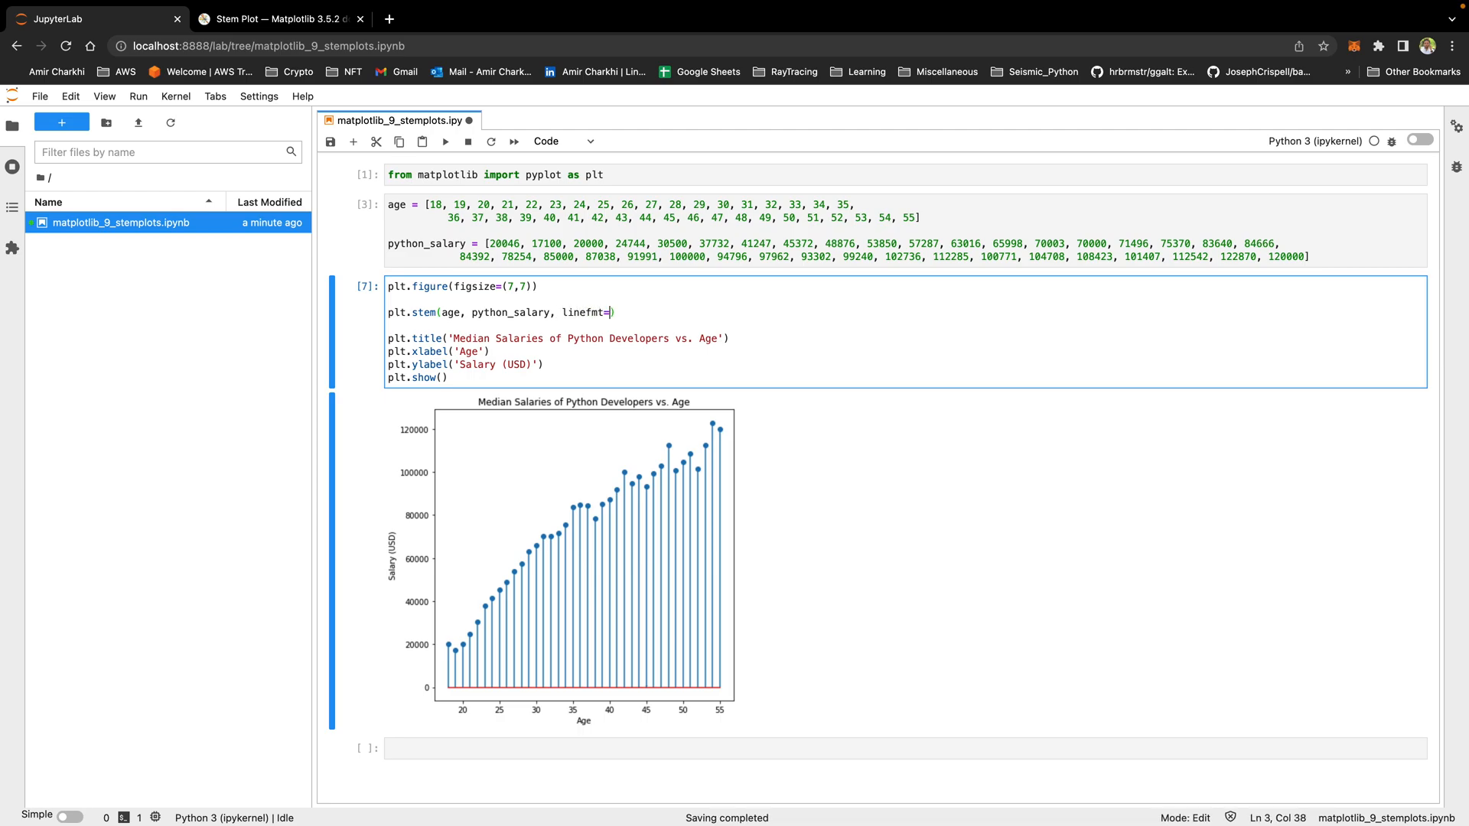
text('-')
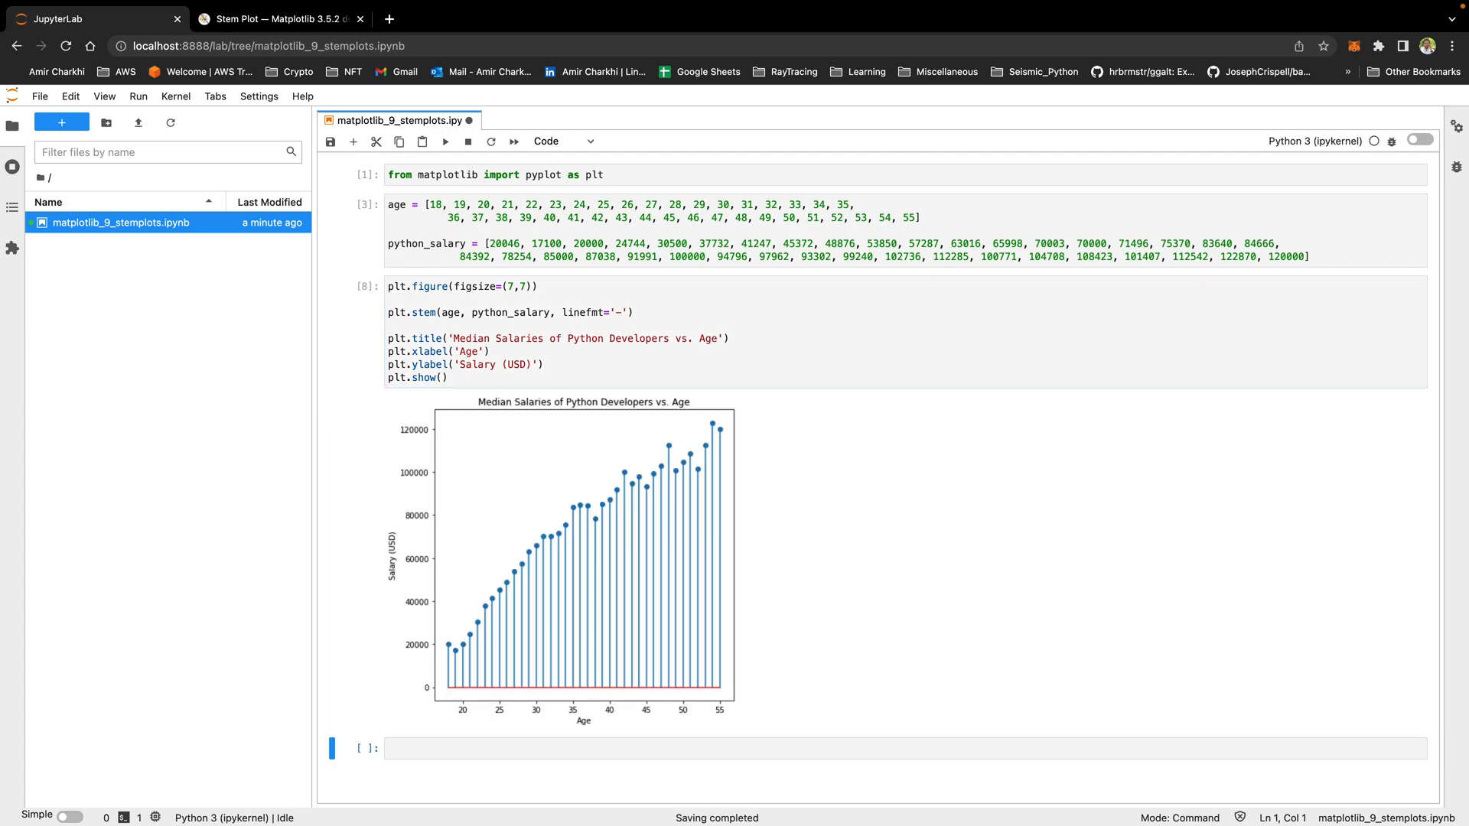
click(621, 322)
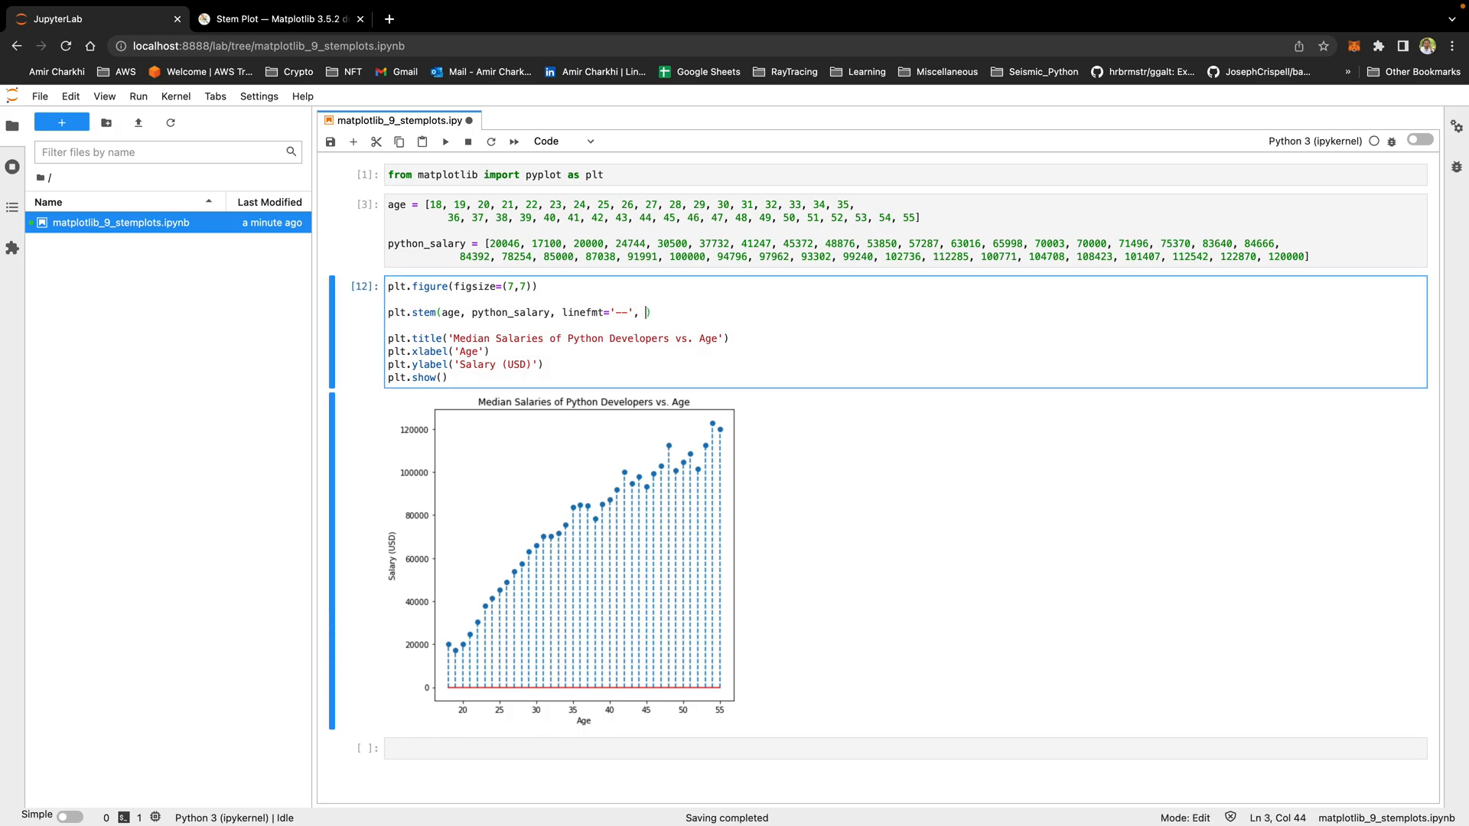
Add markerfmt='Xr' to the stem call for red X markers.
text(markerfmt='X)
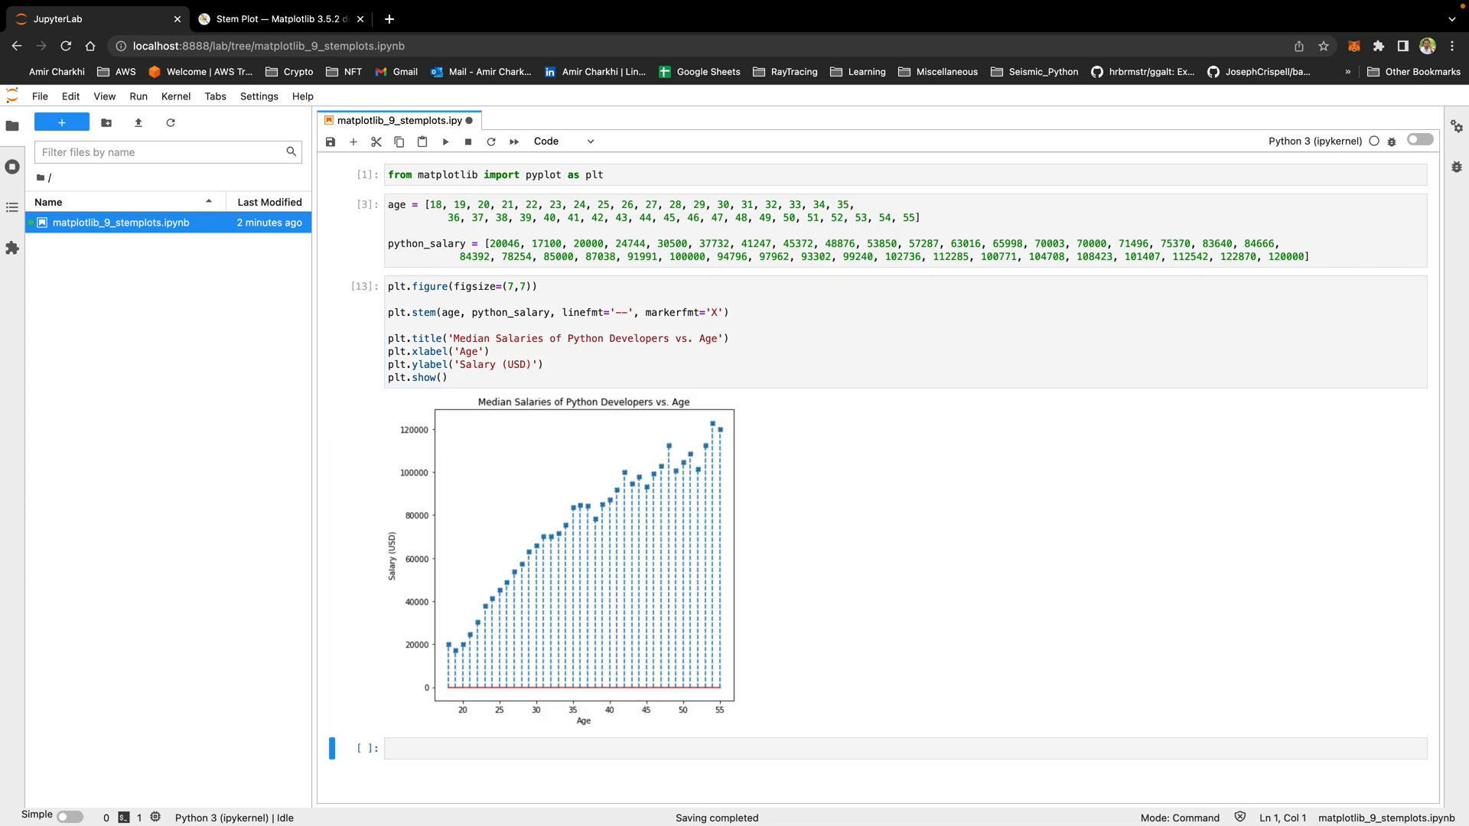
mouse_move(679, 447)
text(r)
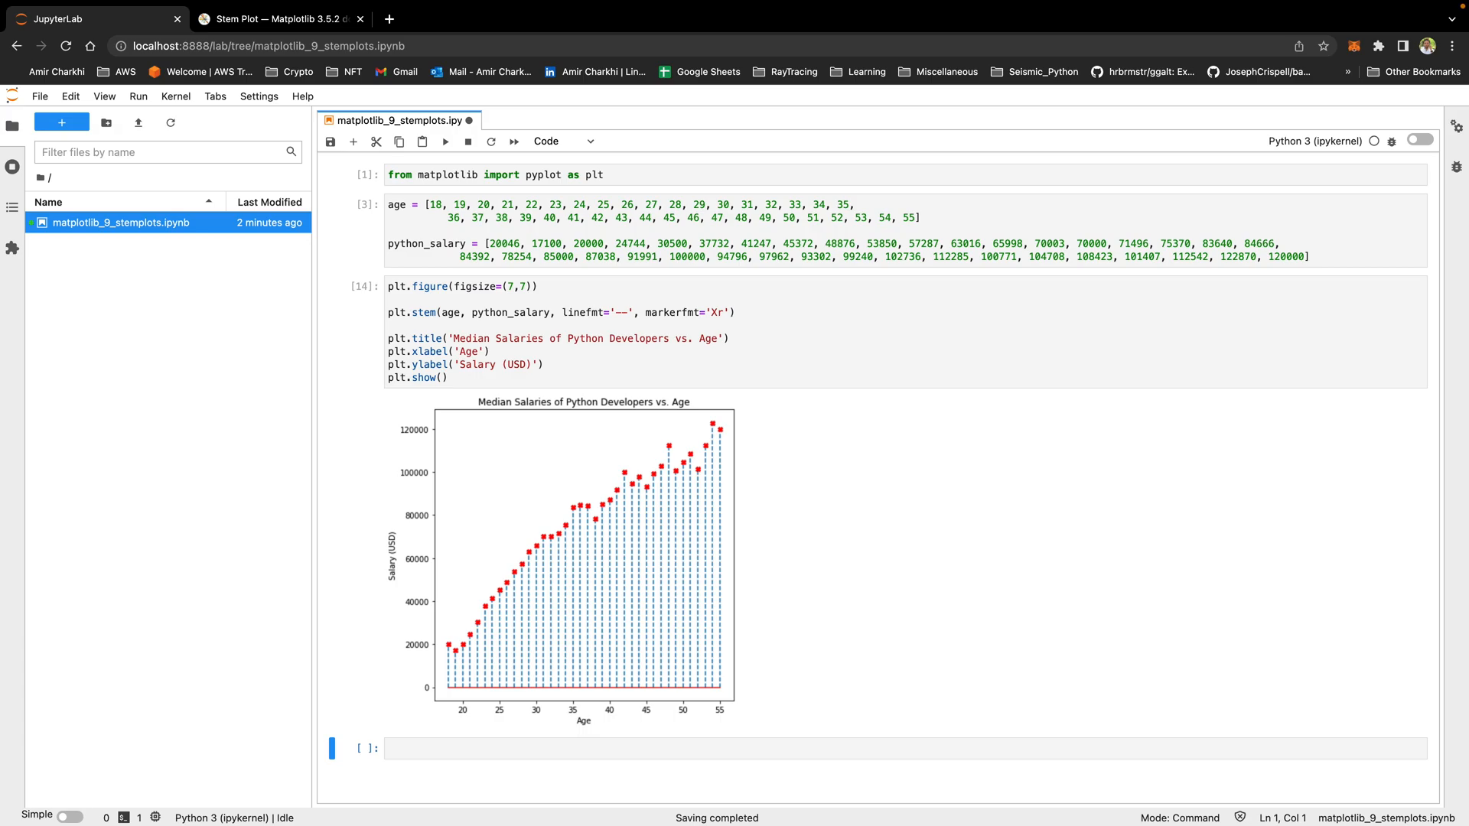
click(723, 312)
text(g', basefmt='b)
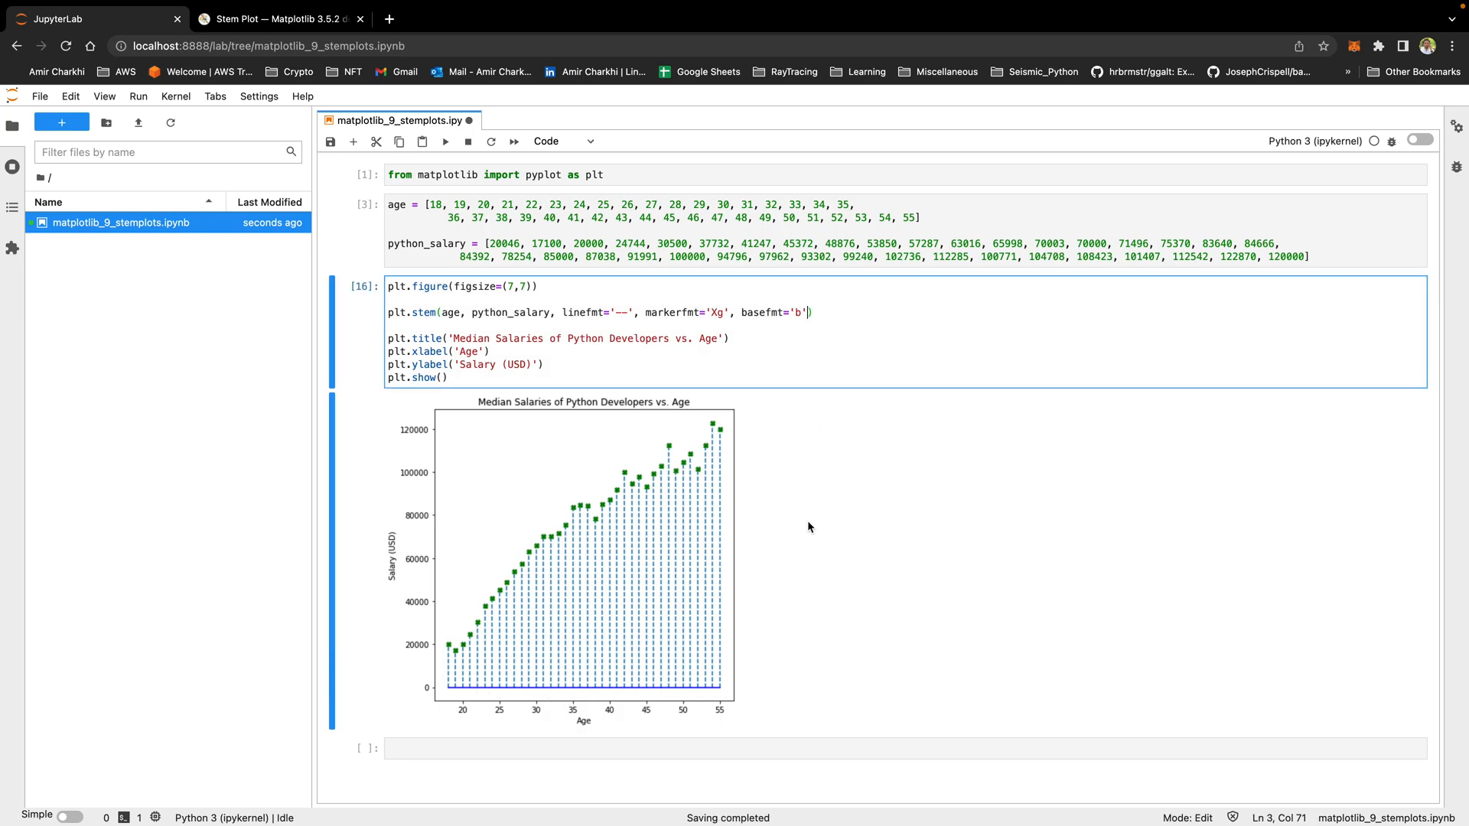
Add orientation='horizontal' to the stem call to draw horizontal stems.
text(, o)
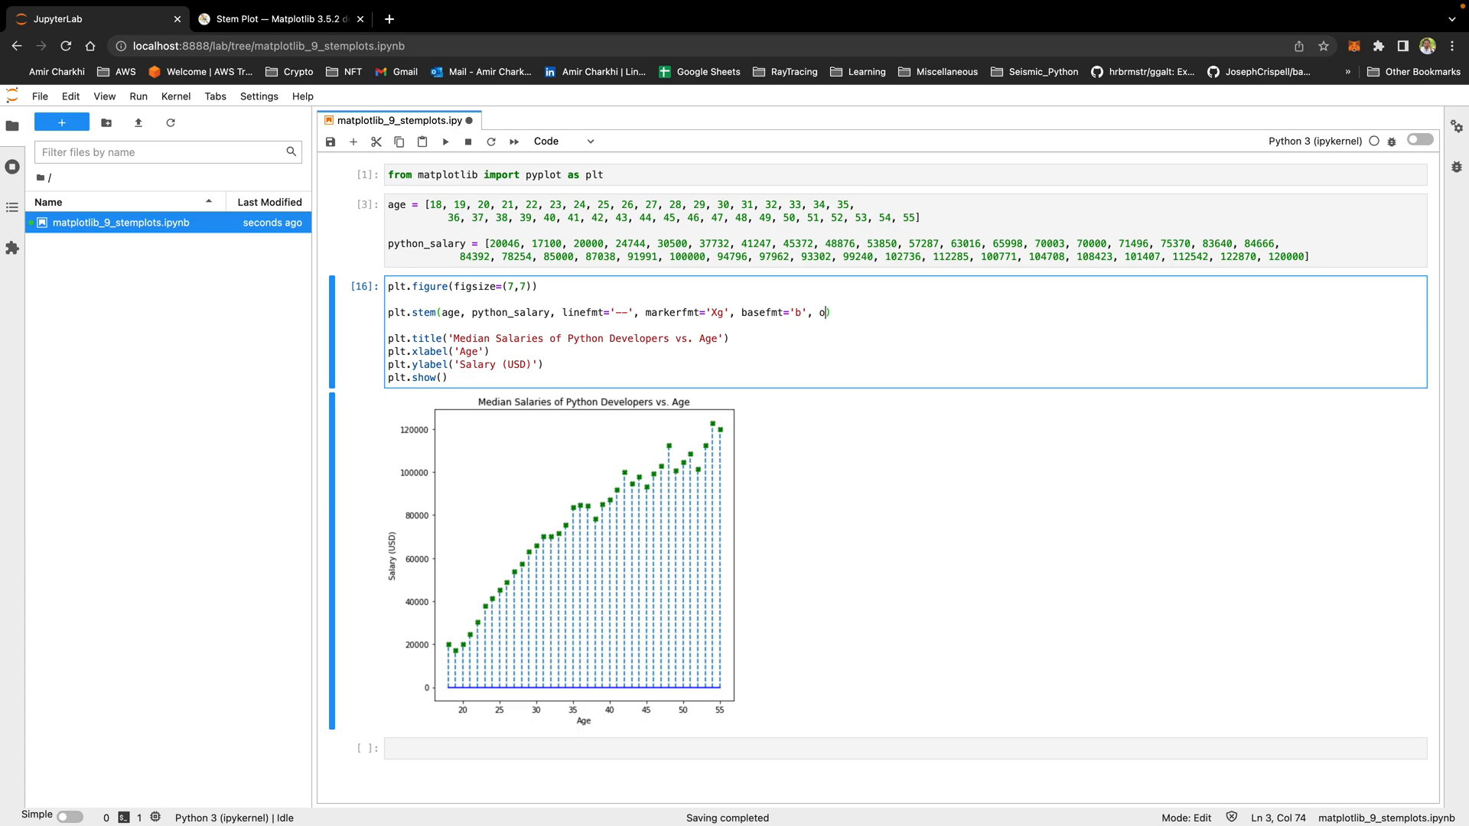
text(rientation='horizontal)
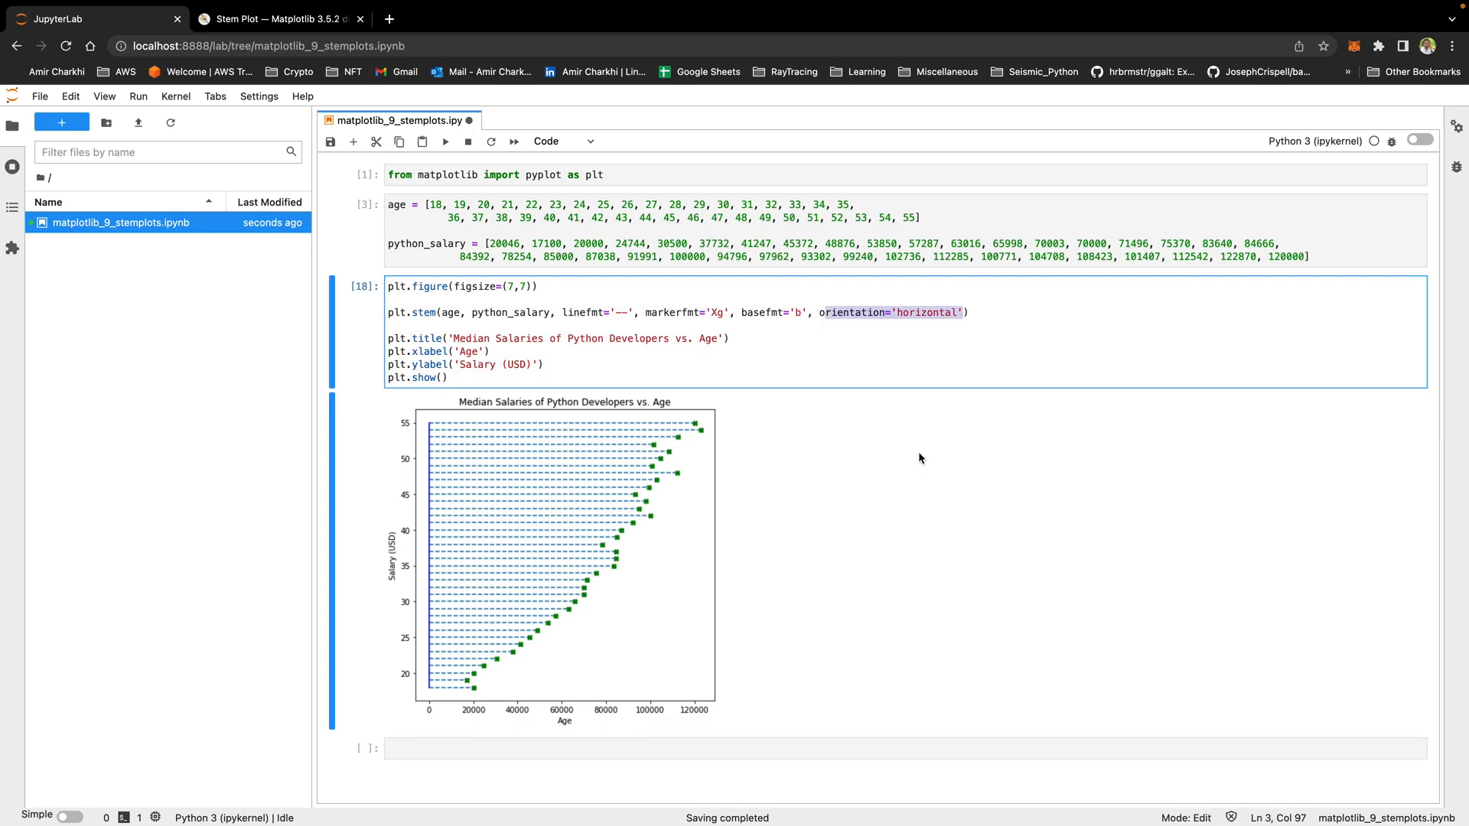
mouse_move(853, 366)
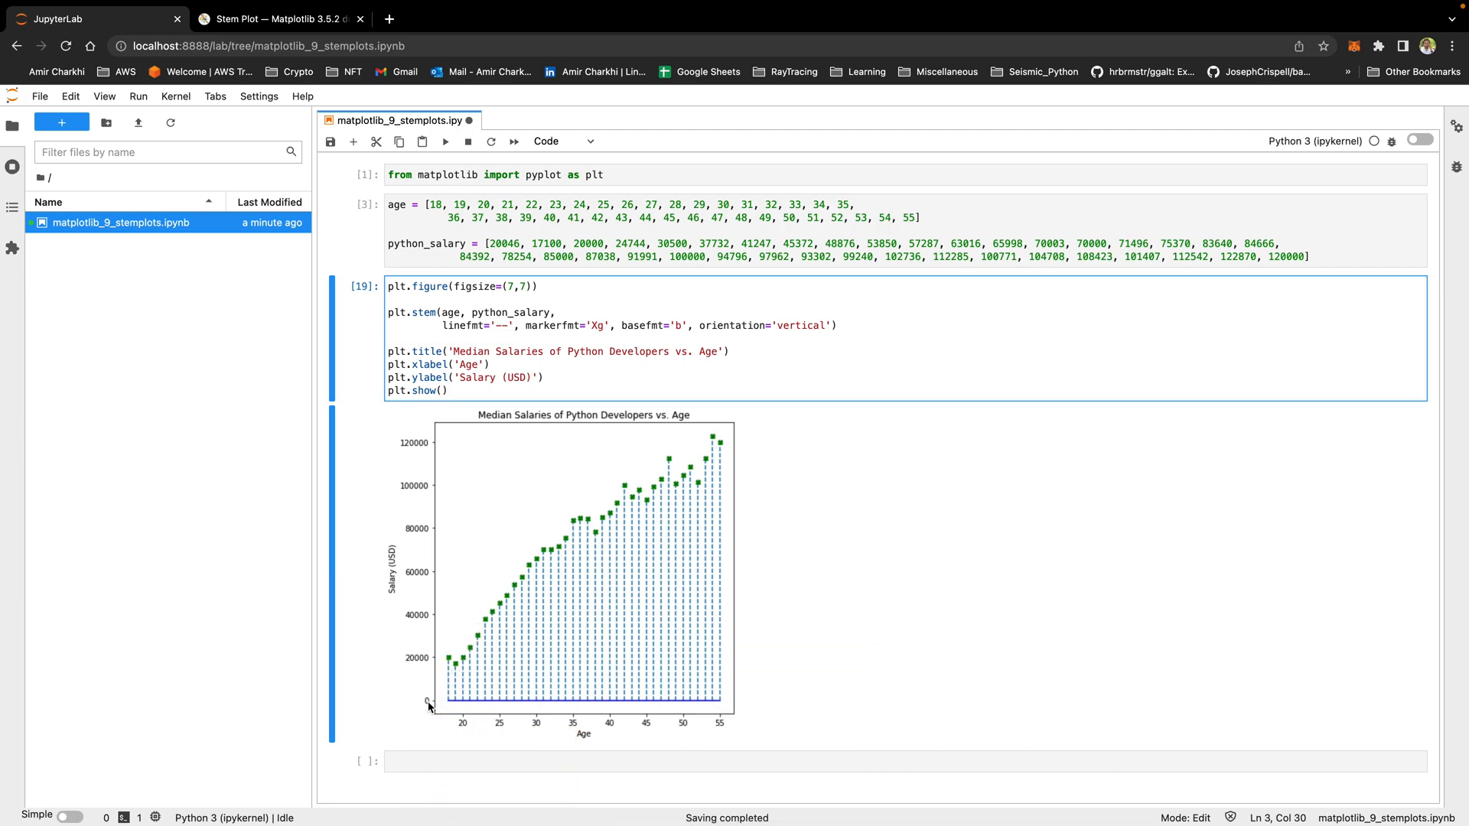
mouse_move(705, 710)
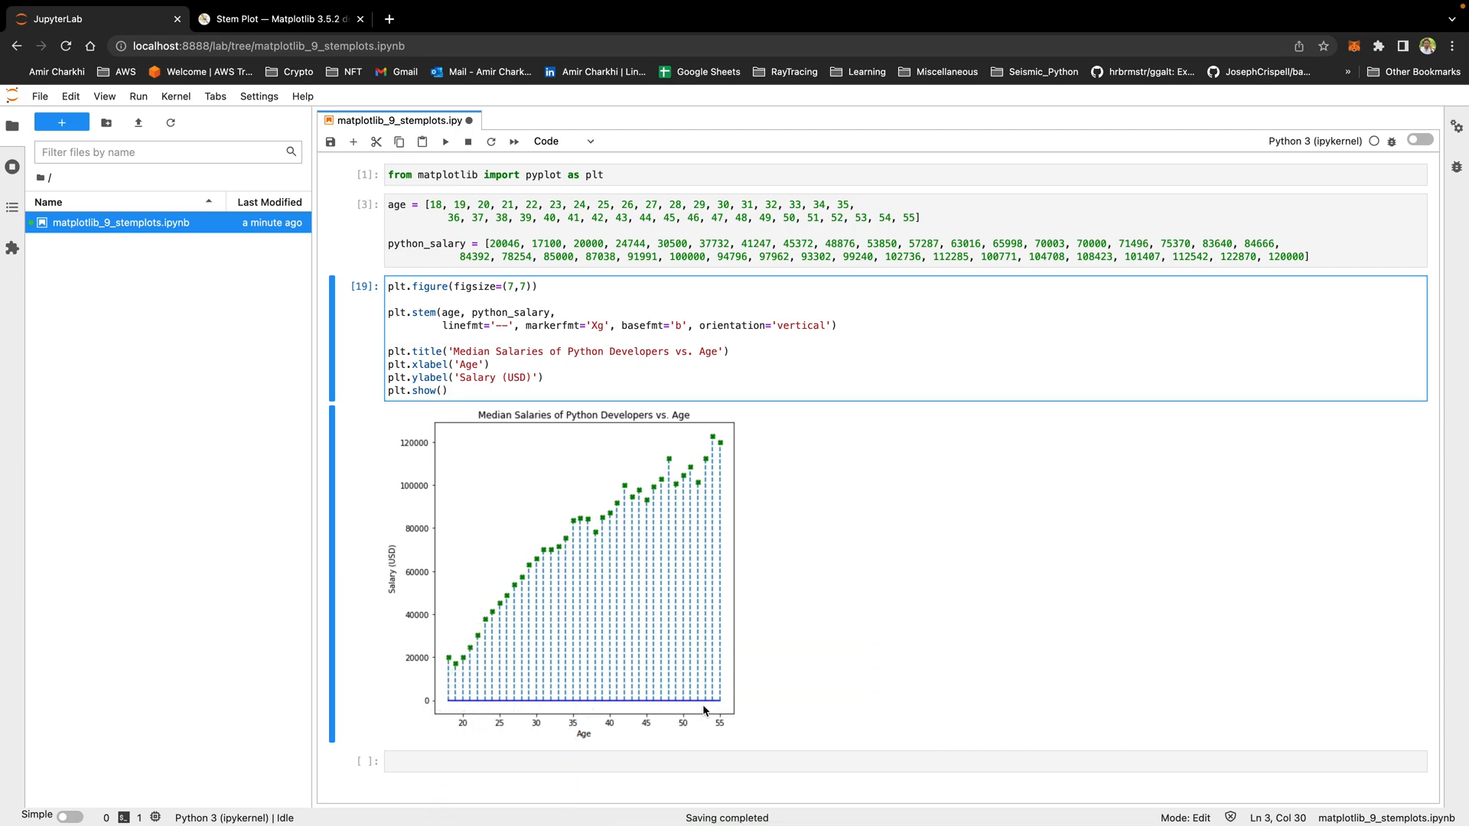
mouse_move(696, 671)
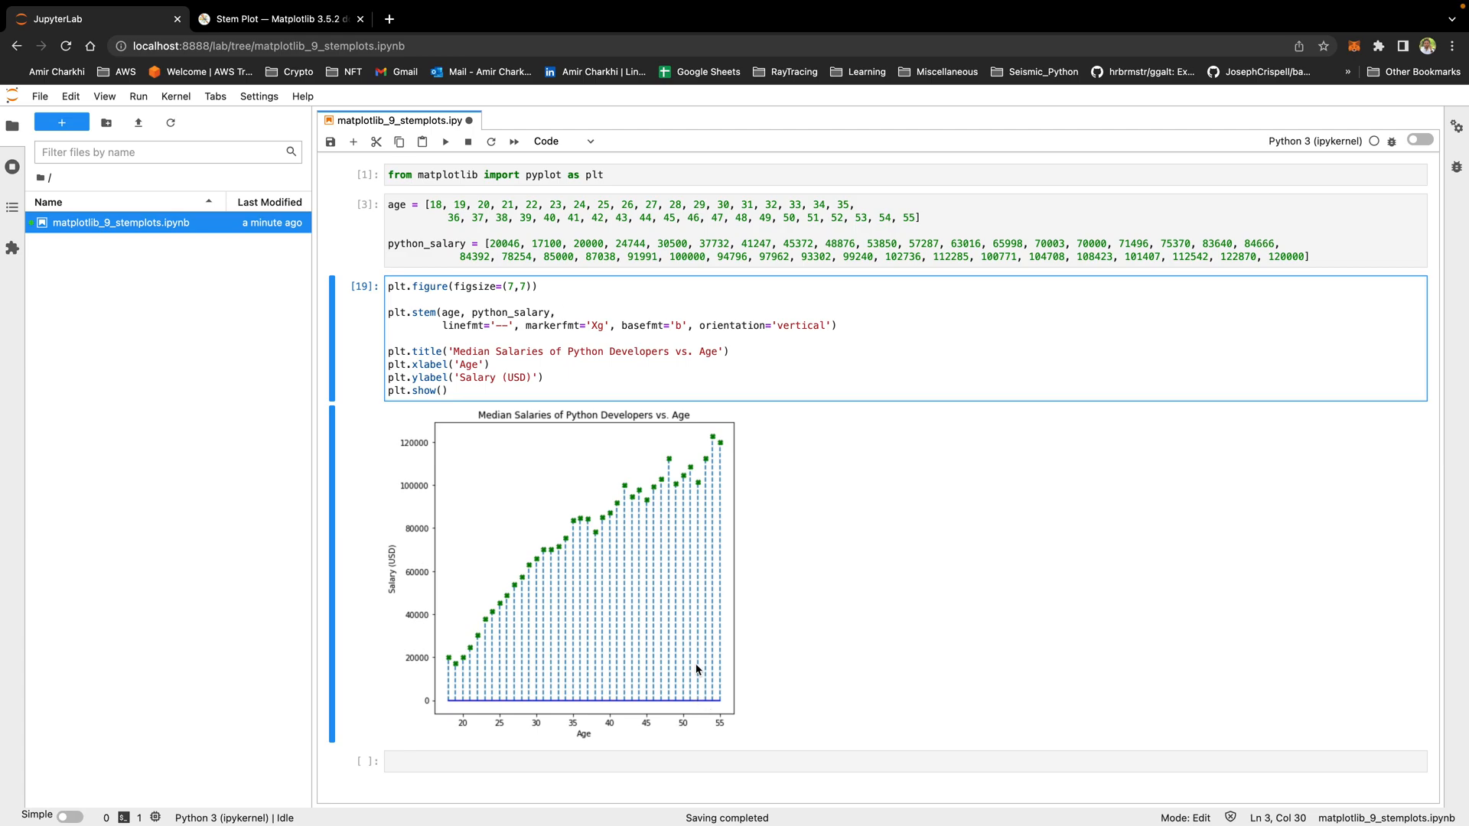
mouse_move(451, 707)
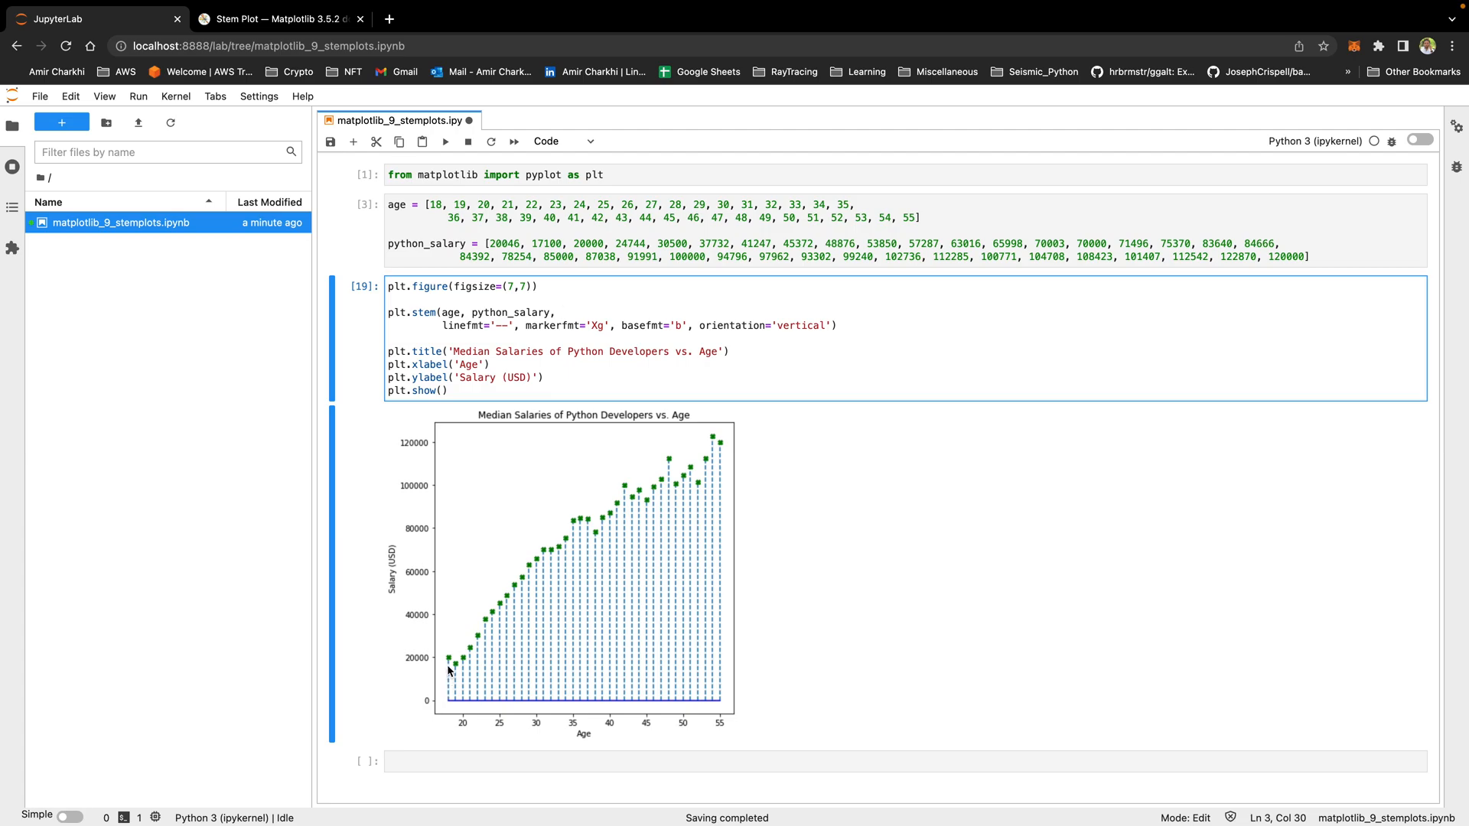
mouse_move(501, 701)
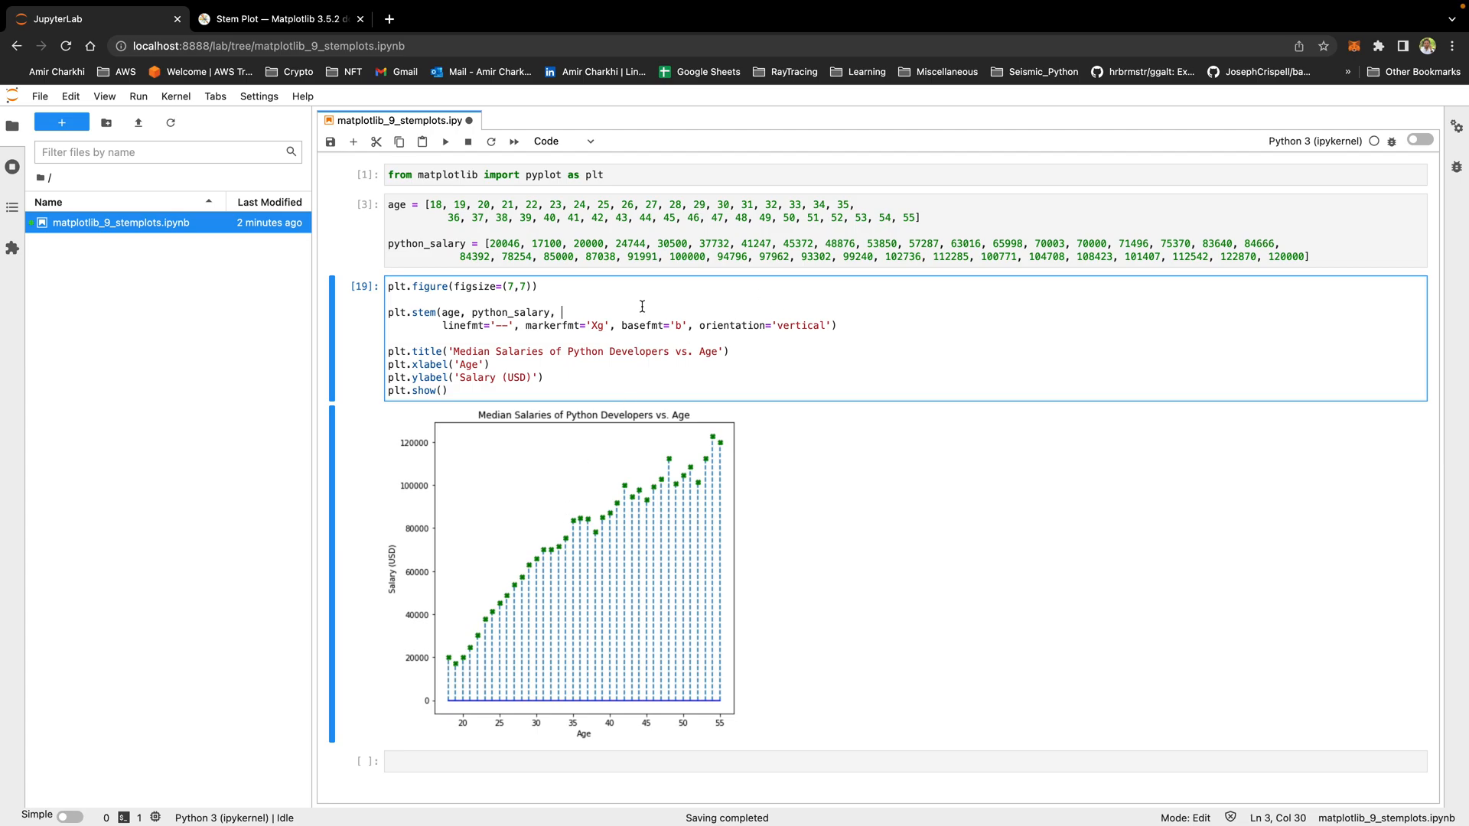
Set the stem baseline to bottom=50000 after first trying bottom=18000.
text(botto)
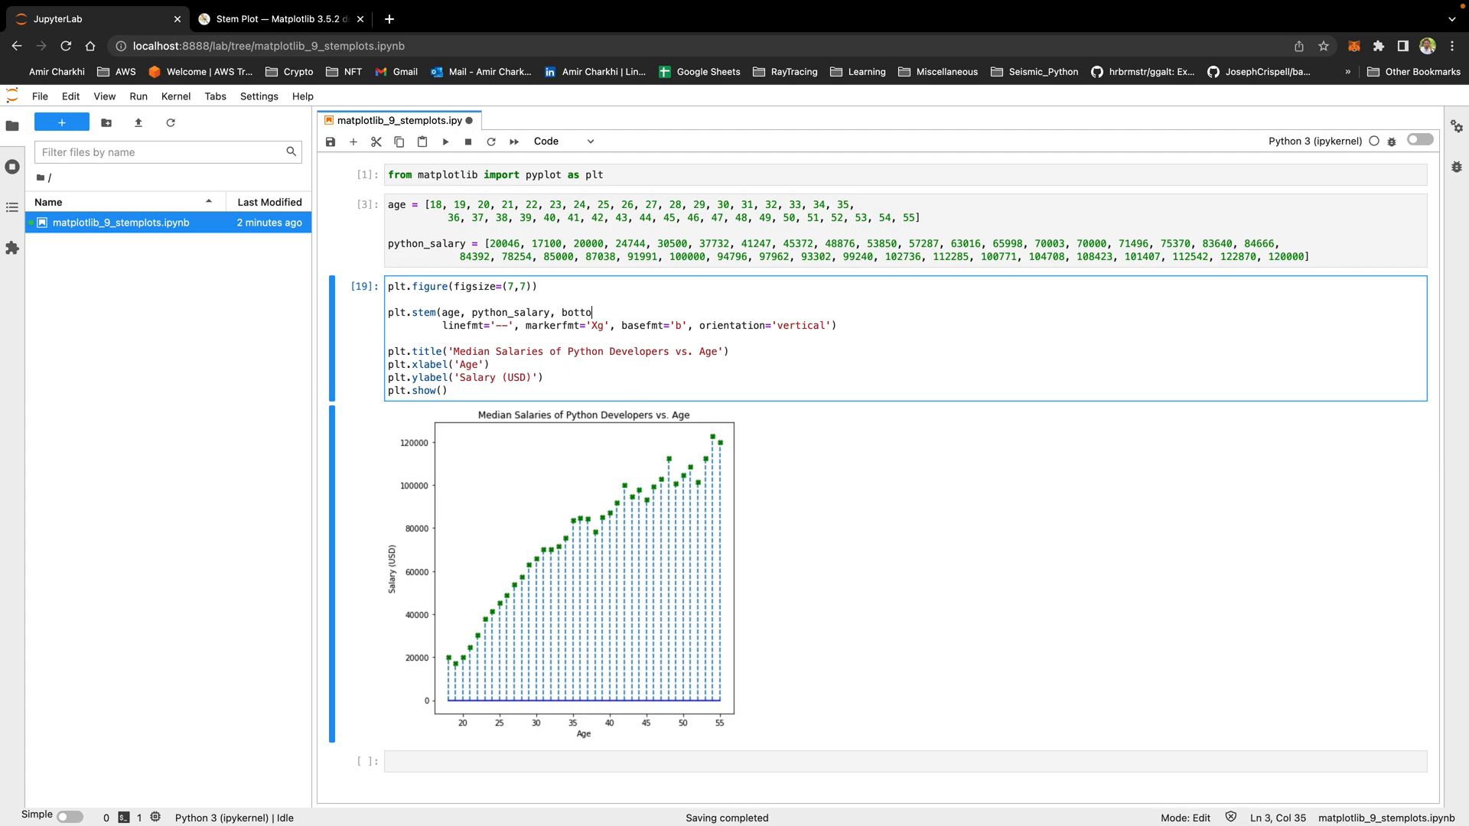
text(m=18000,)
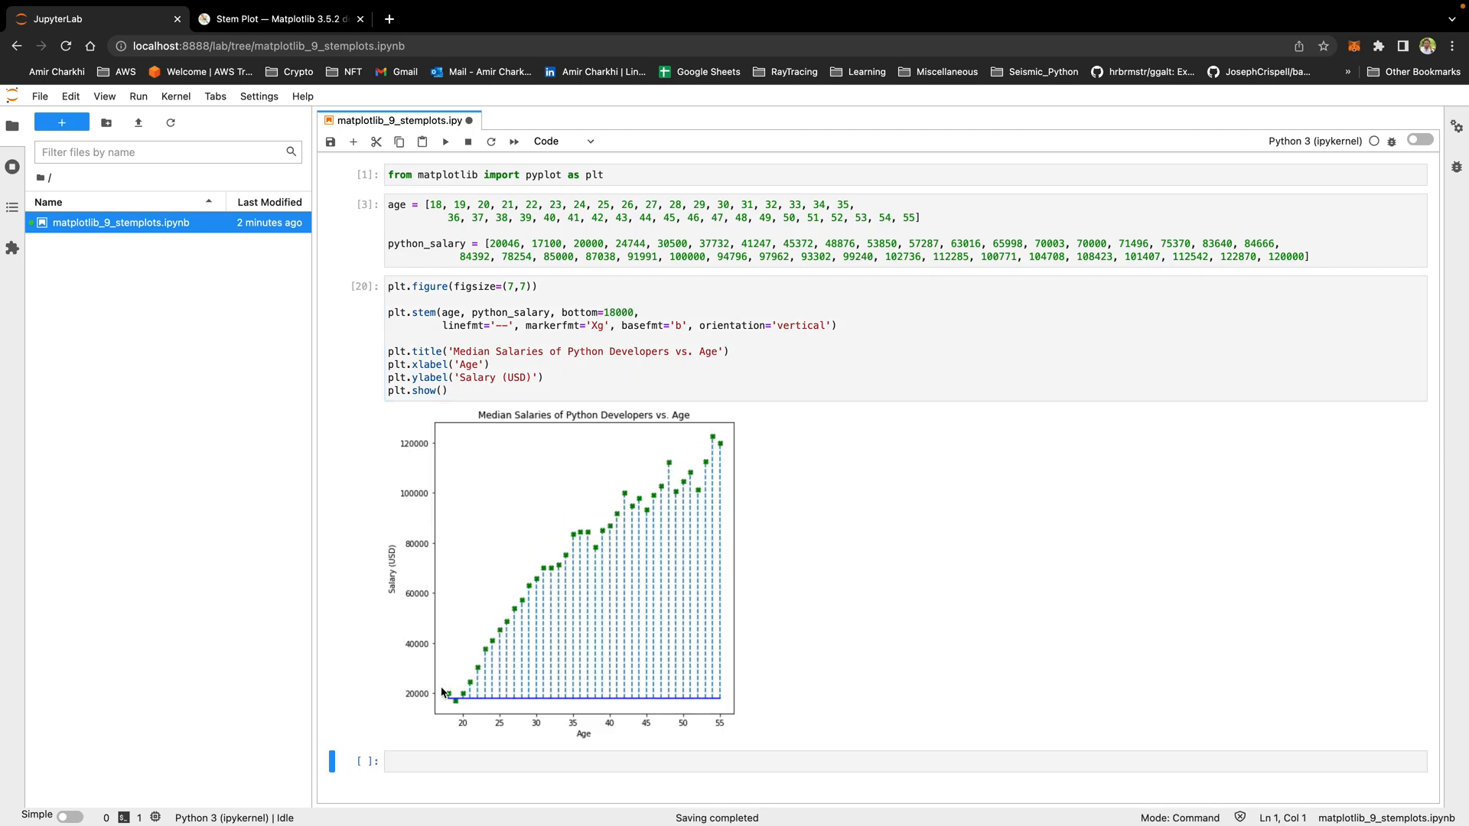
mouse_move(609, 702)
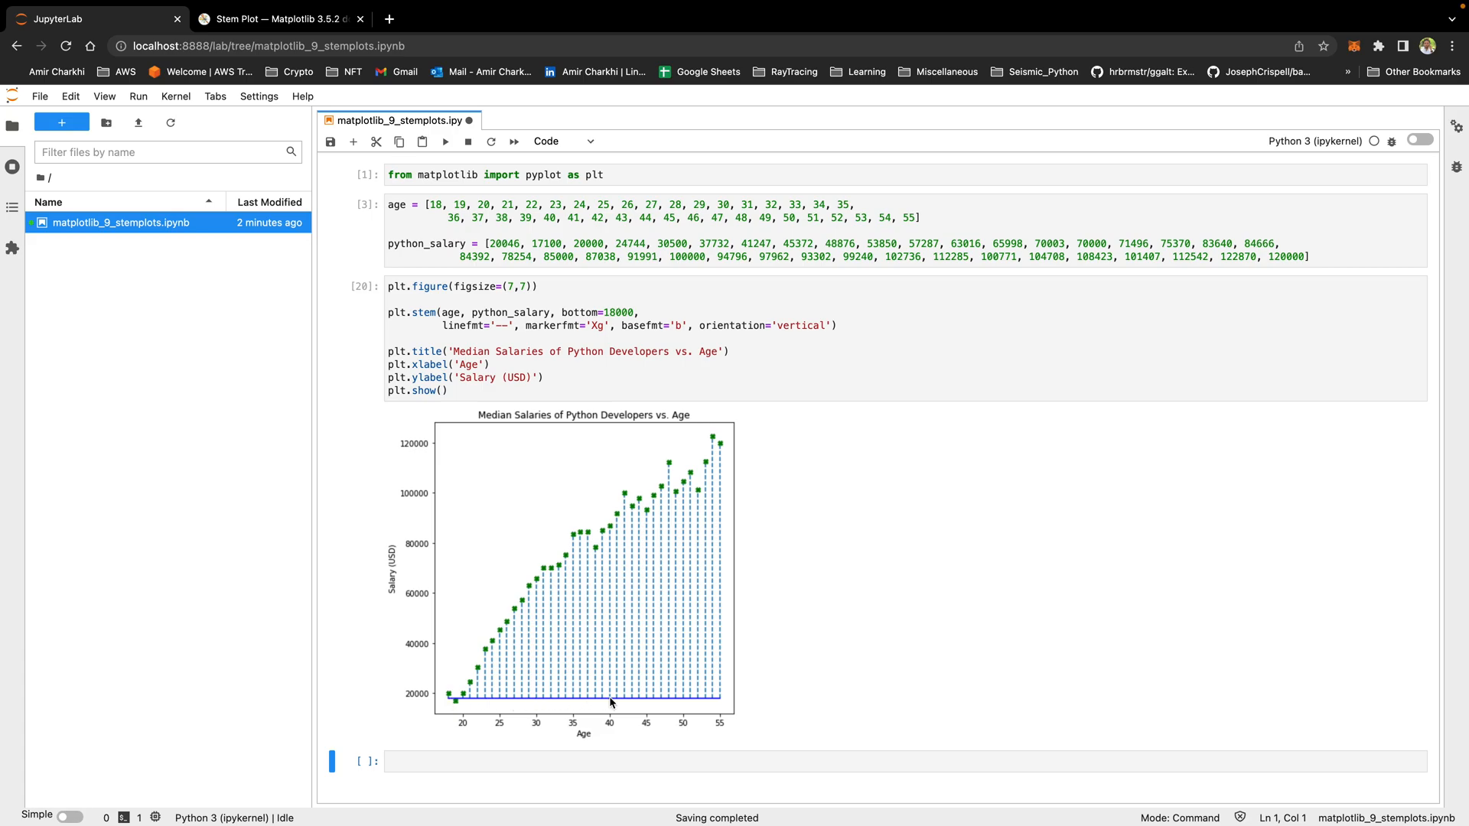
mouse_move(506, 707)
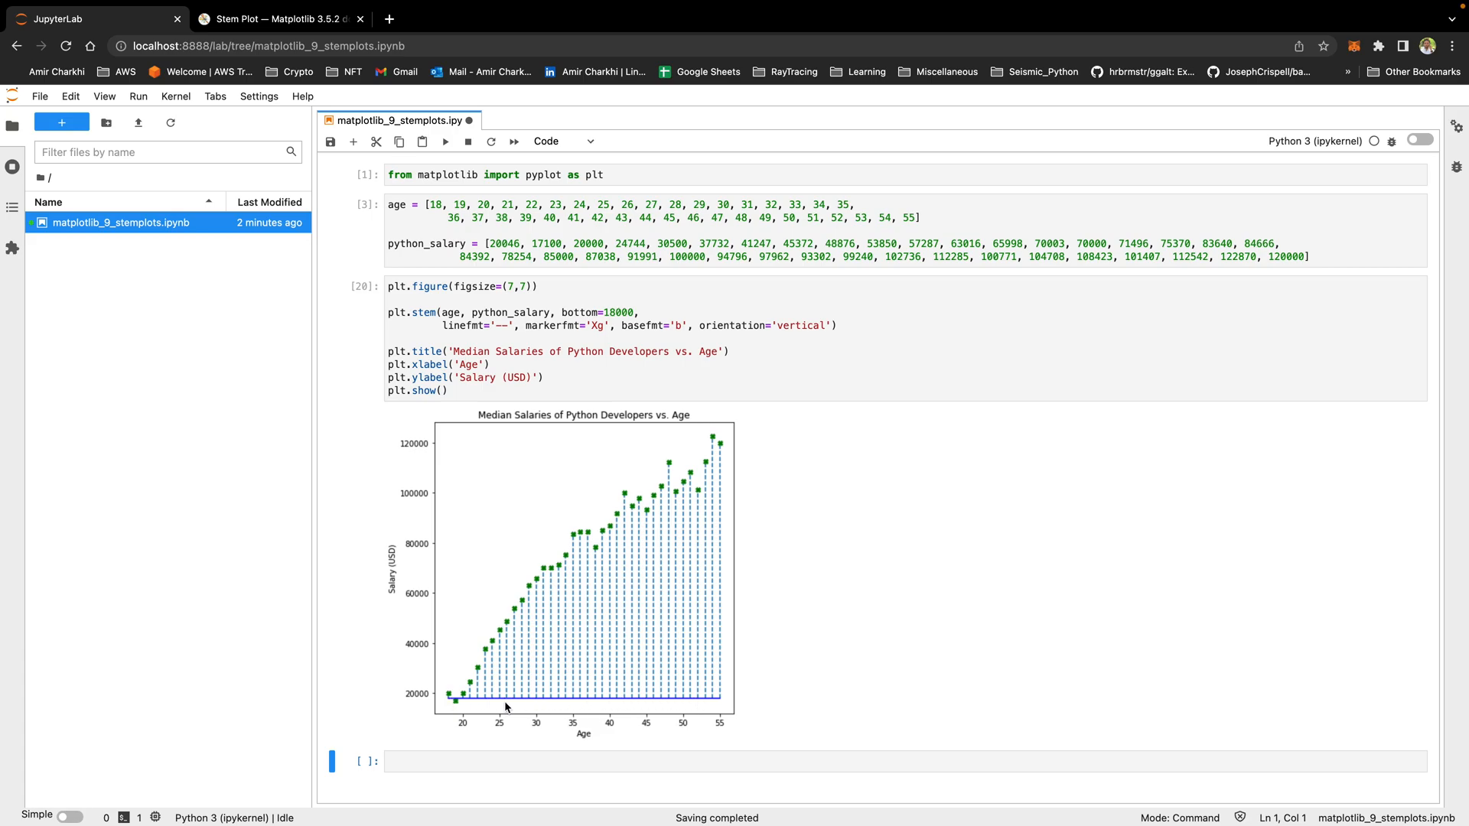
mouse_move(790, 271)
text(50)
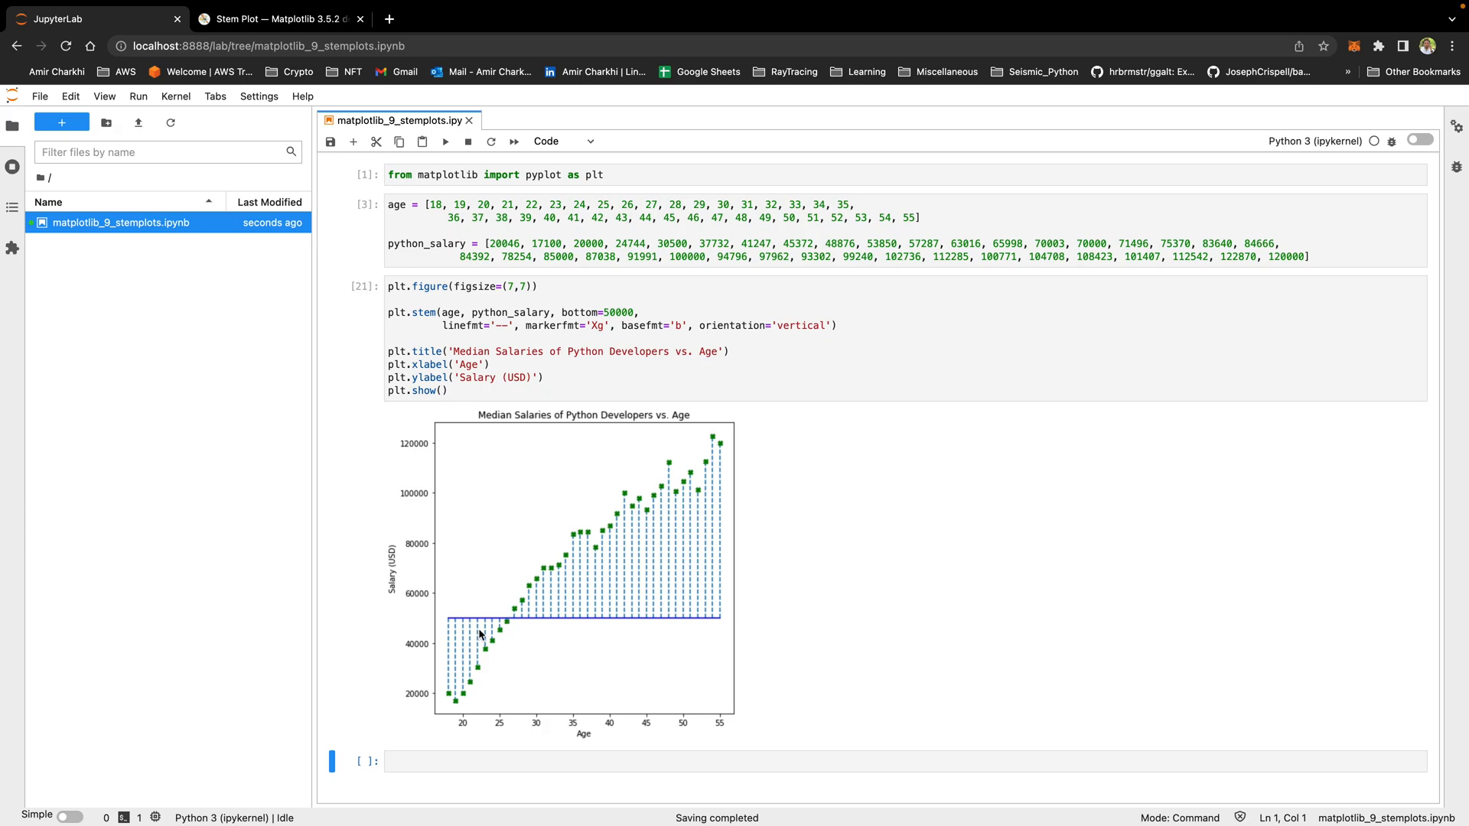
mouse_move(560, 618)
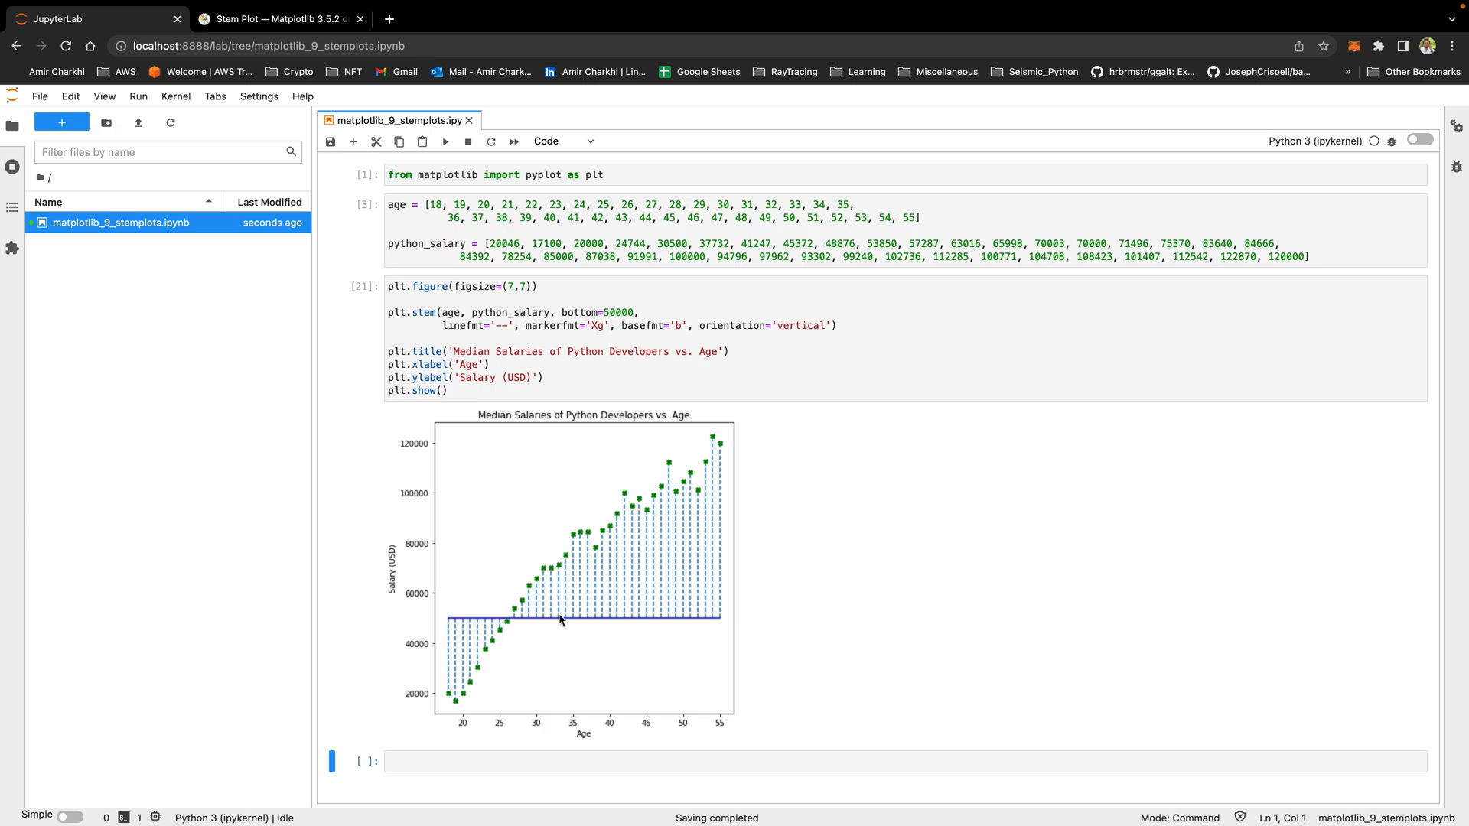
mouse_move(680, 624)
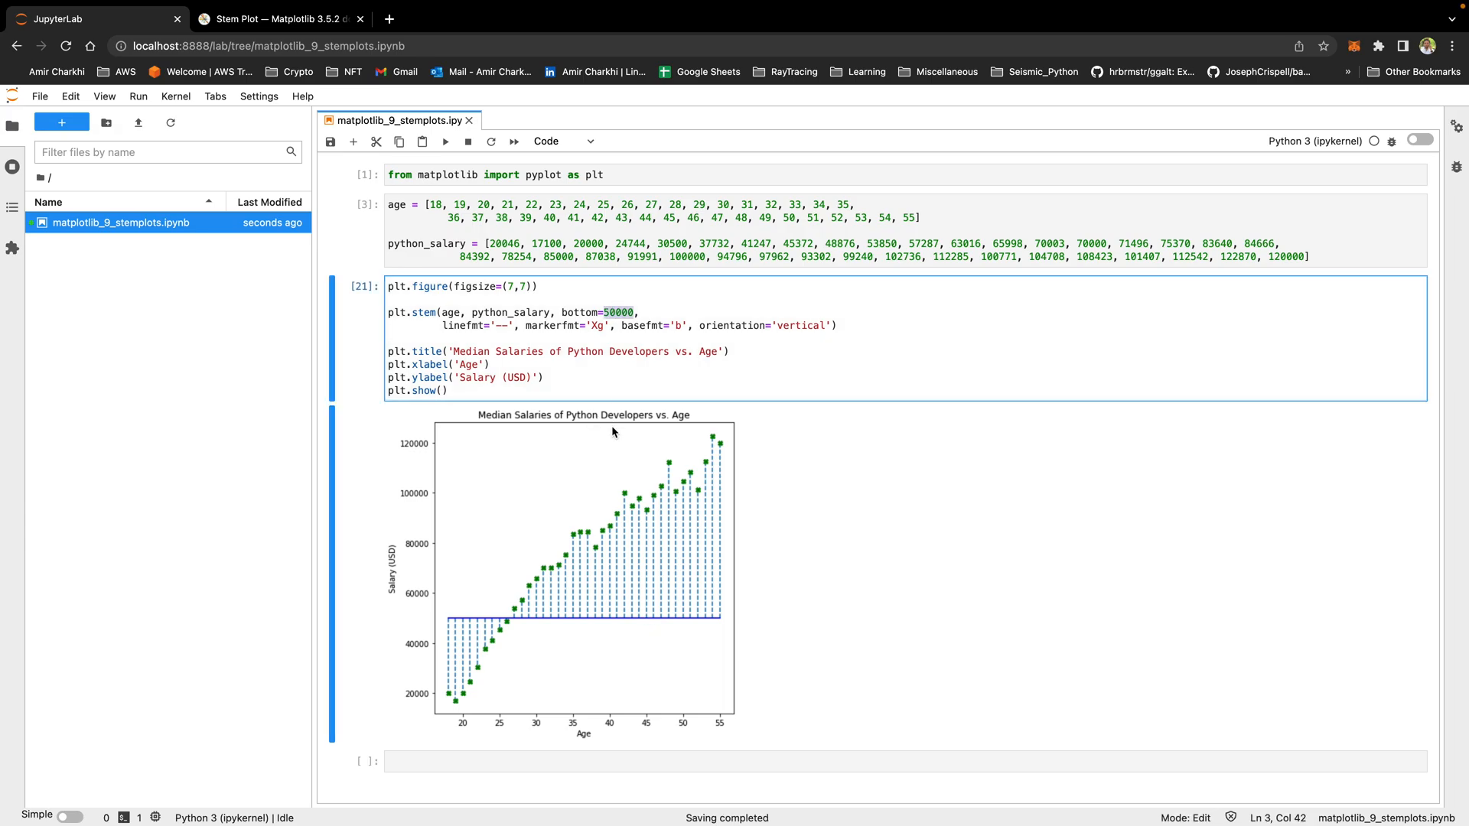
click(500, 505)
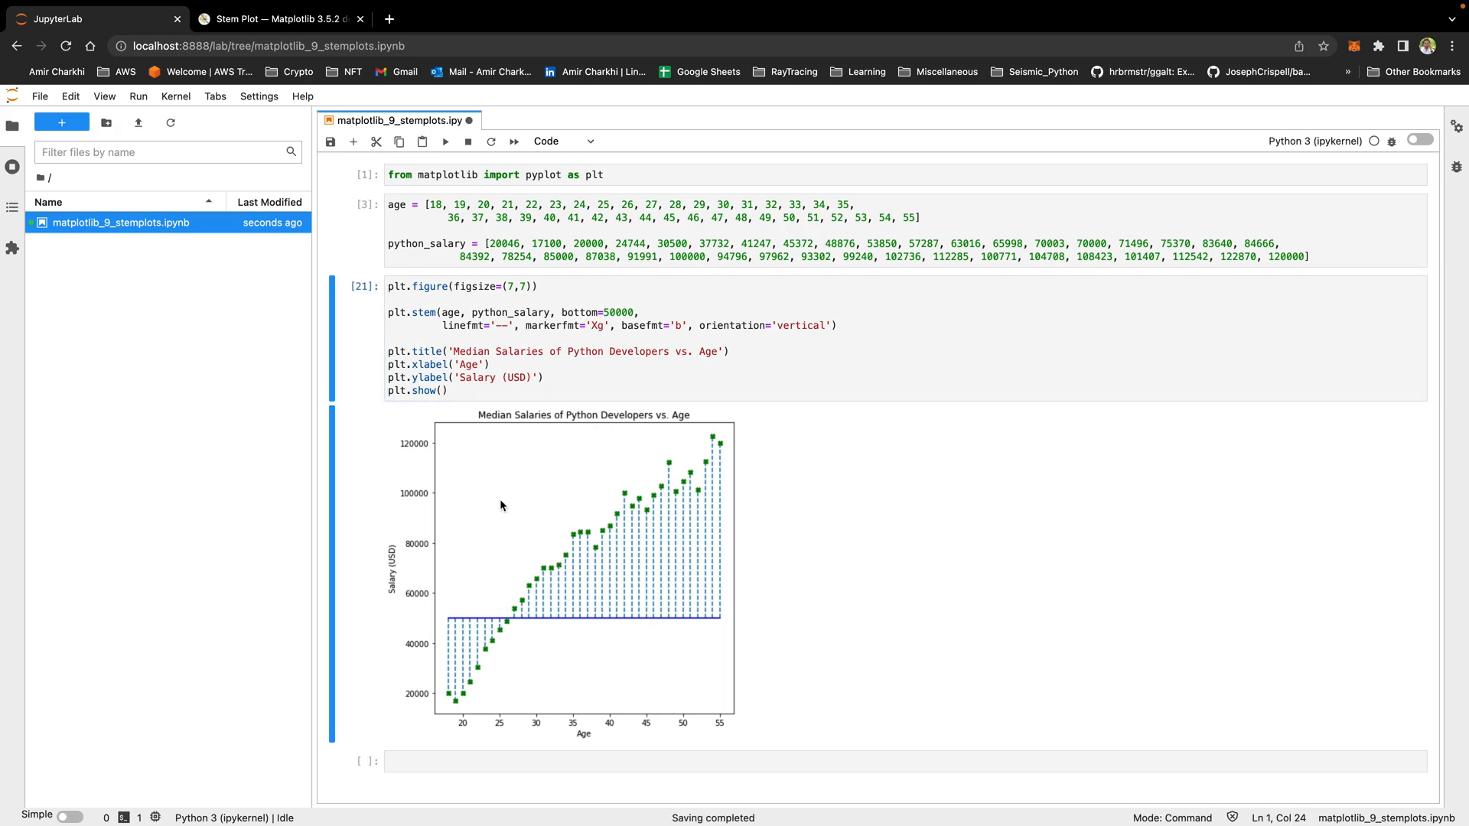
mouse_move(576, 614)
text(import)
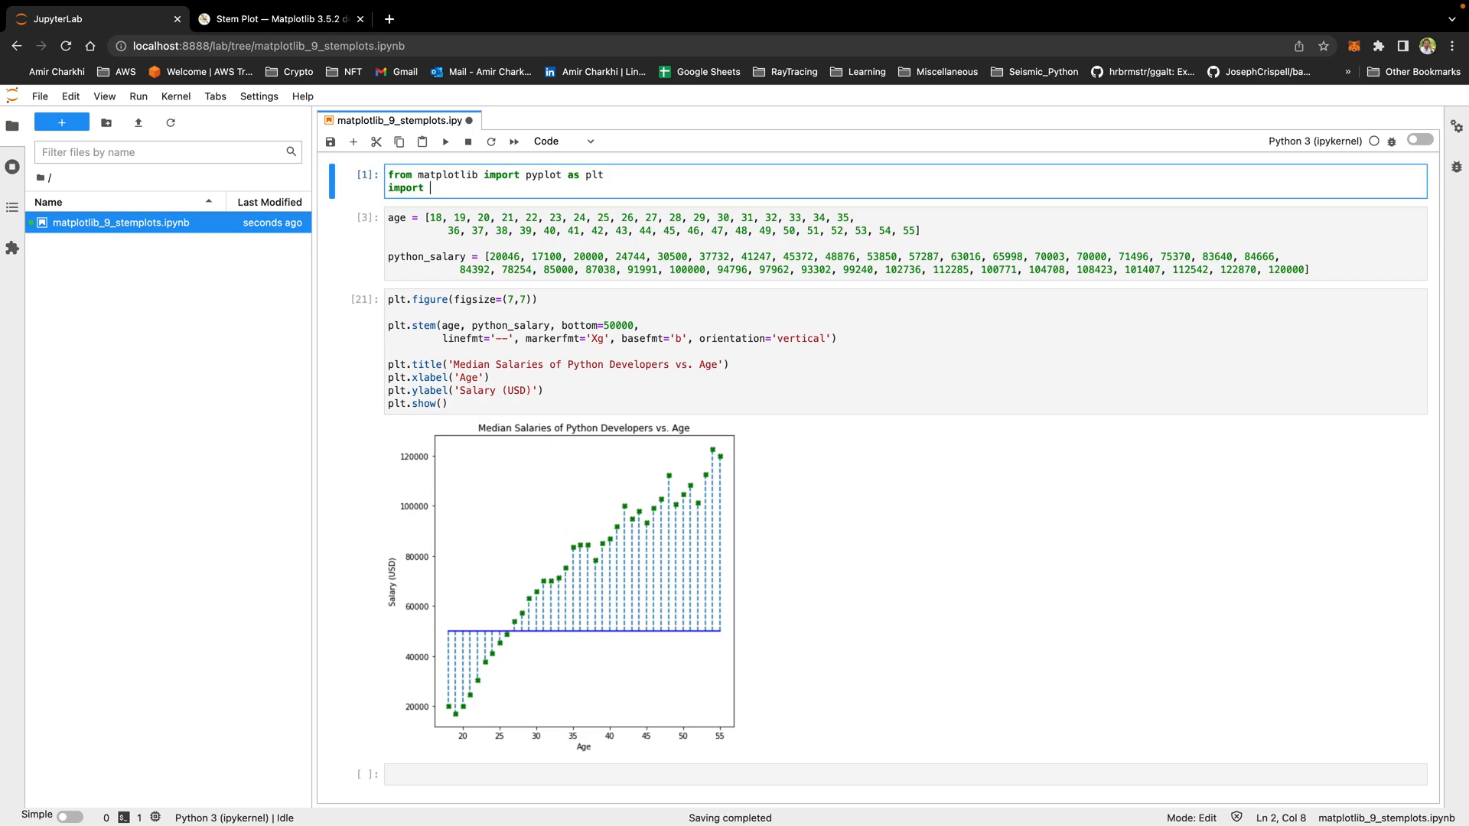
Import numpy as np, compute mean_py_dev = np.mean(python_salary), and use it as bottom.
text(numpy as np)
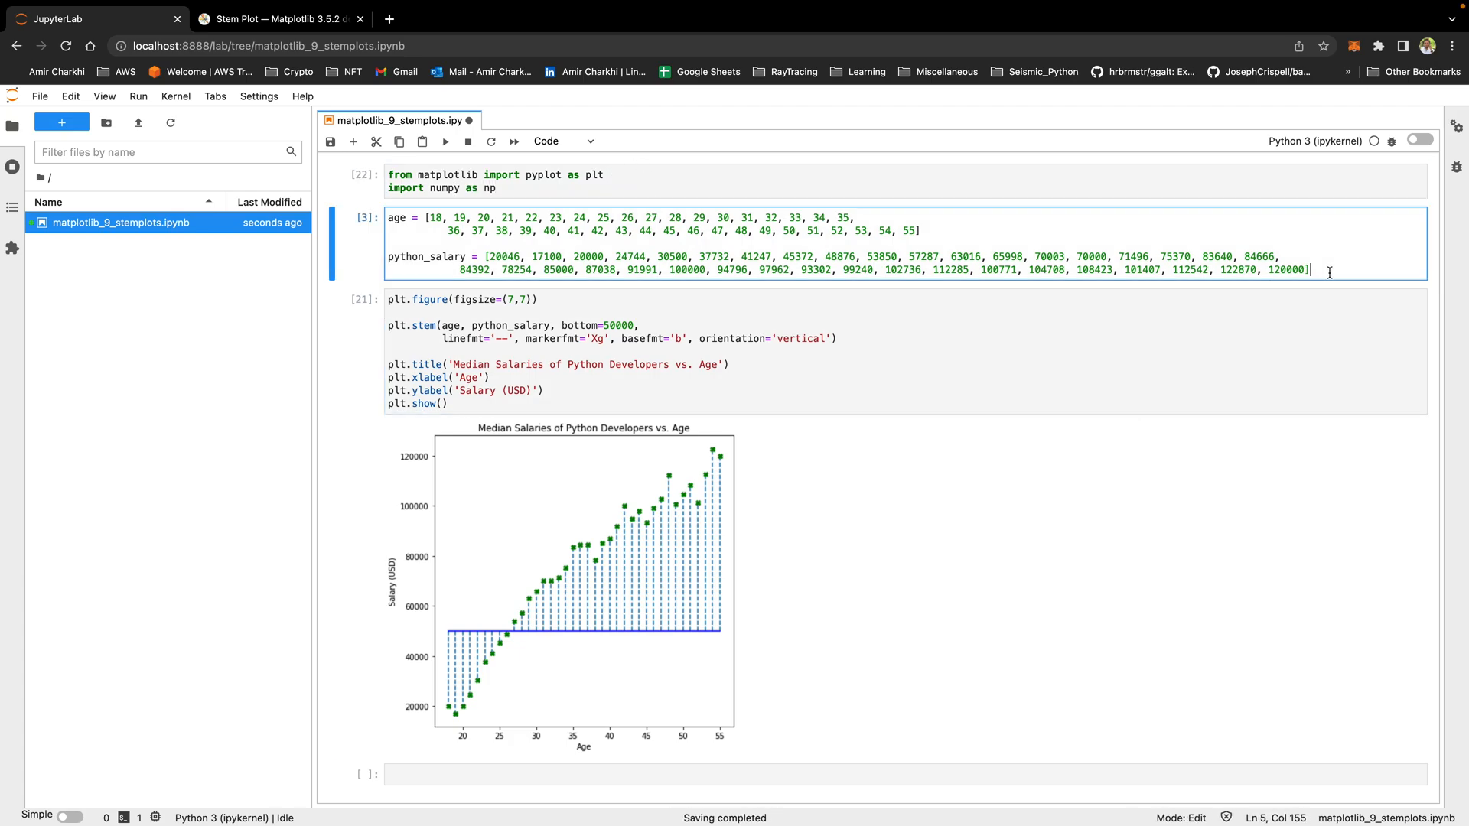
text(mean_py)
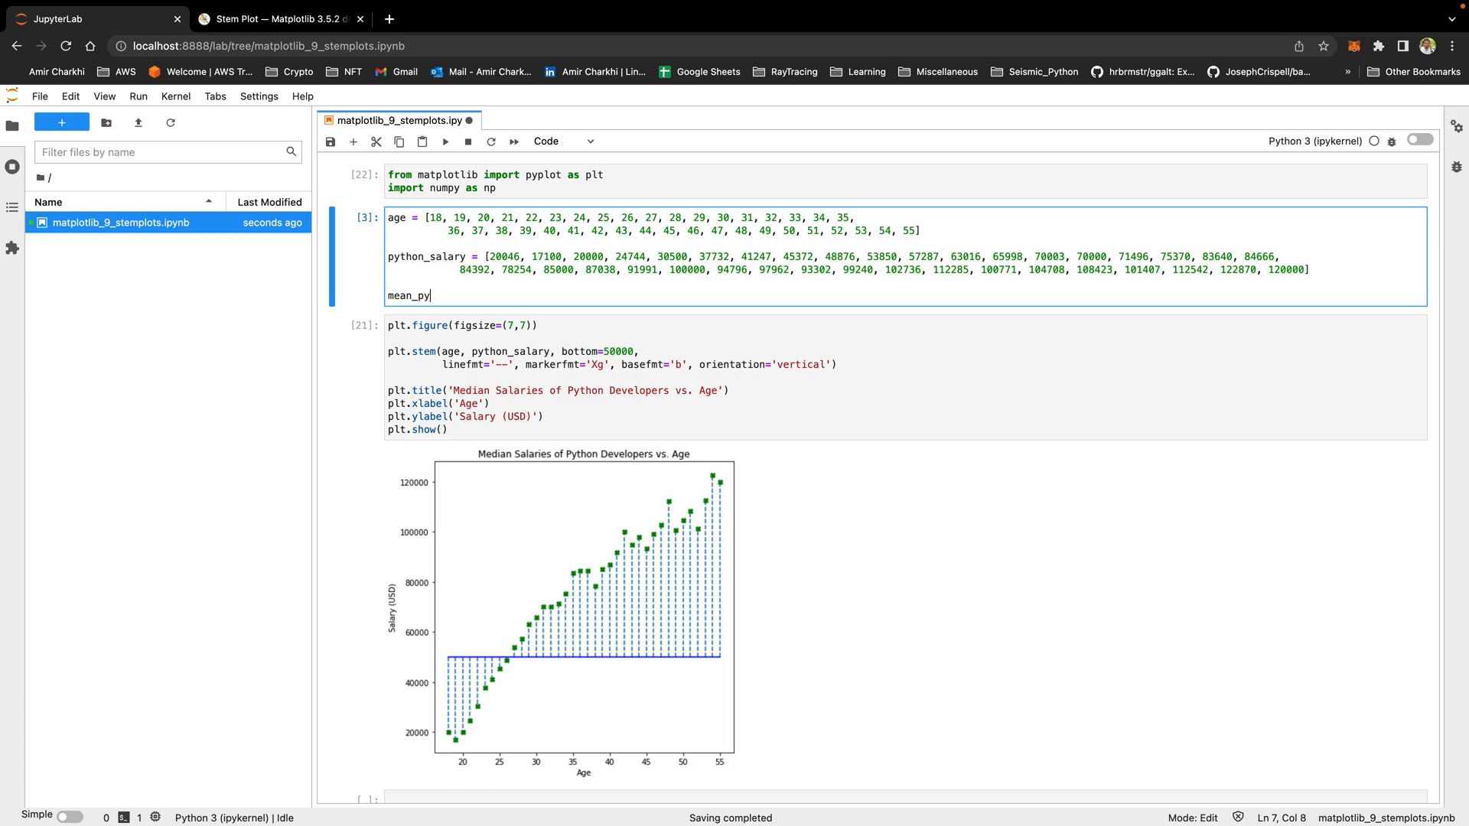
text(_dev = n)
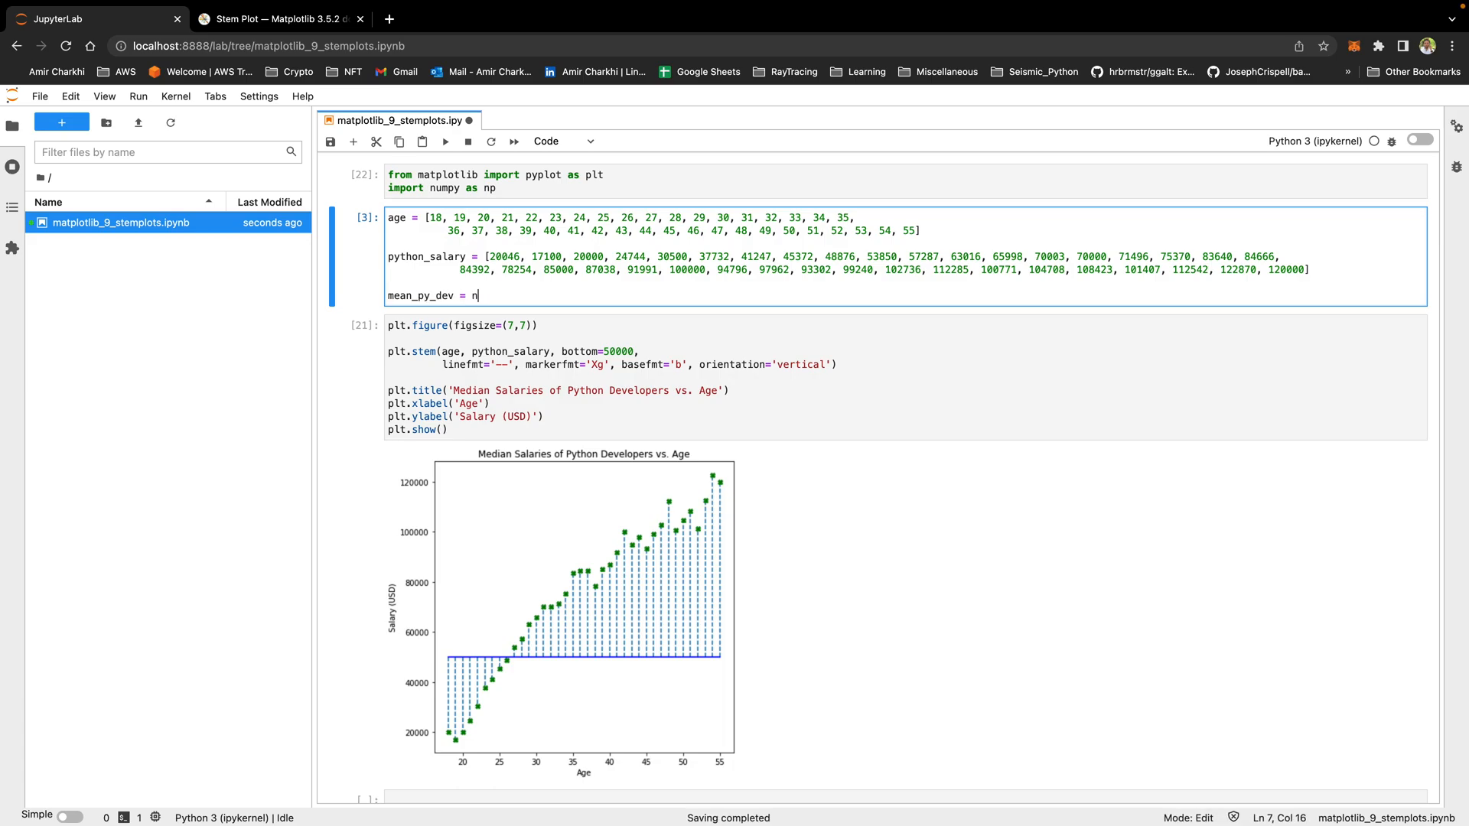
text(p.mean(py)
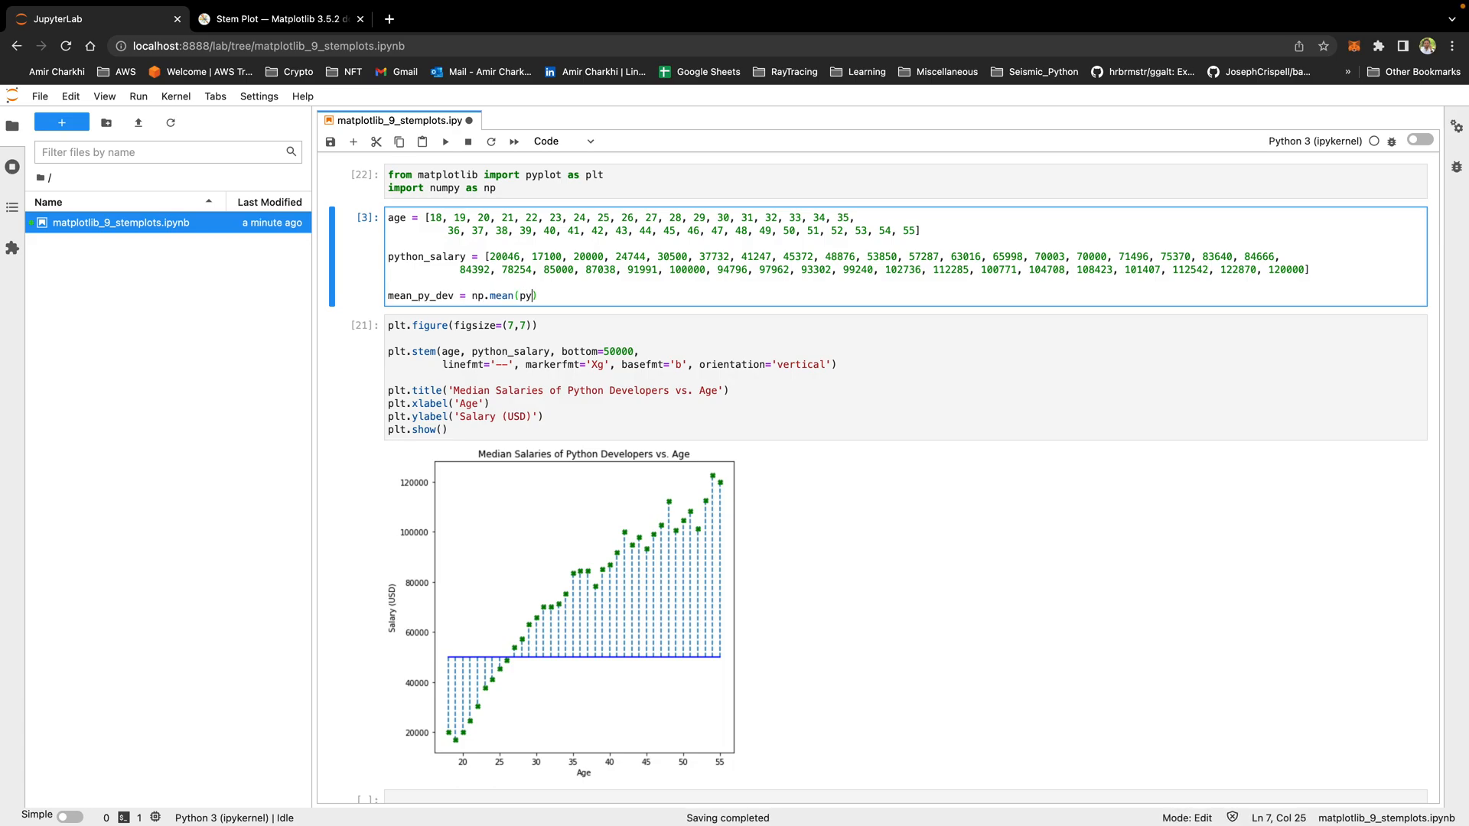
text(thon_salary)
click(515, 351)
text(mean_py_dev)
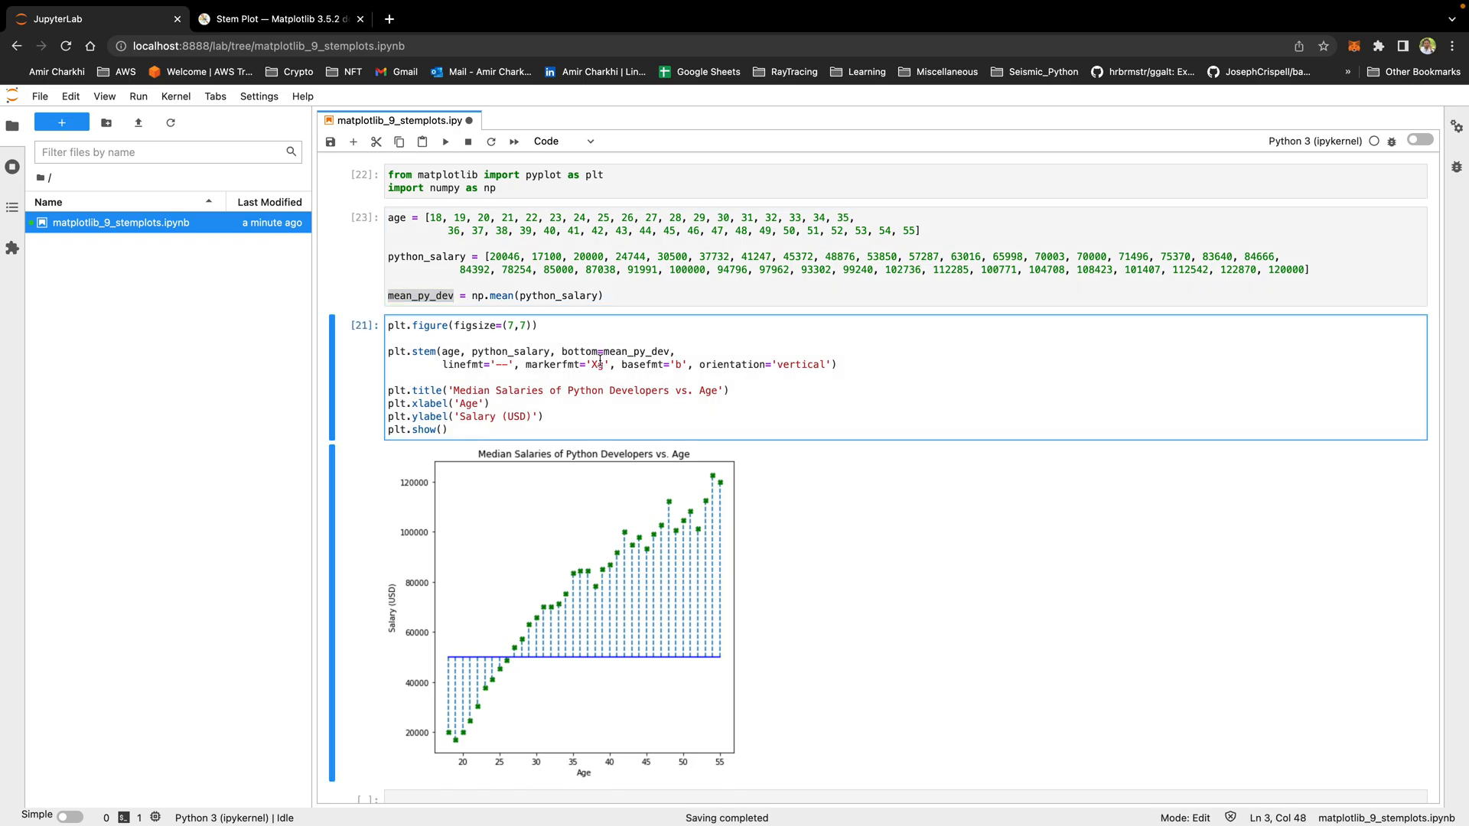
click(492, 403)
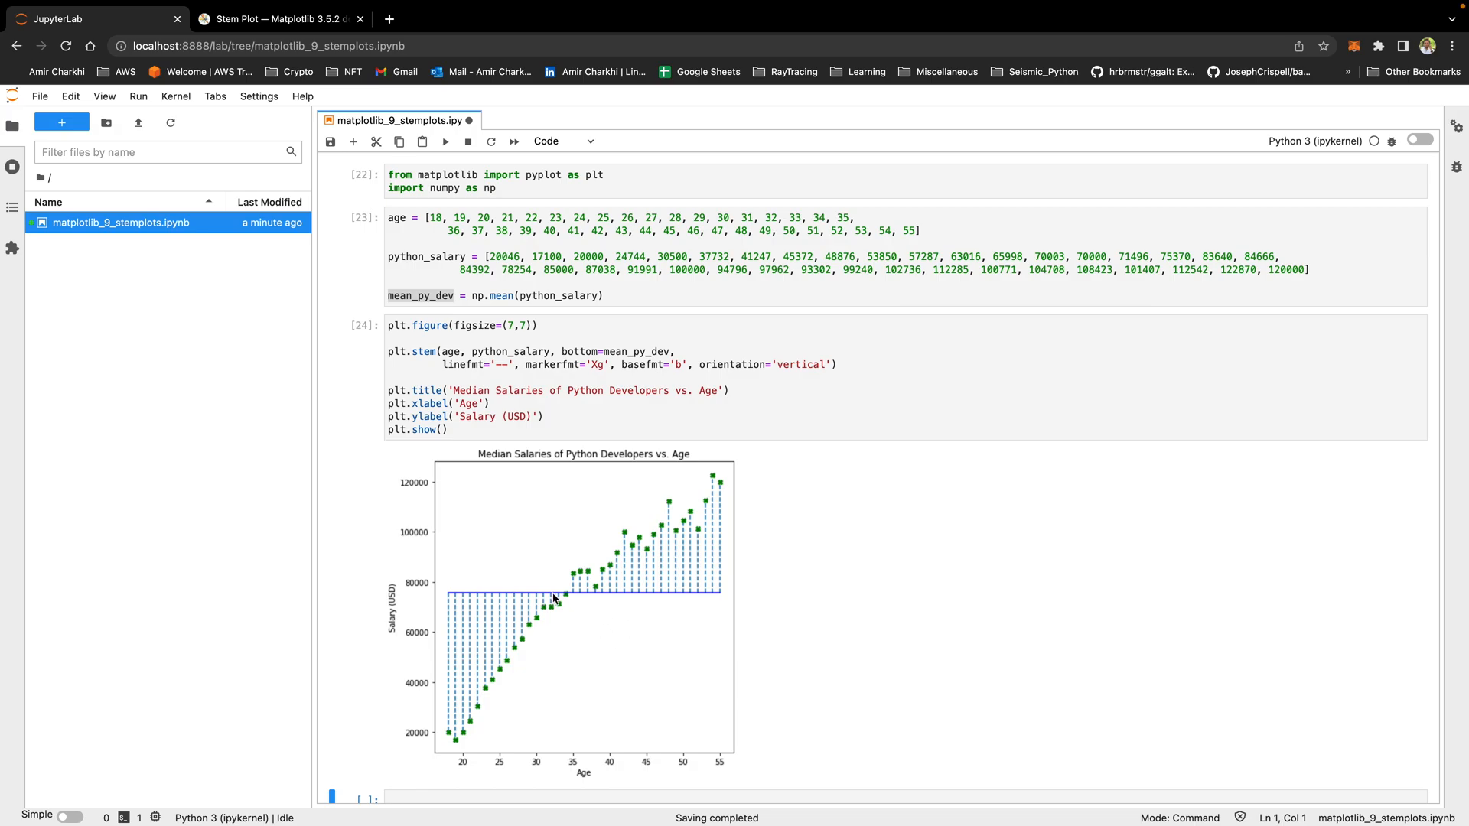
mouse_move(582, 622)
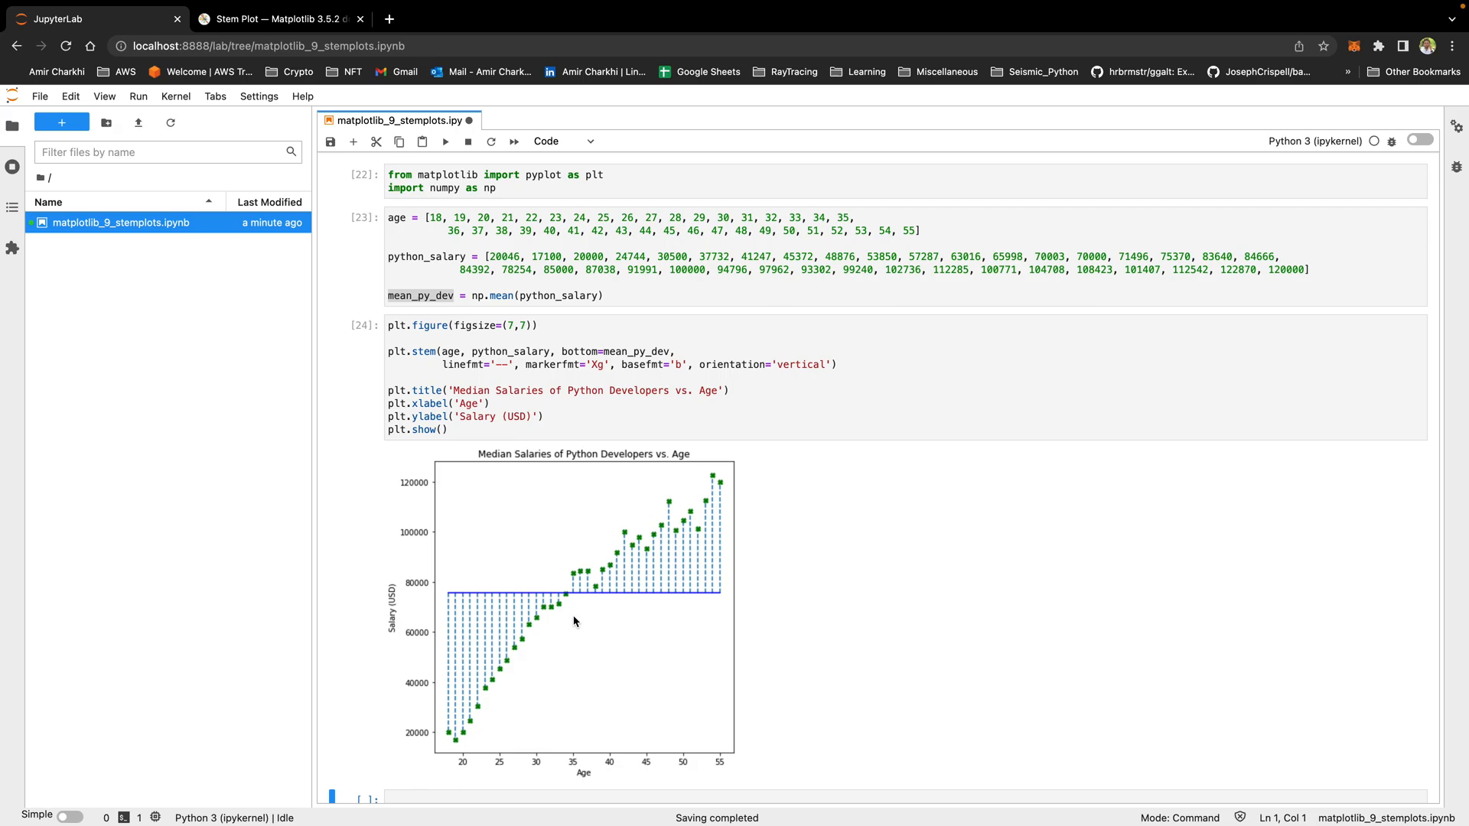
mouse_move(488, 601)
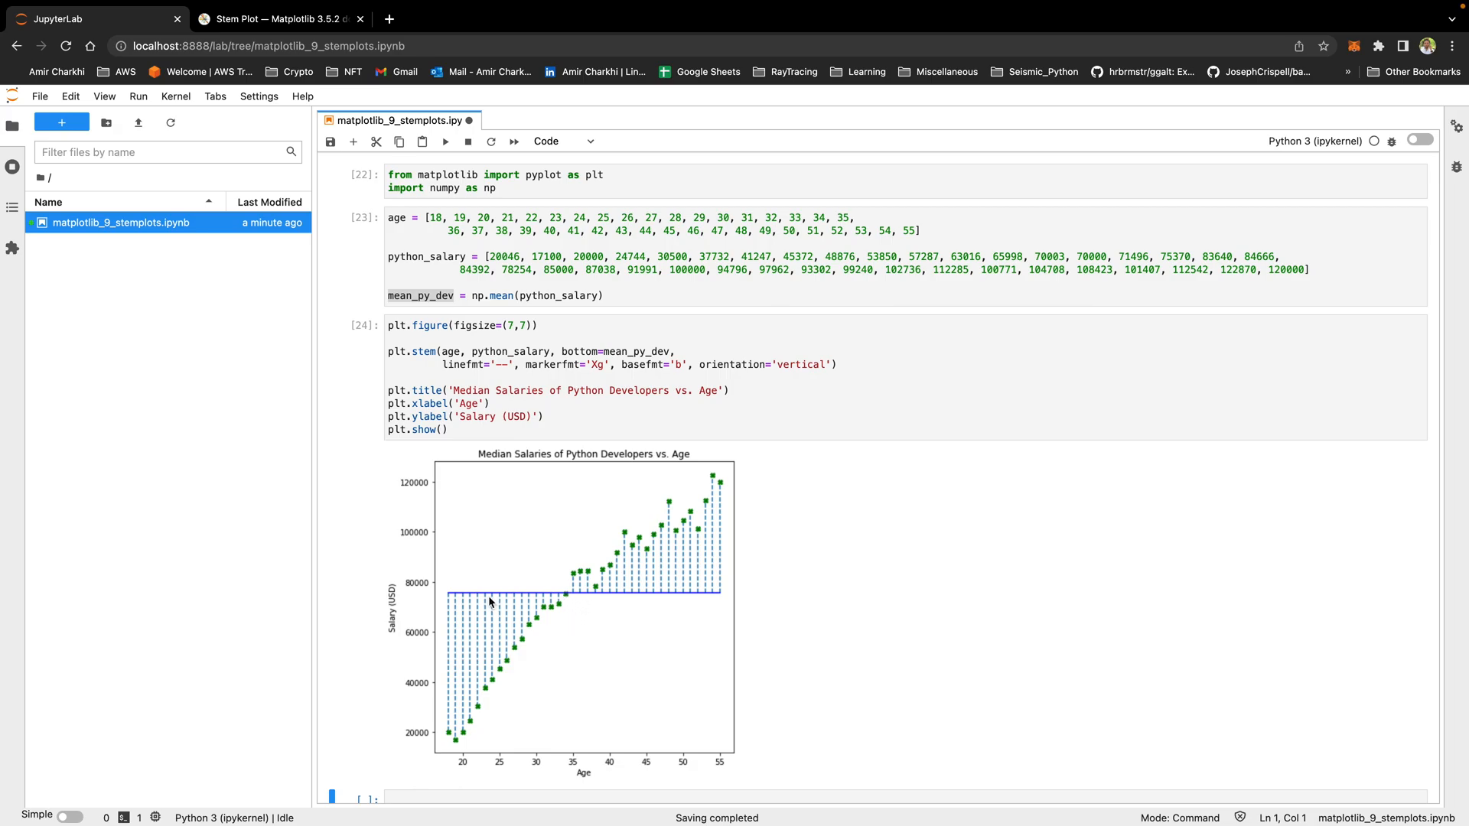
mouse_move(567, 610)
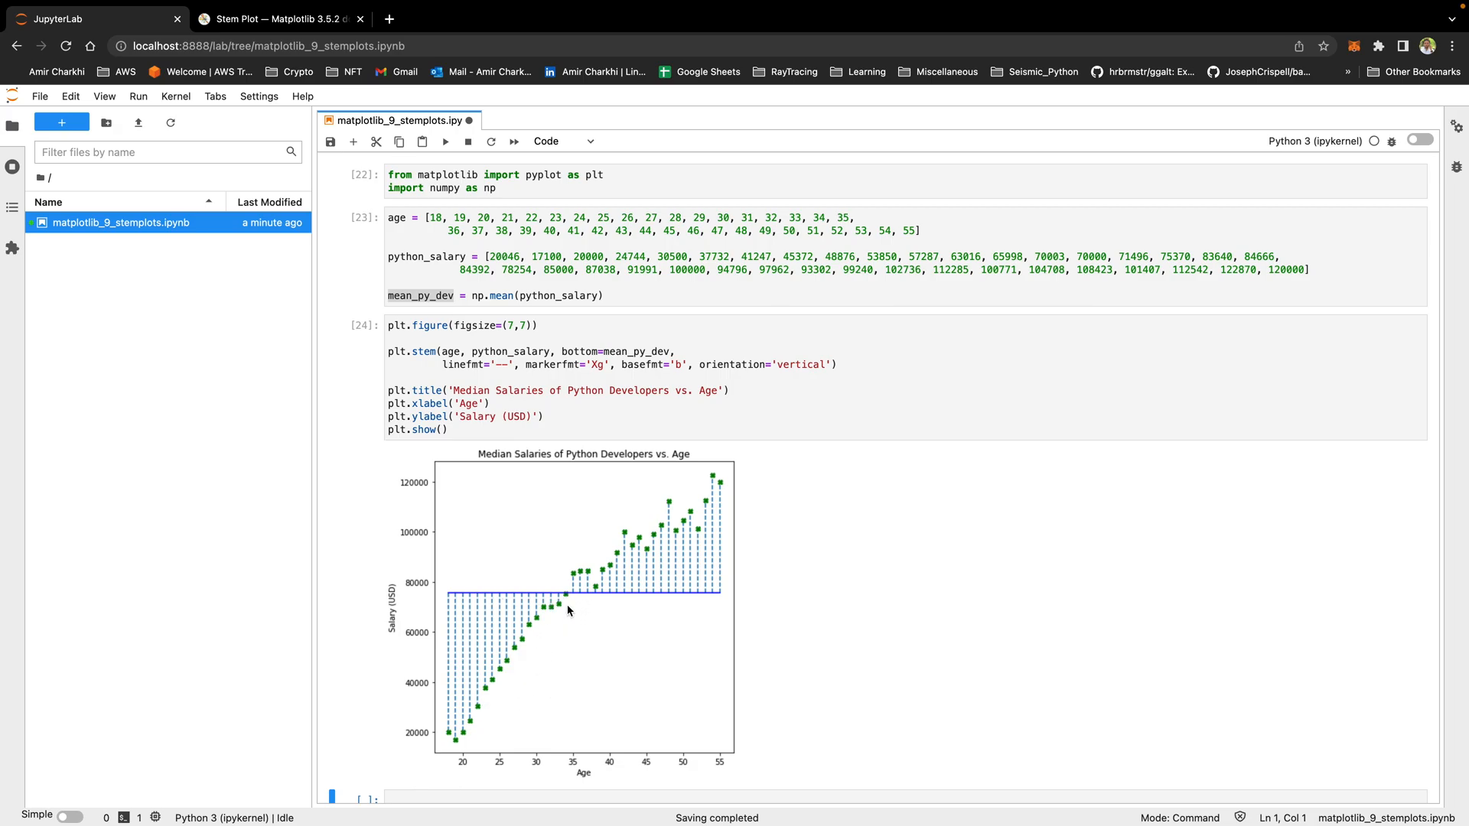
mouse_move(610, 560)
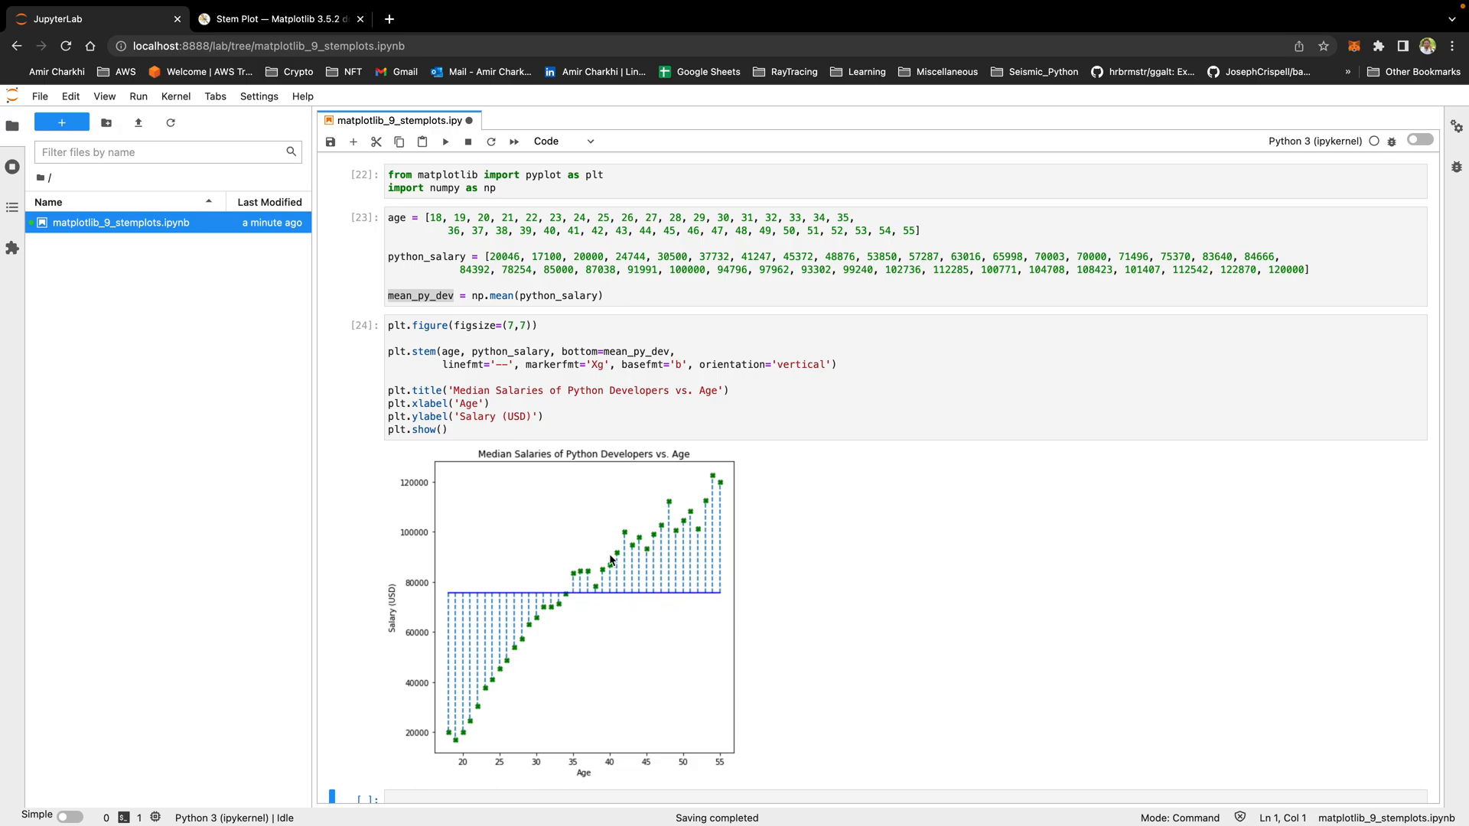
Review the stem plot with its mean-salary baseline, then return to the plotting code.
click(583, 416)
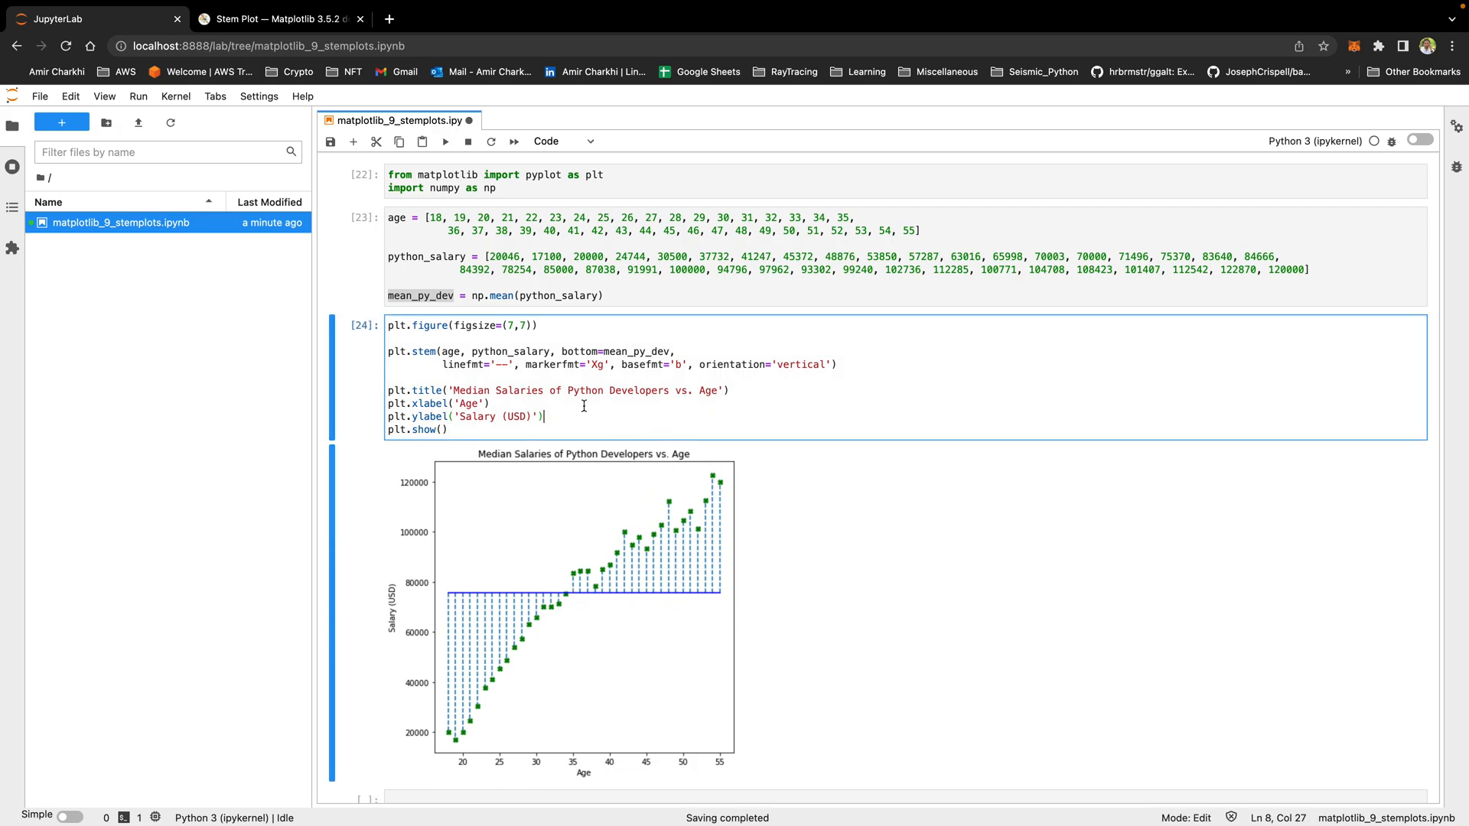
mouse_move(569, 418)
text(plt.grid()
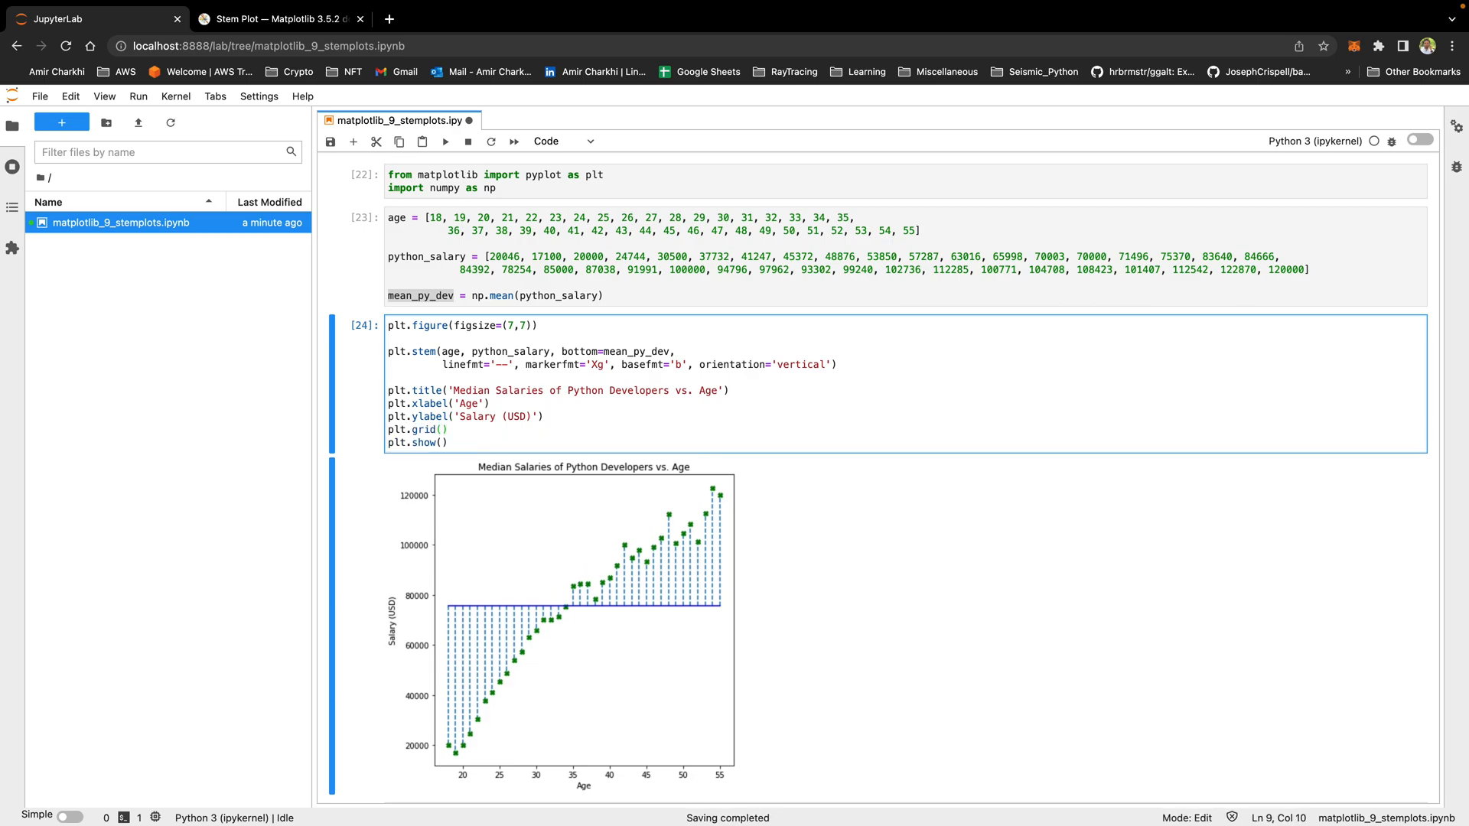
Add plt.grid(alpha=0.3) so faint gridlines appear behind the stem plot.
text(alpha=0.3)
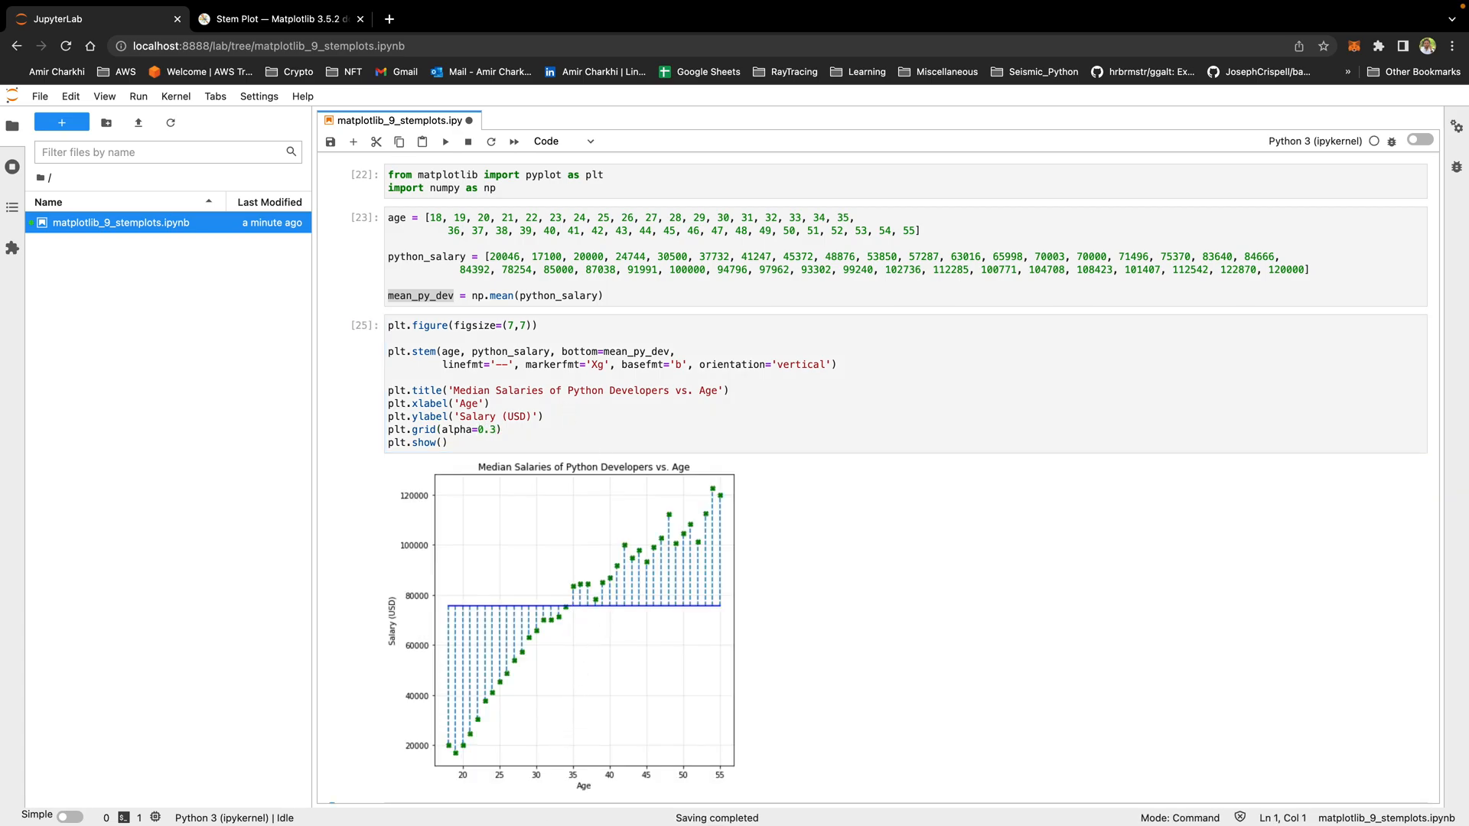
mouse_move(694, 589)
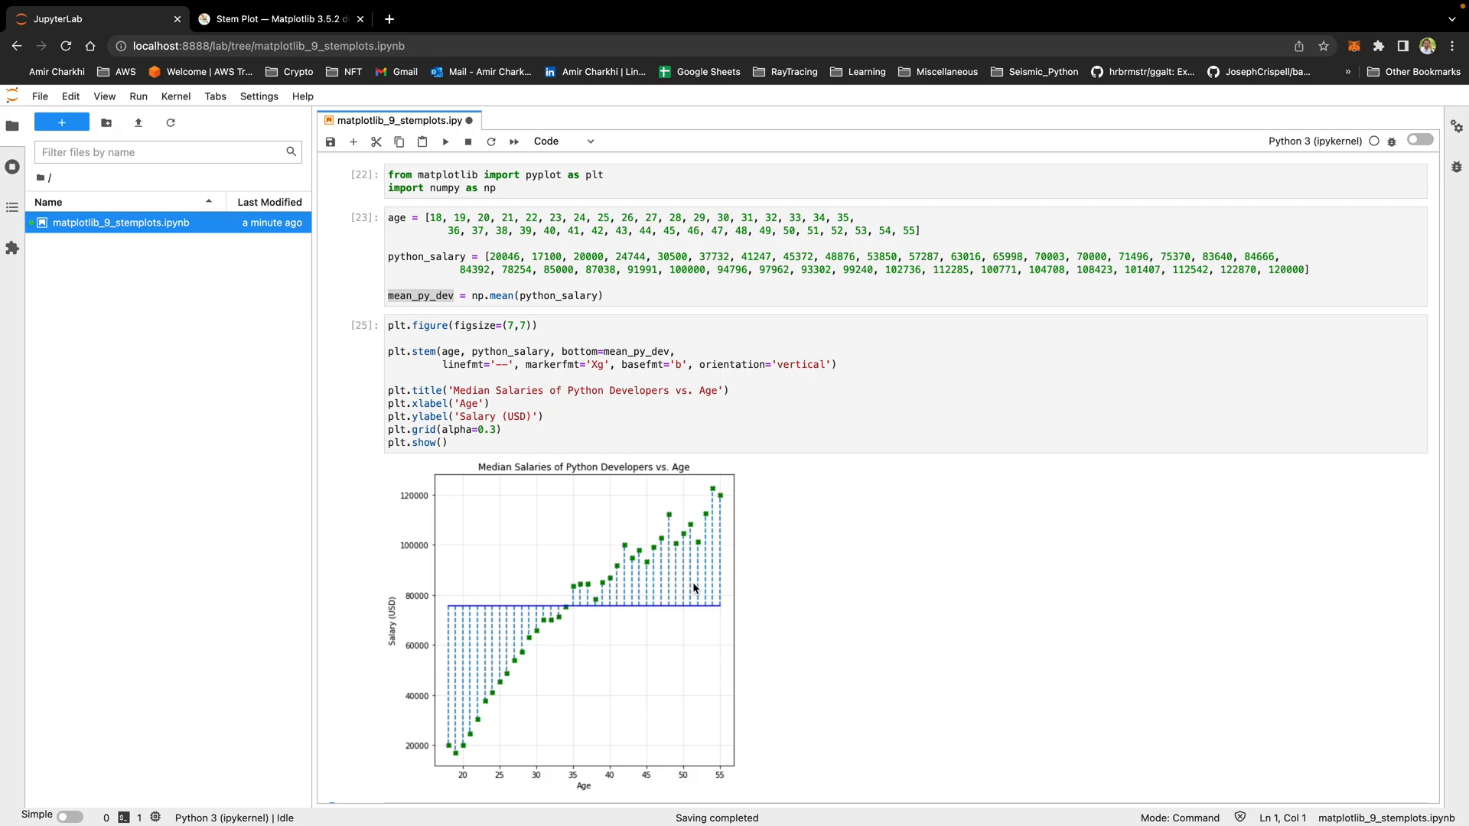
mouse_move(605, 610)
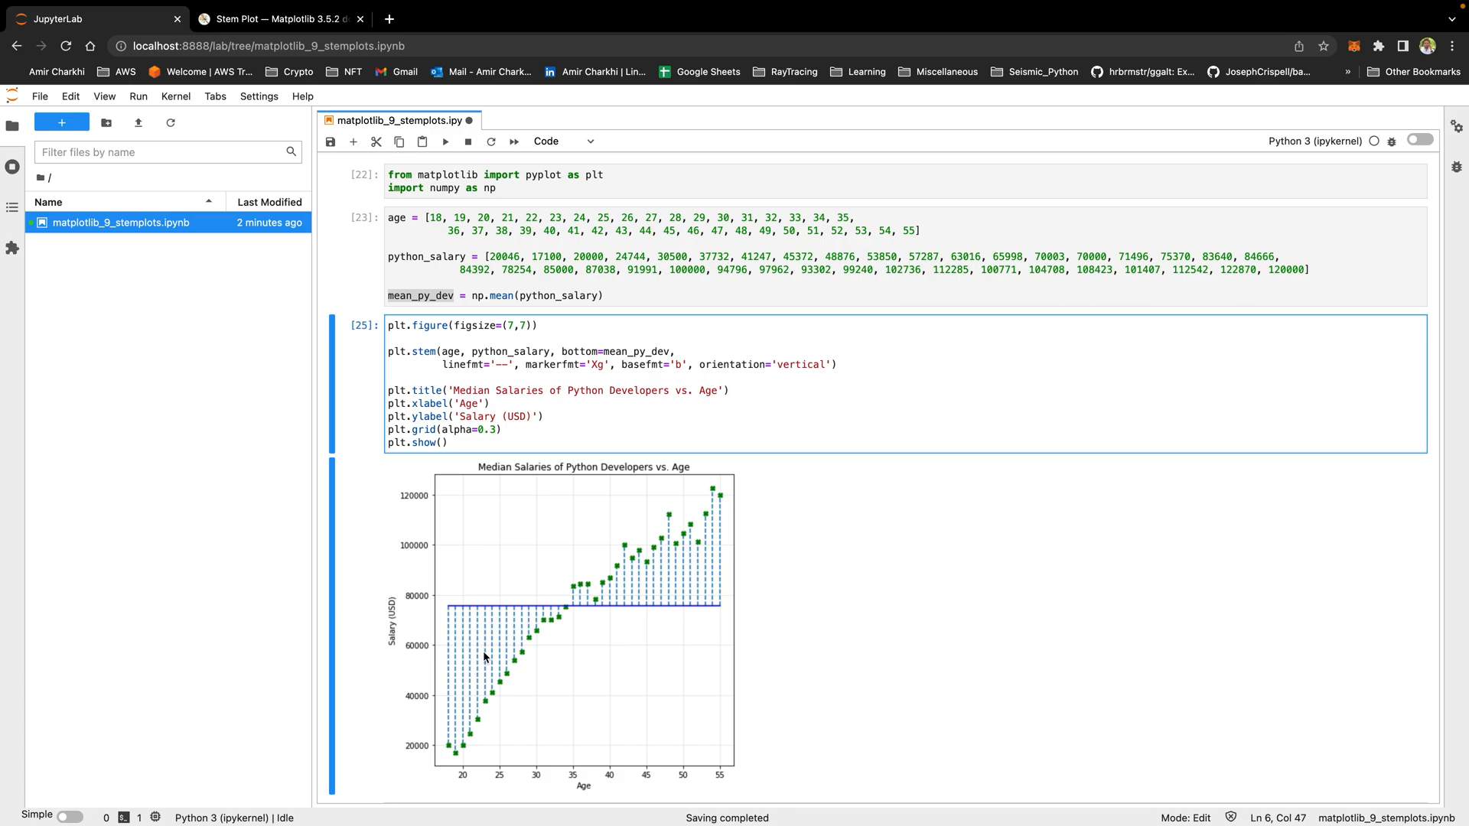
mouse_move(497, 664)
text( use_lin)
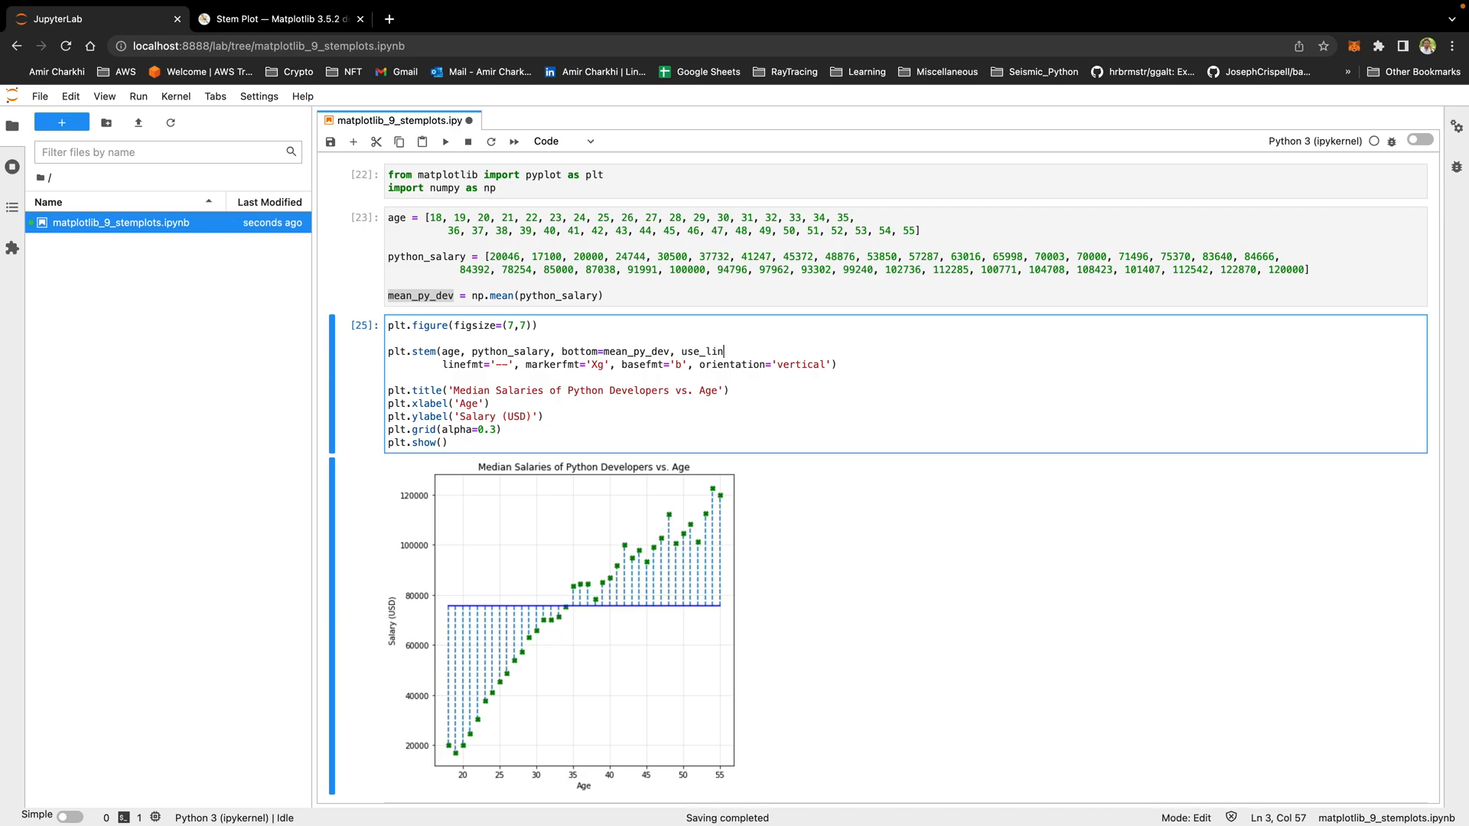
Pass use_line_collection=False to plt.stem so stems draw as separately coloured lines.
text(e_collection=False,)
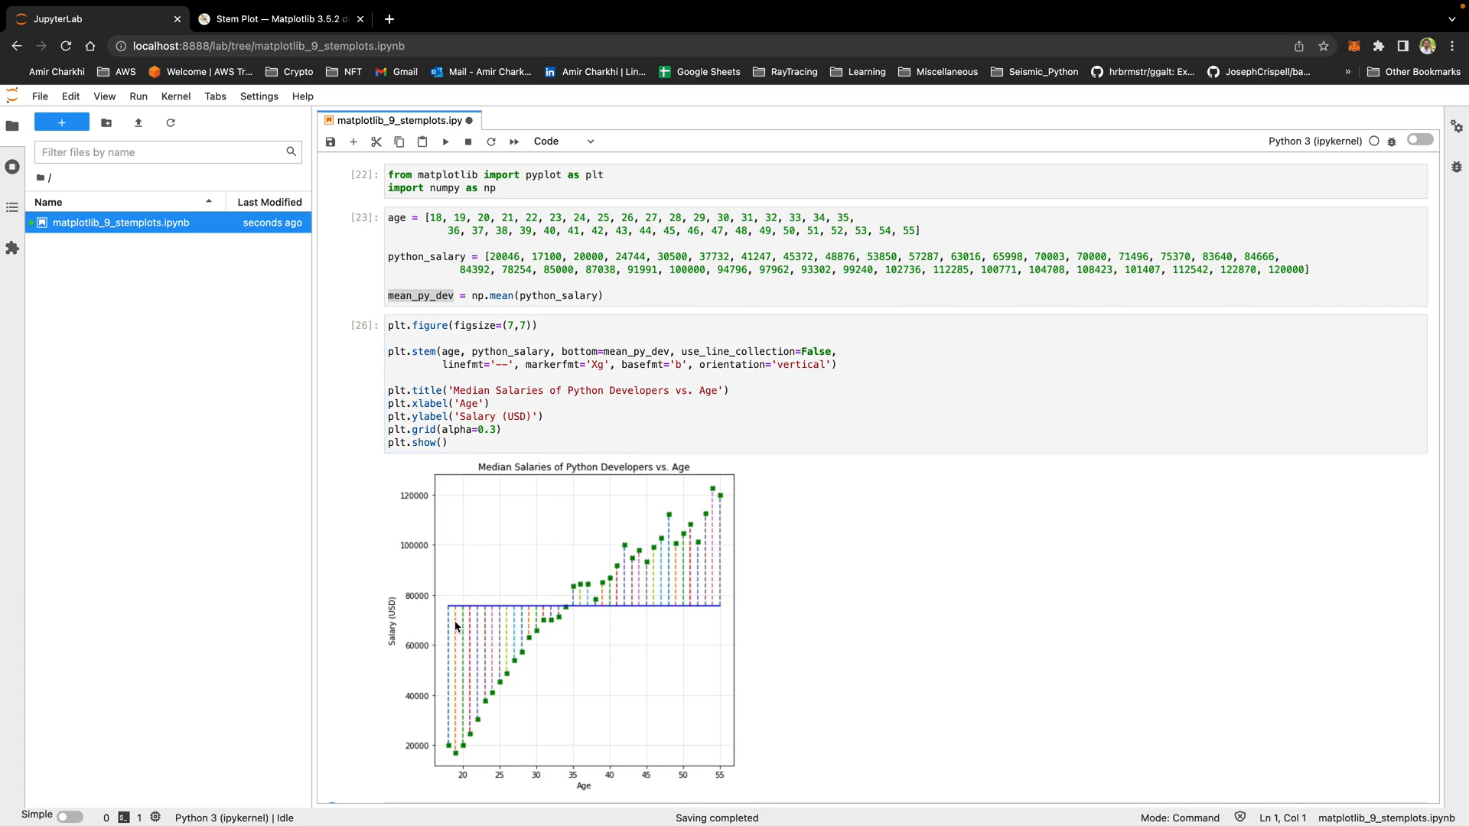
mouse_move(514, 651)
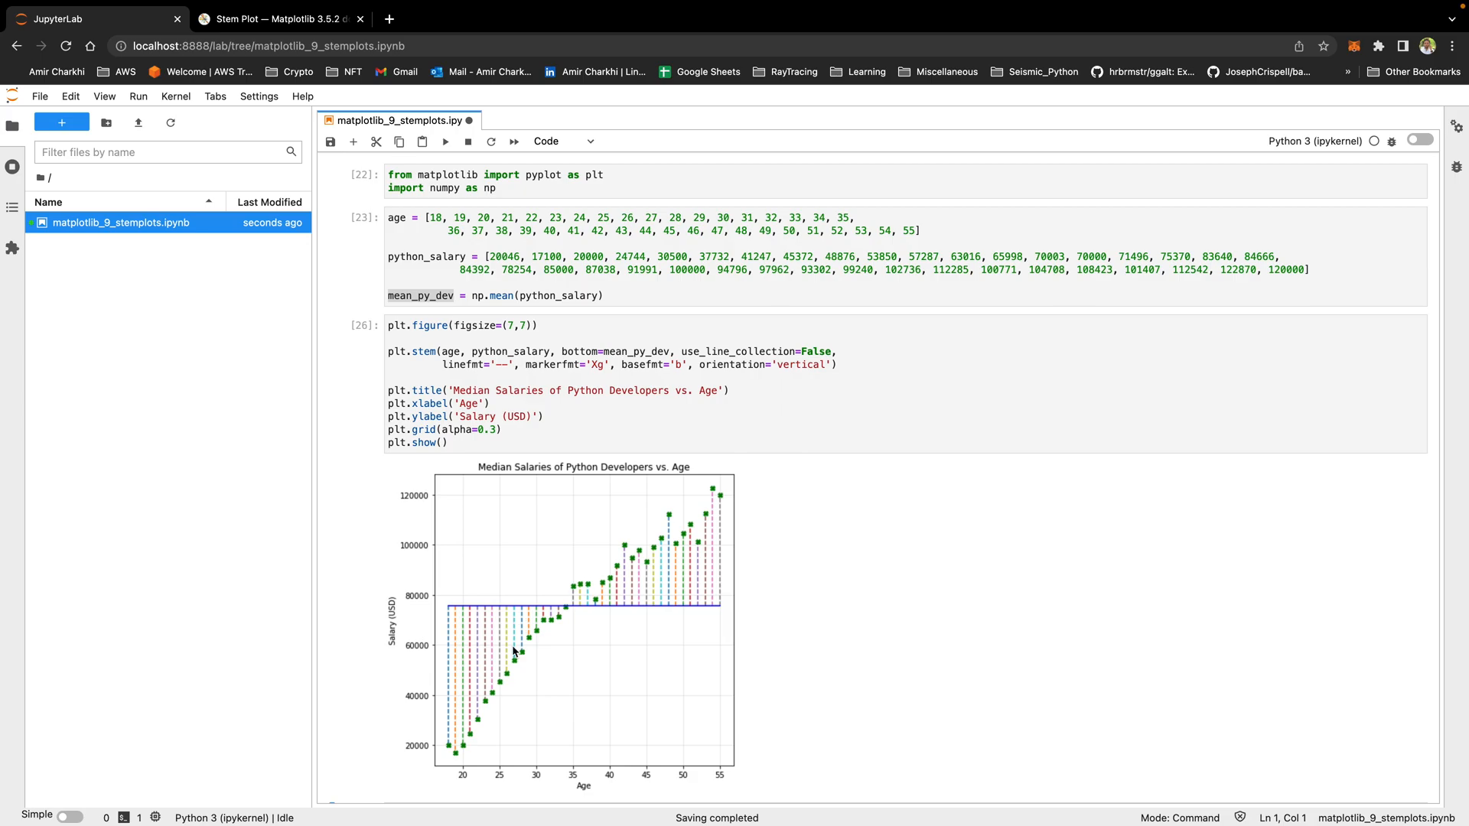
mouse_move(654, 412)
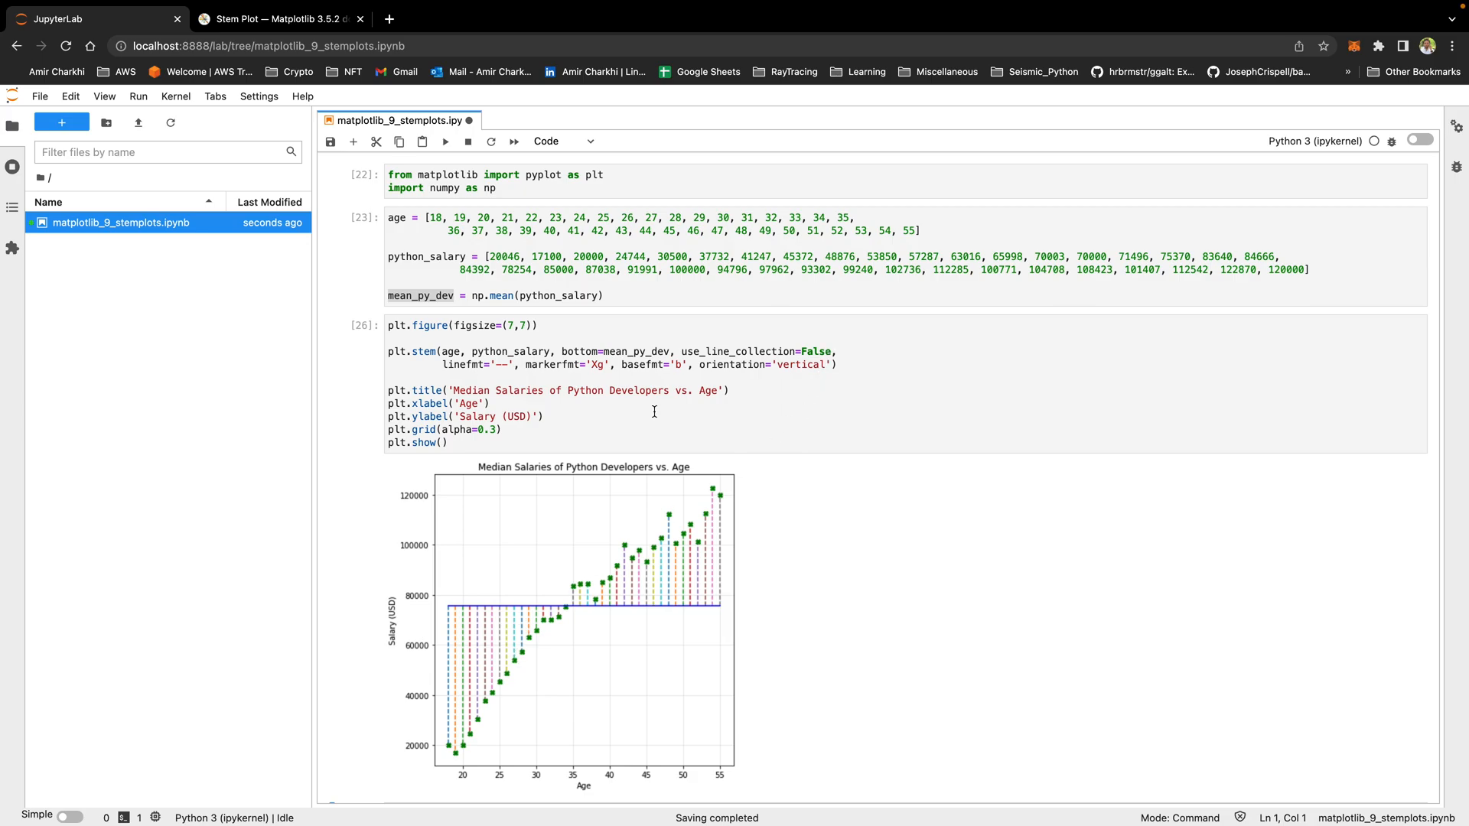
mouse_move(721, 401)
text(C0o)
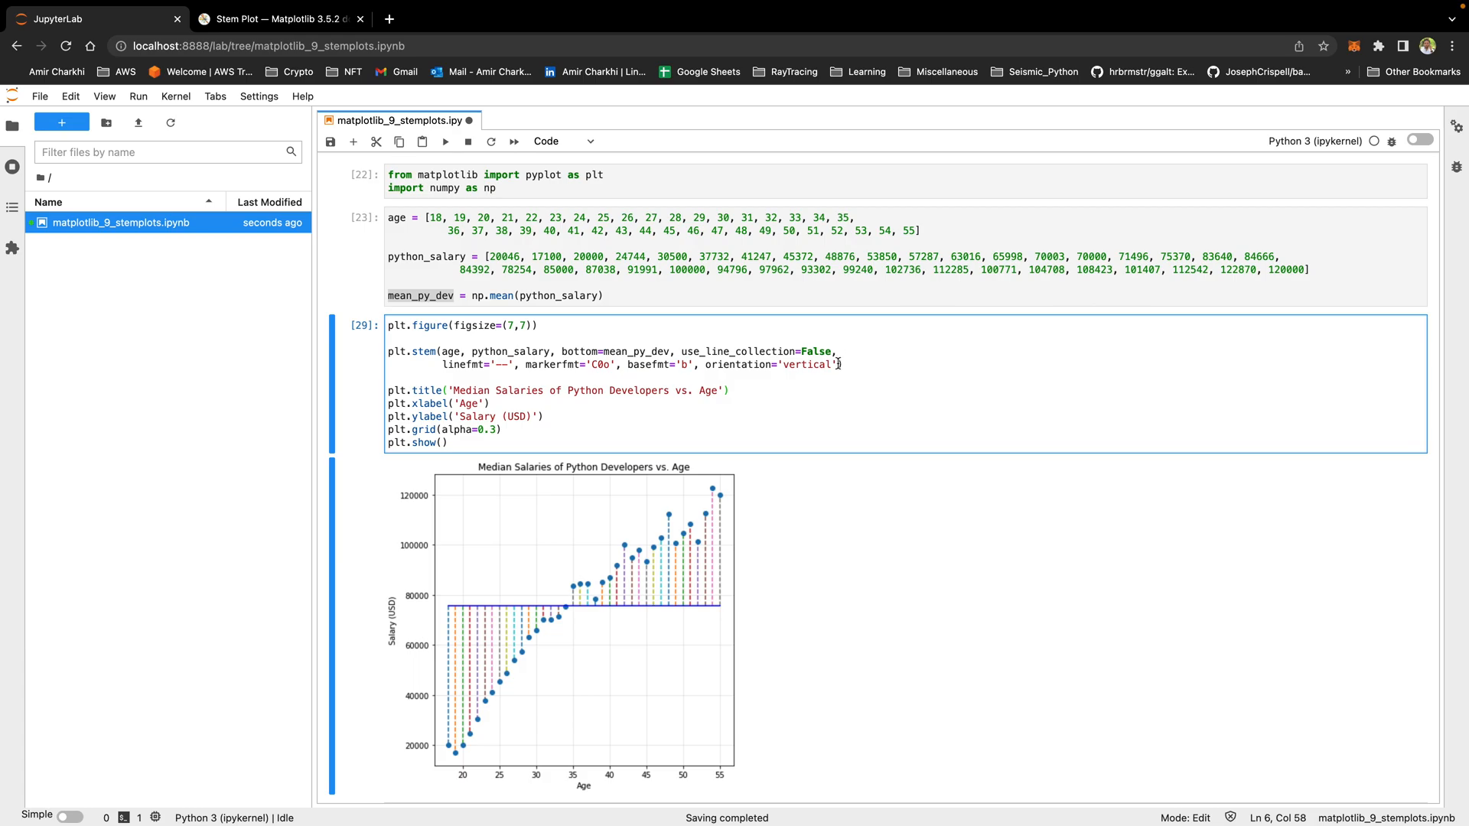
Add label='Python Developers' to the plt.stem call.
text(, label)
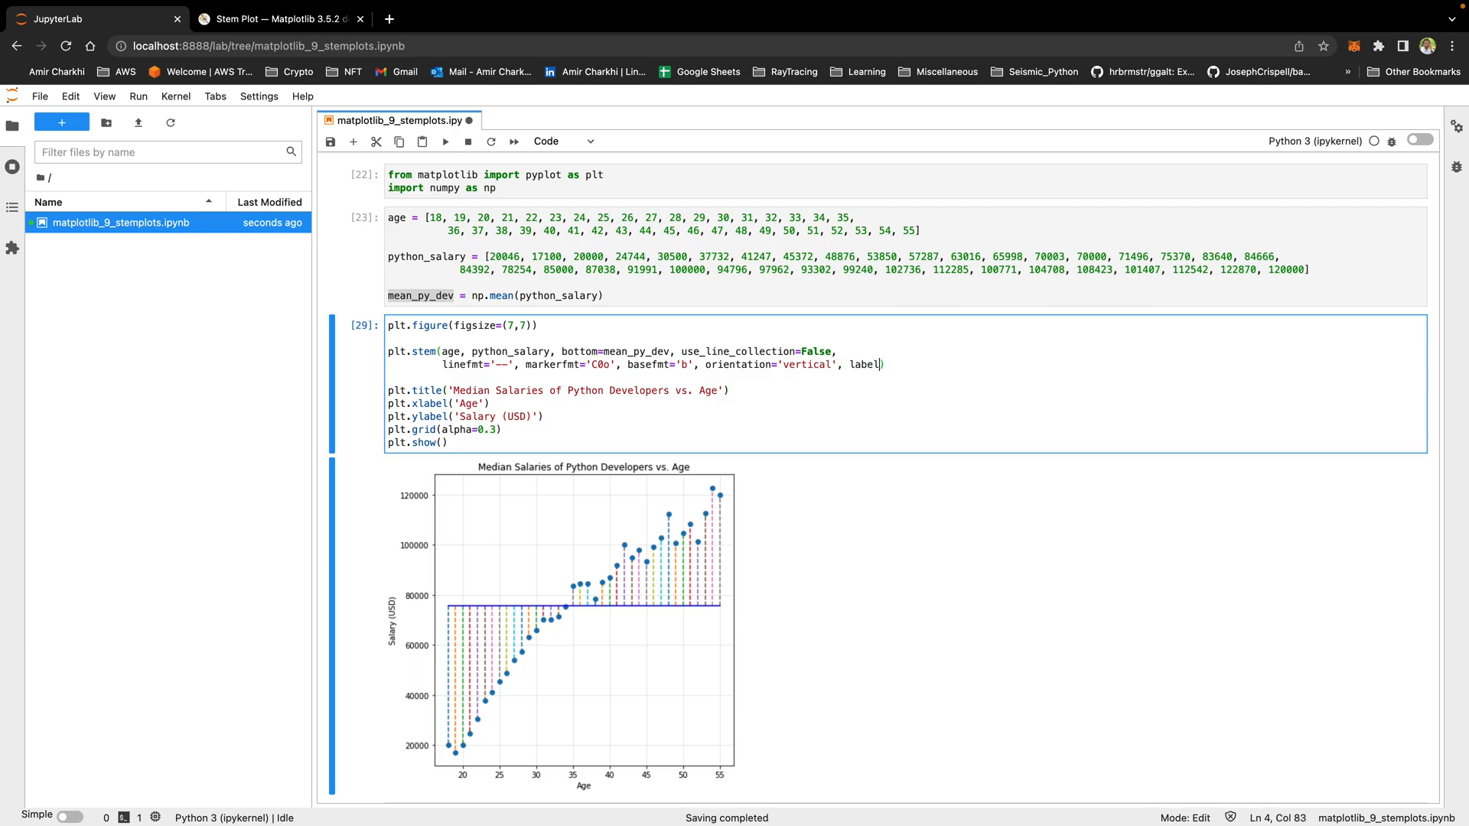
text(='')
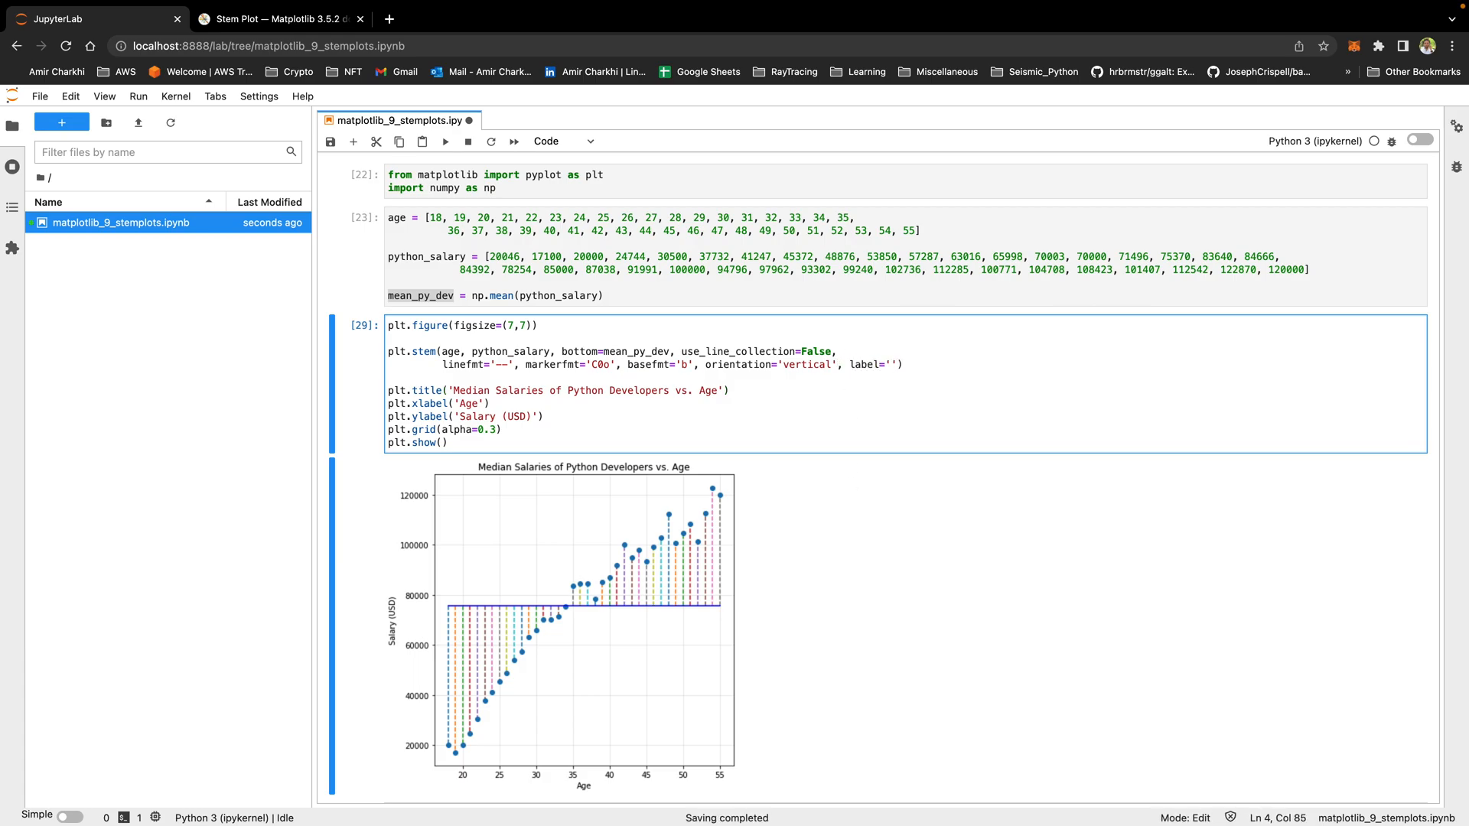
text(Python)
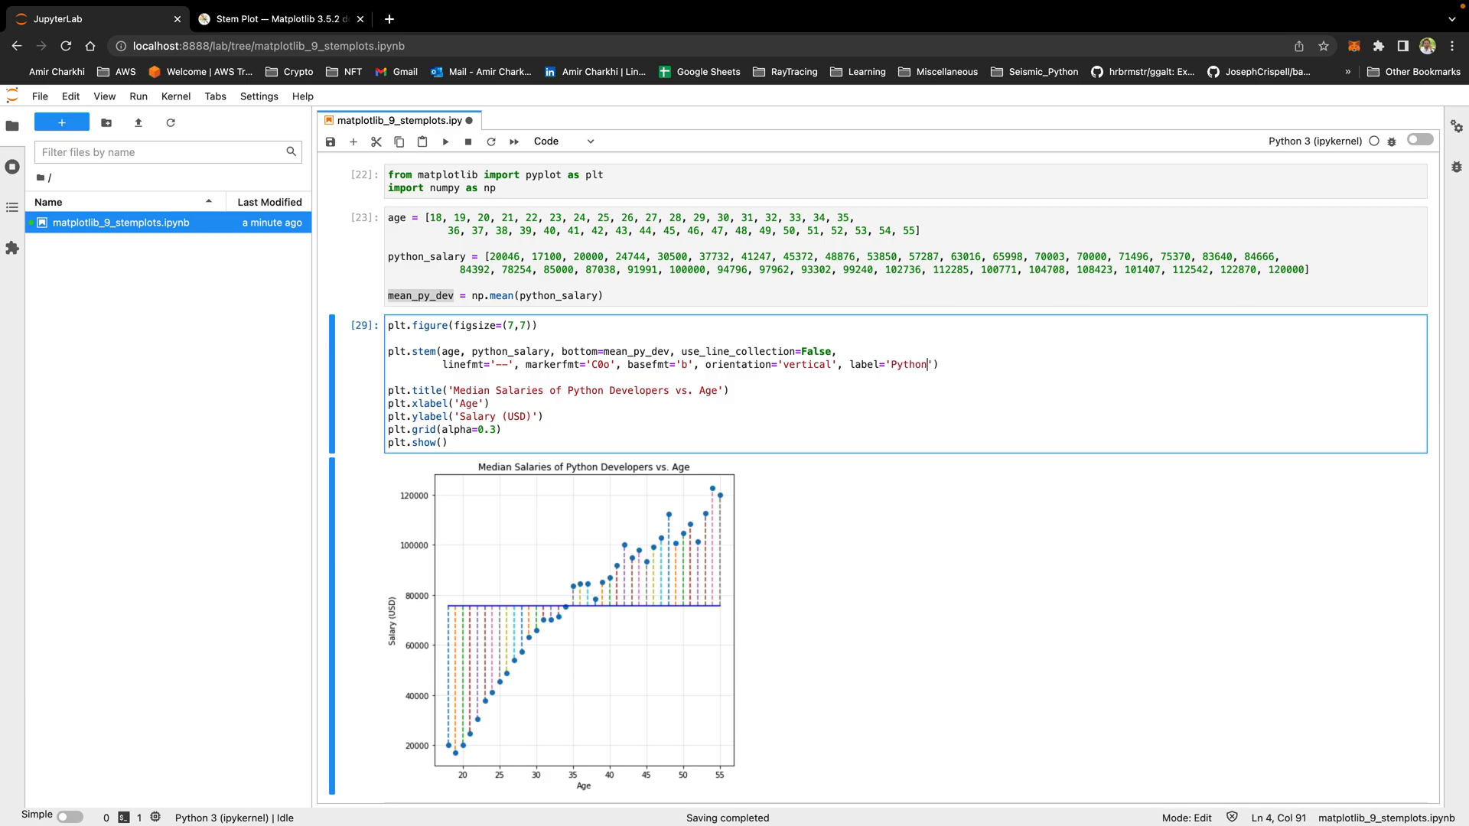
text(Developers)
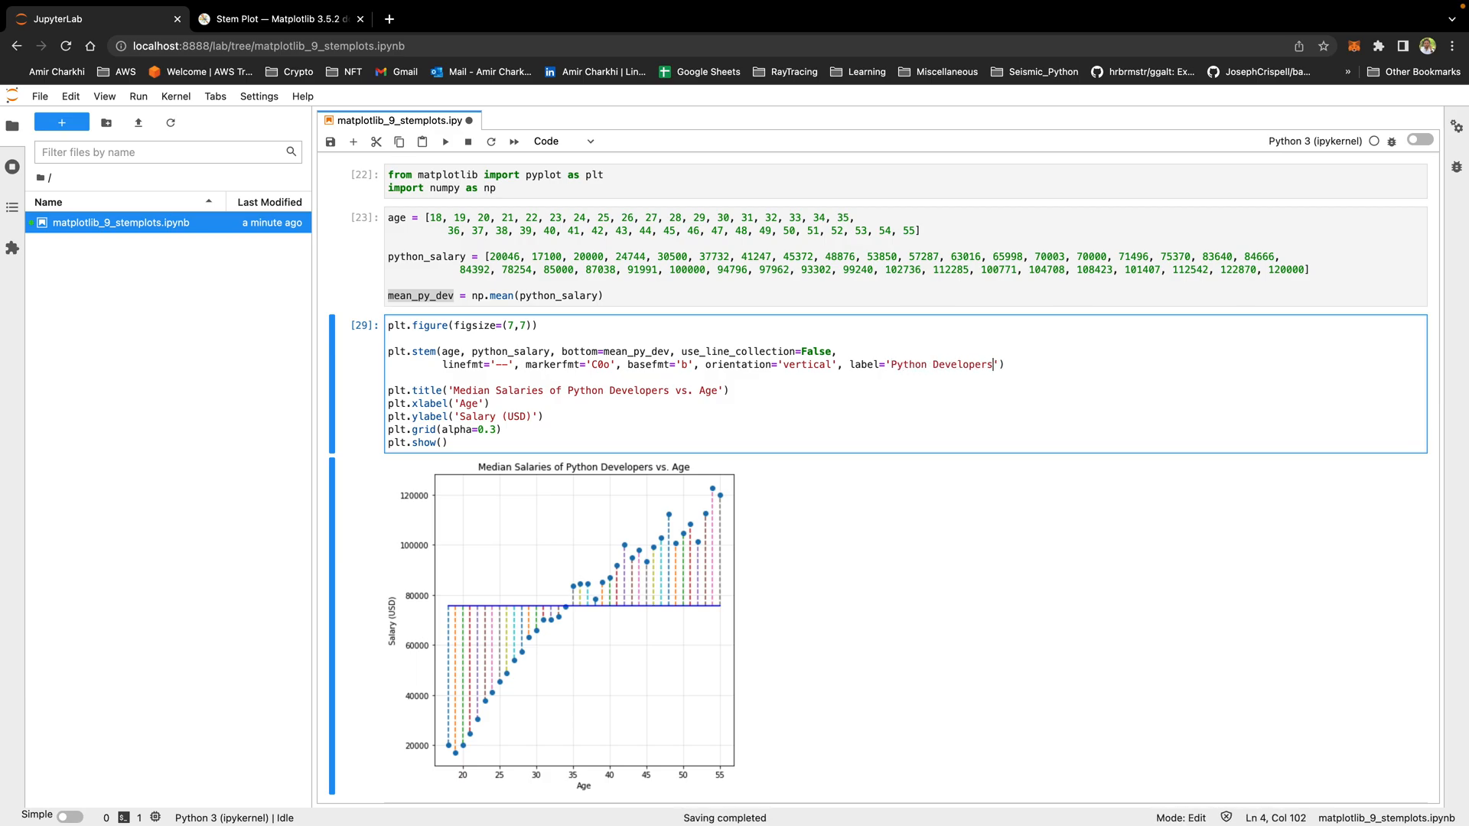
Add plt.legend() on a new line and rerun the cell to show the legend.
key(enter)
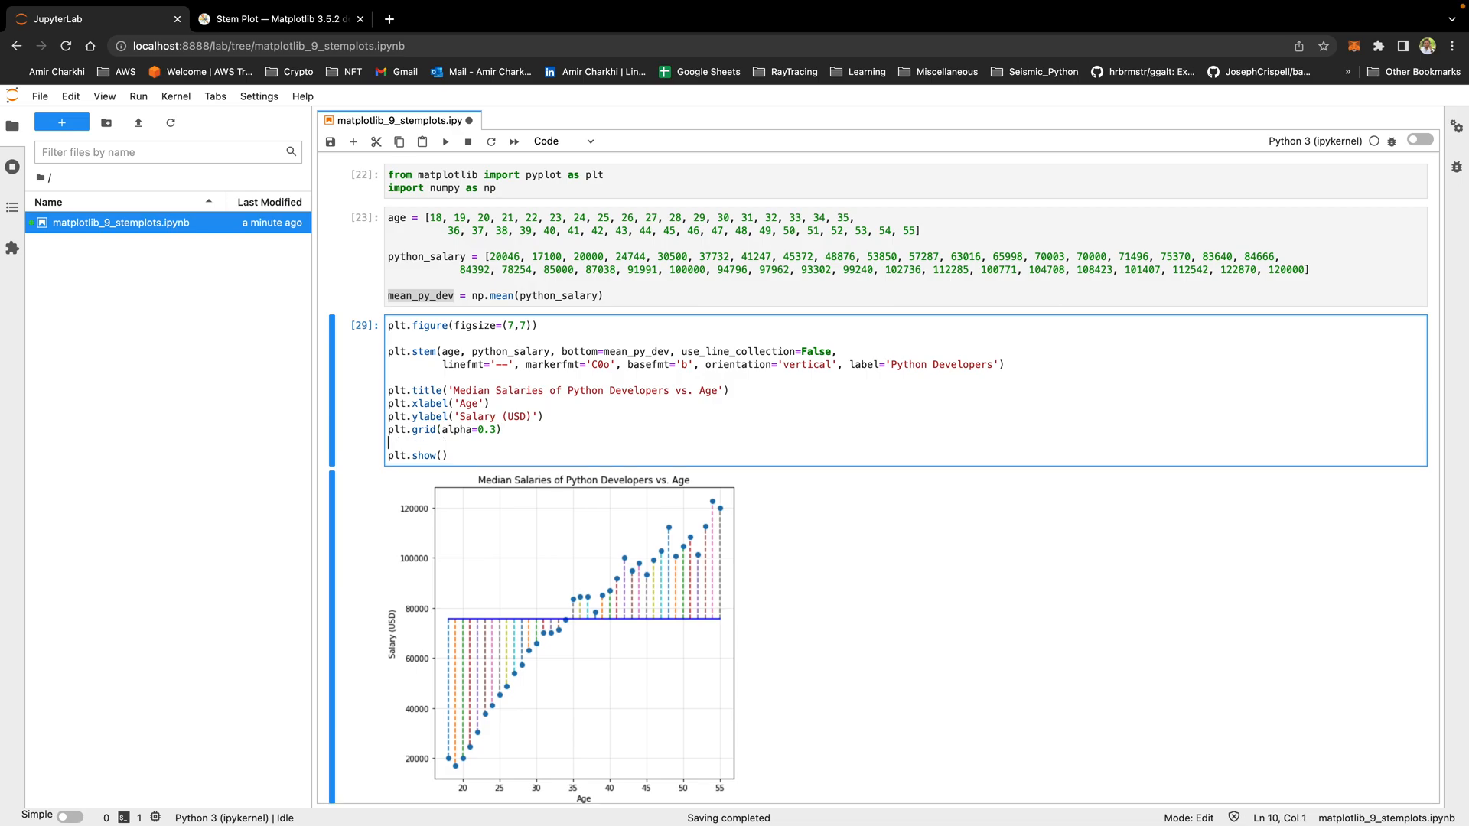
click(447, 141)
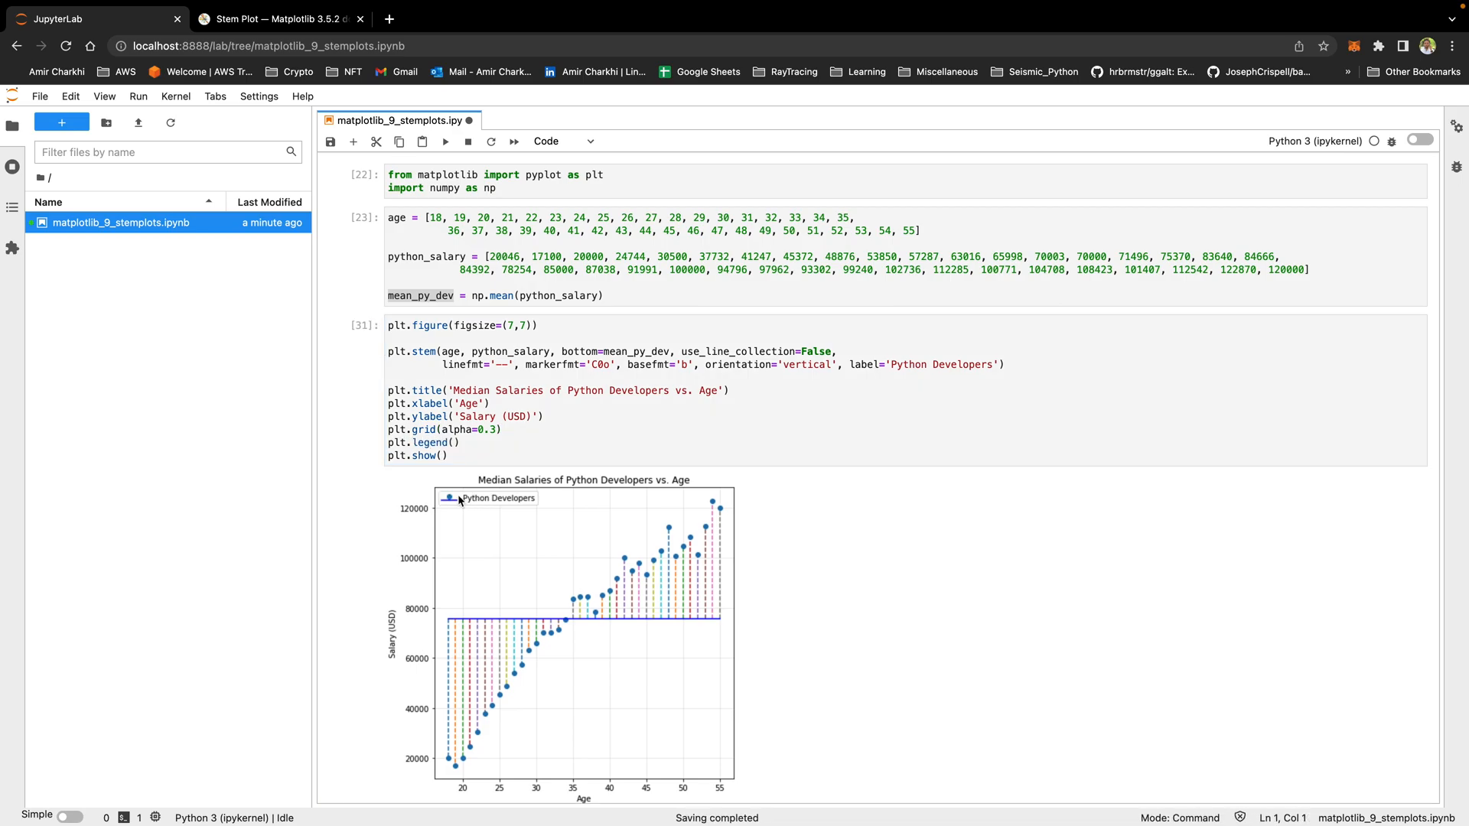
mouse_move(551, 525)
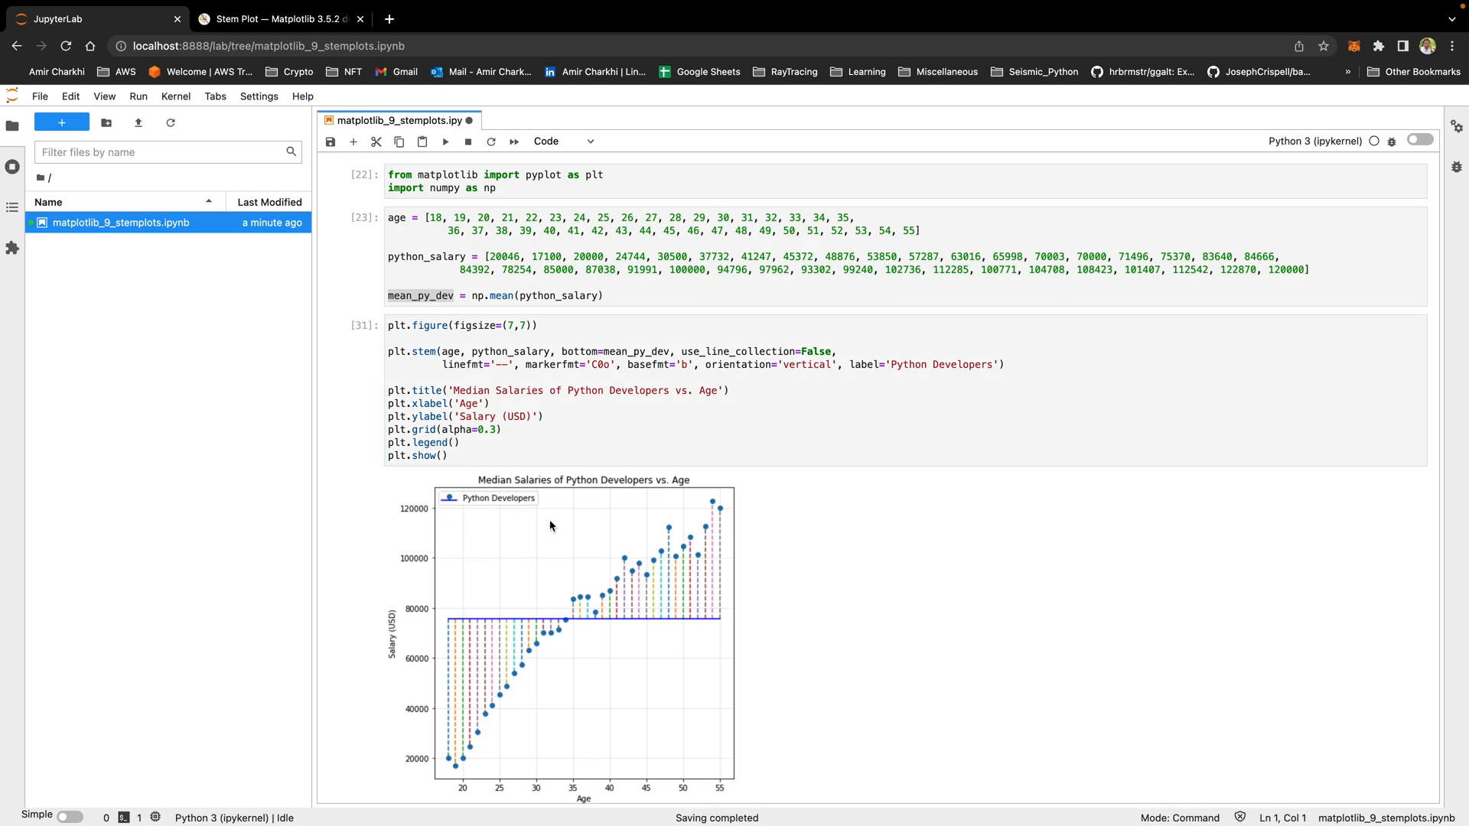
scroll(down, 3)
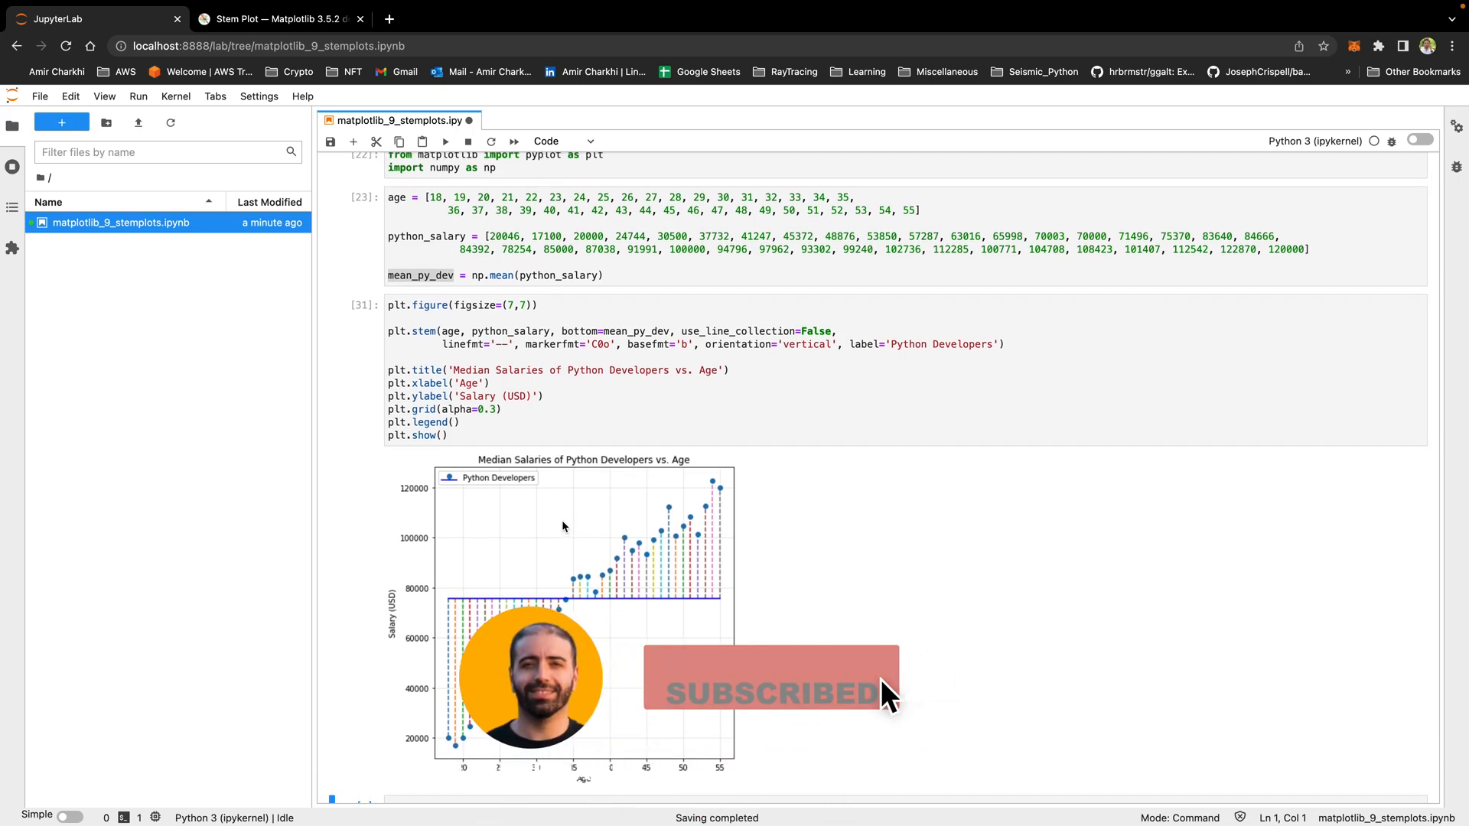
click(459, 276)
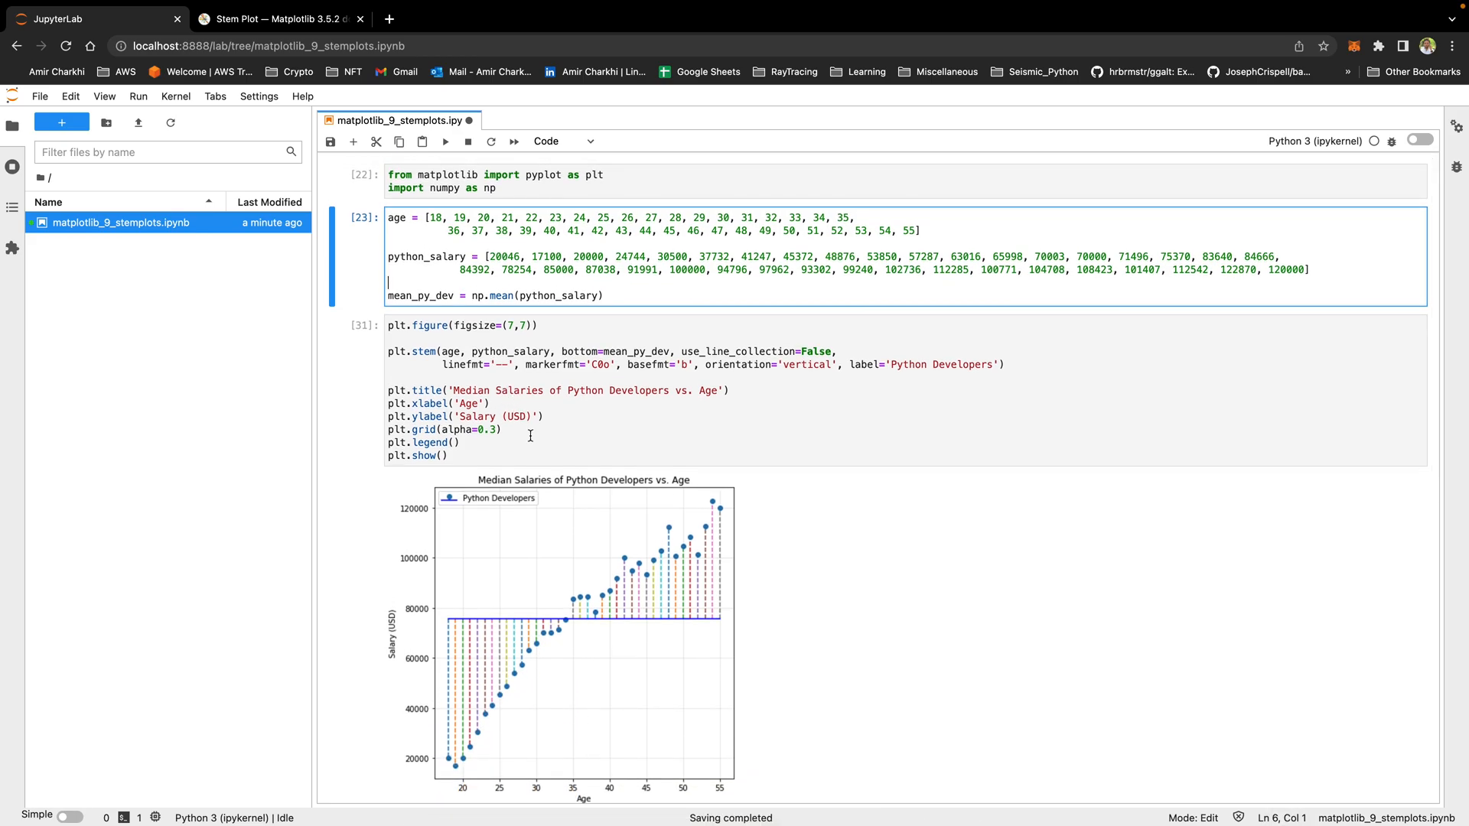
mouse_move(535, 447)
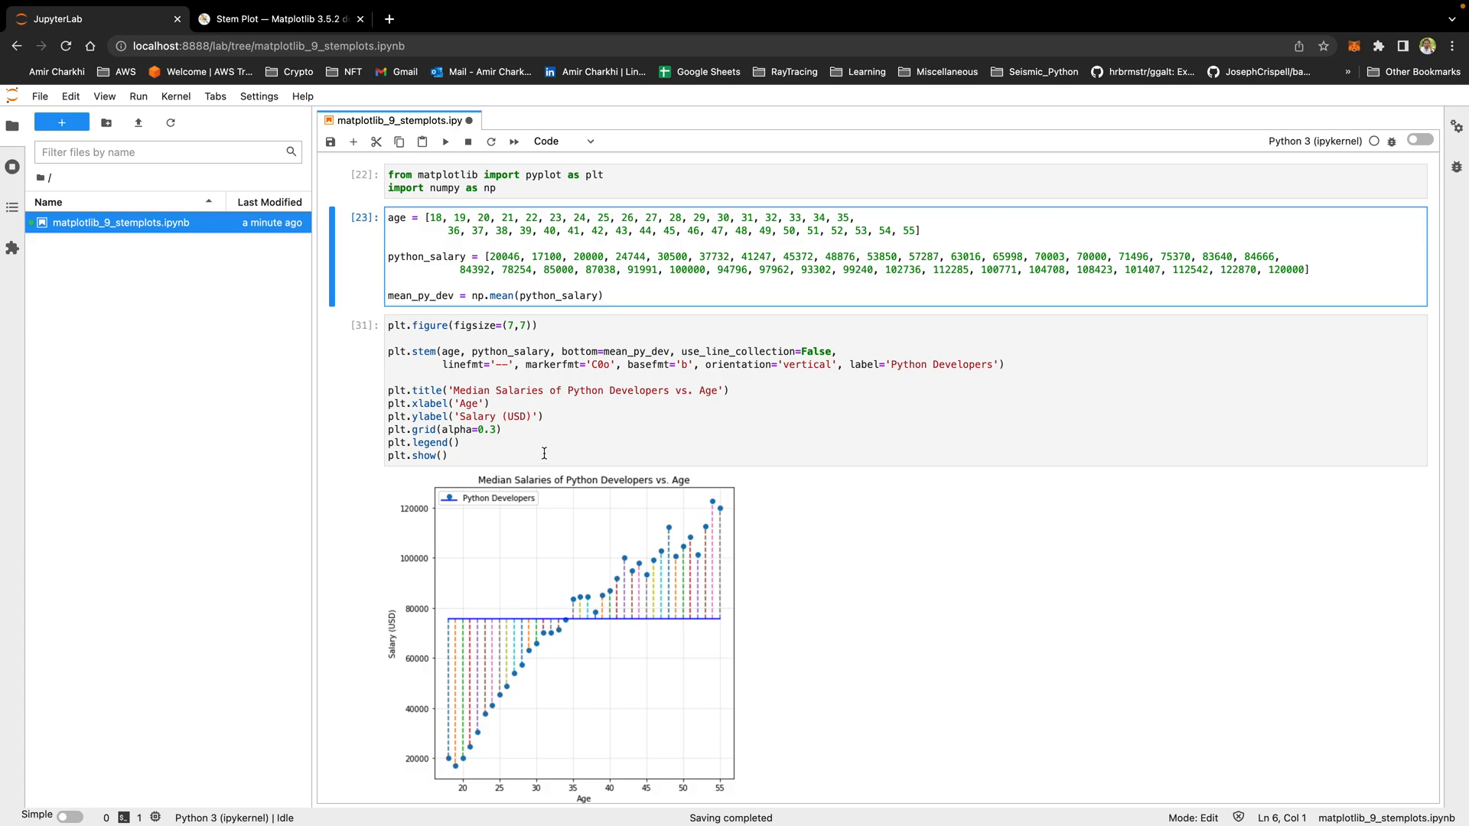
mouse_move(370, 433)
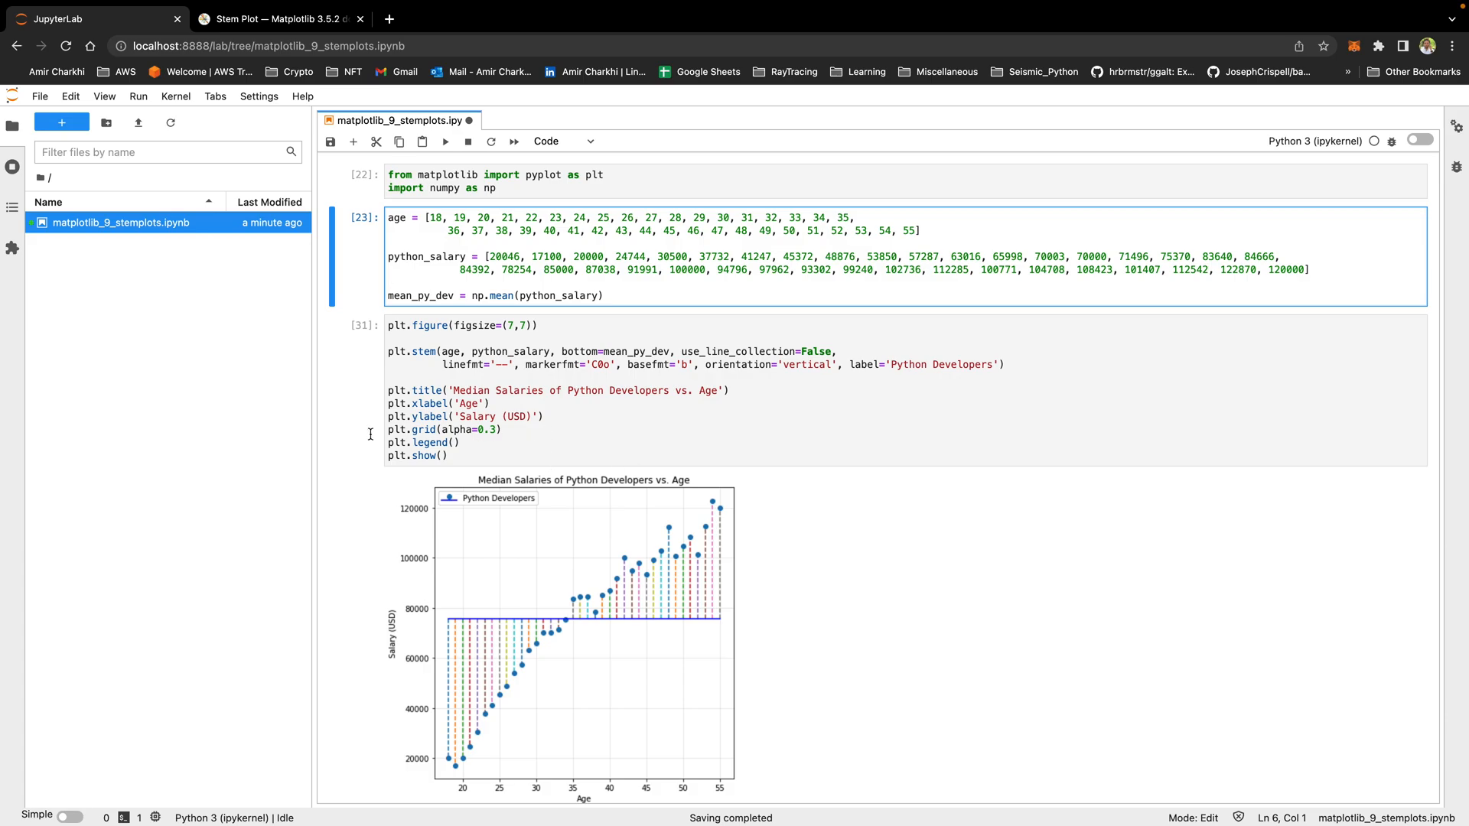